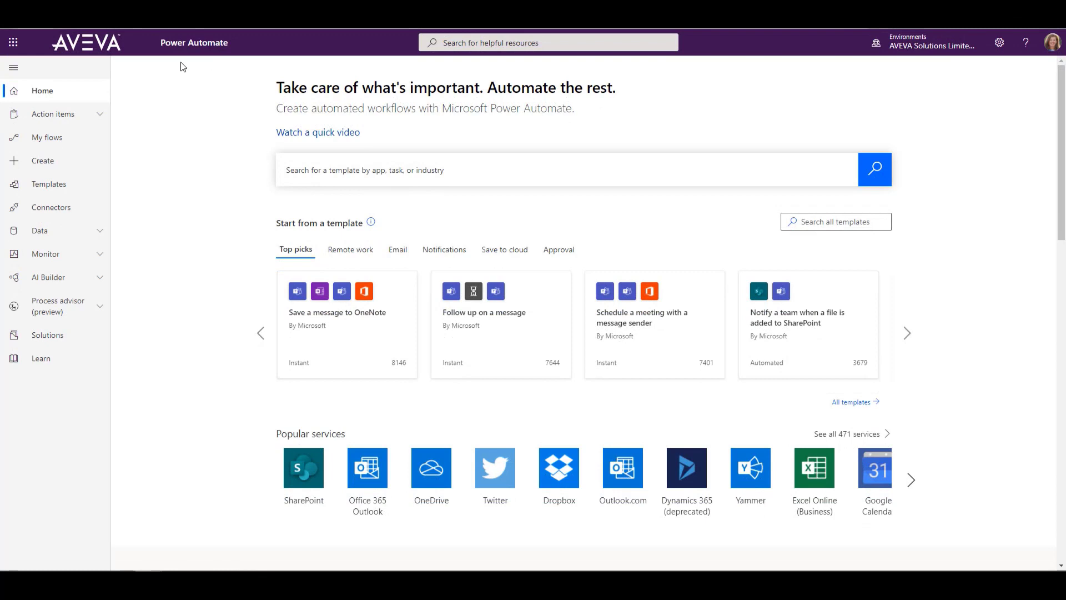
{"action": "mouse_move", "coordinate": [42, 160]}
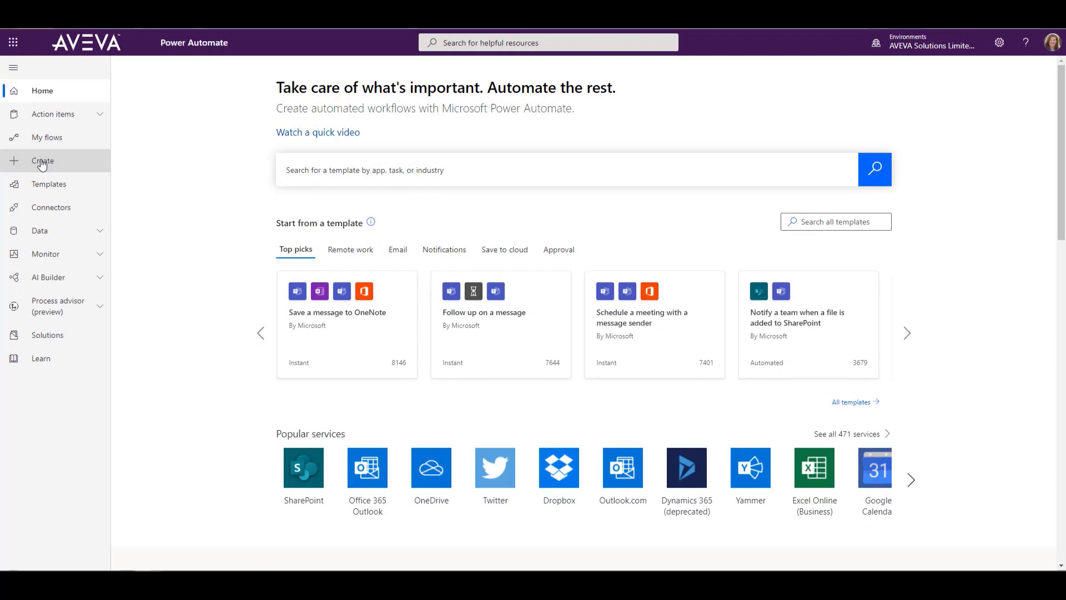
Go to Create from the Power Automate home page to start a new flow
{"action": "left_click", "coordinate": [43, 160]}
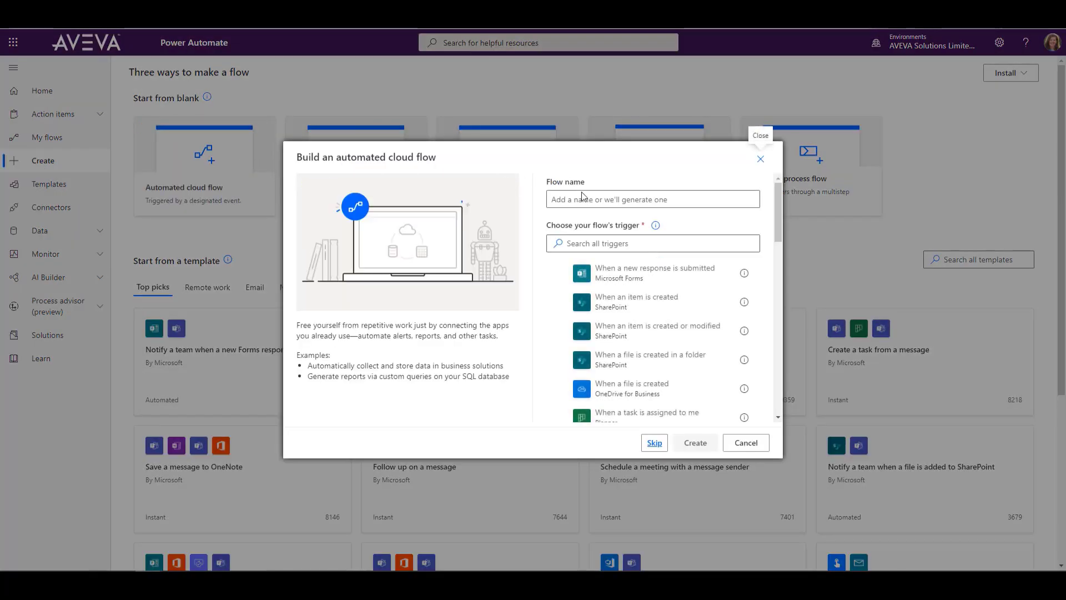
Name the new automated cloud flow 'CFH posts to MSTeams'
{"action": "type", "text": "CFH post"}
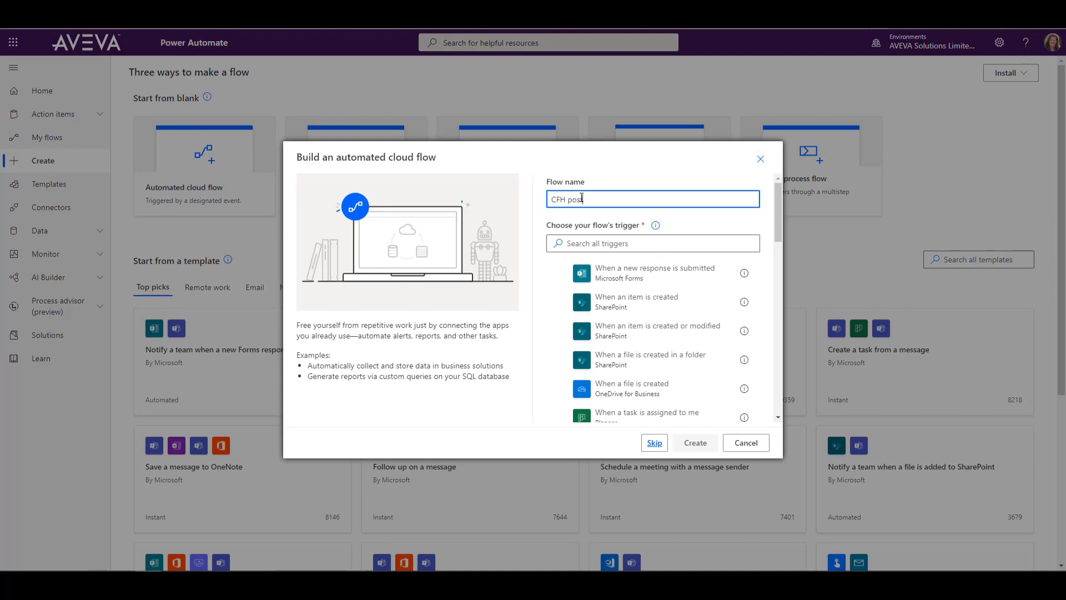
{"action": "type", "text": "s to MSTeams"}
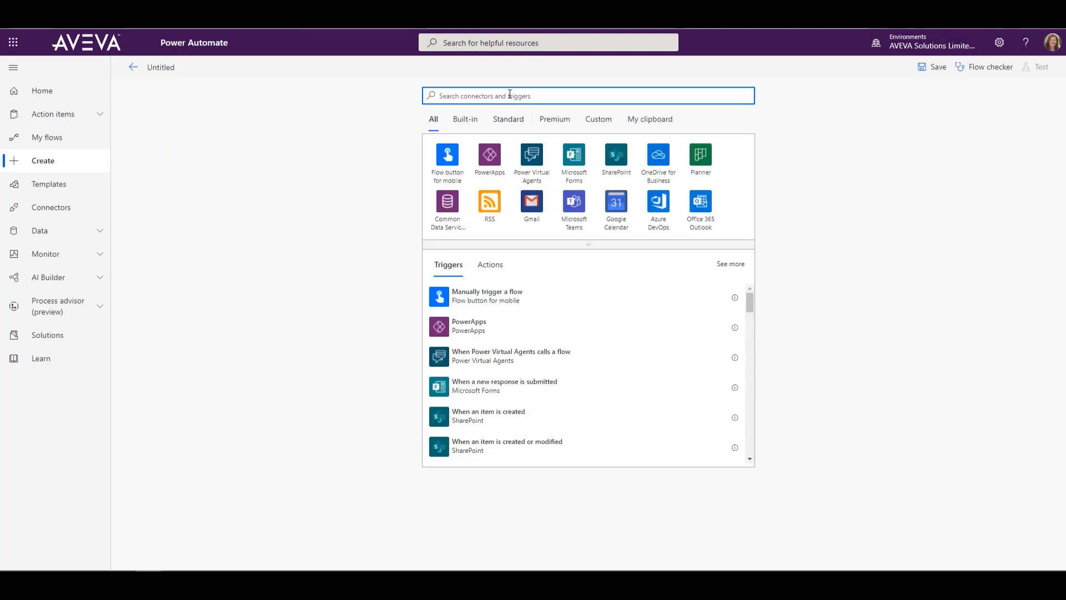
Search for 'poka' and choose the Poka connector to see its triggers
{"action": "type", "text": "poka"}
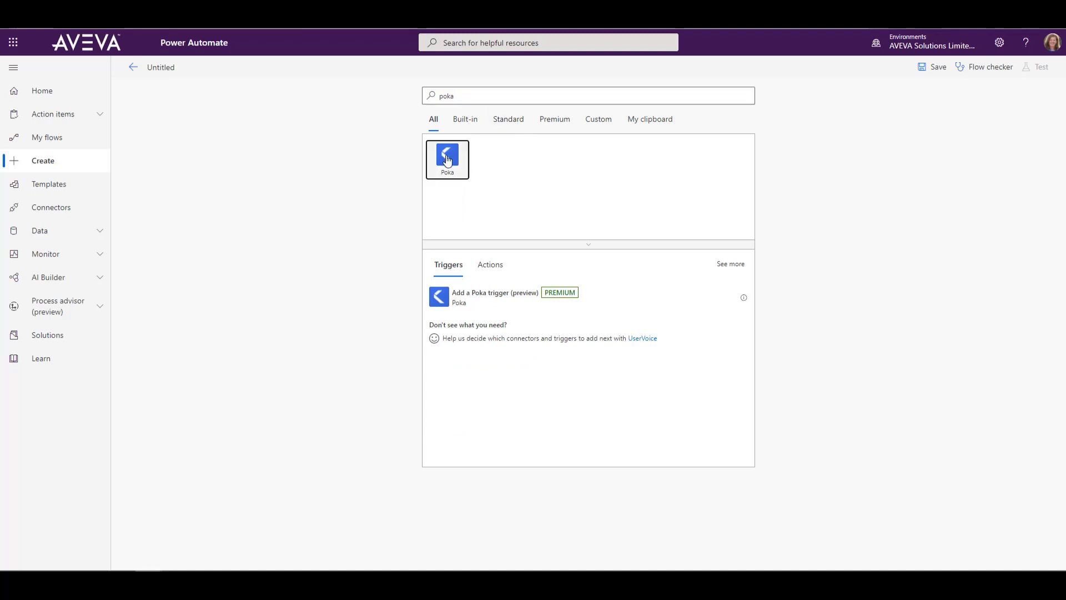
{"action": "left_click", "coordinate": [447, 159]}
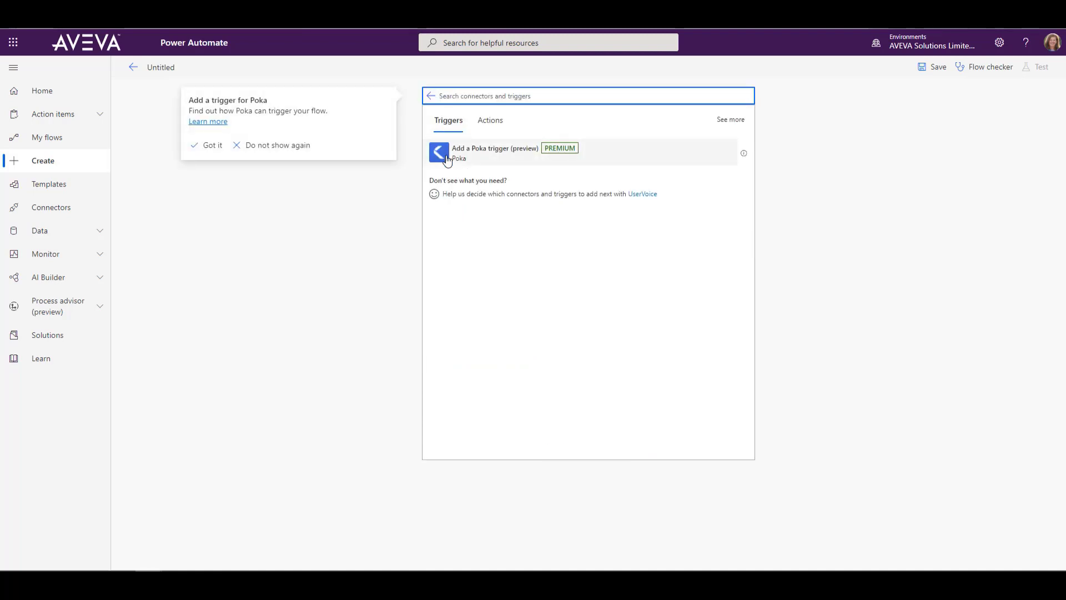
{"action": "mouse_move", "coordinate": [476, 156]}
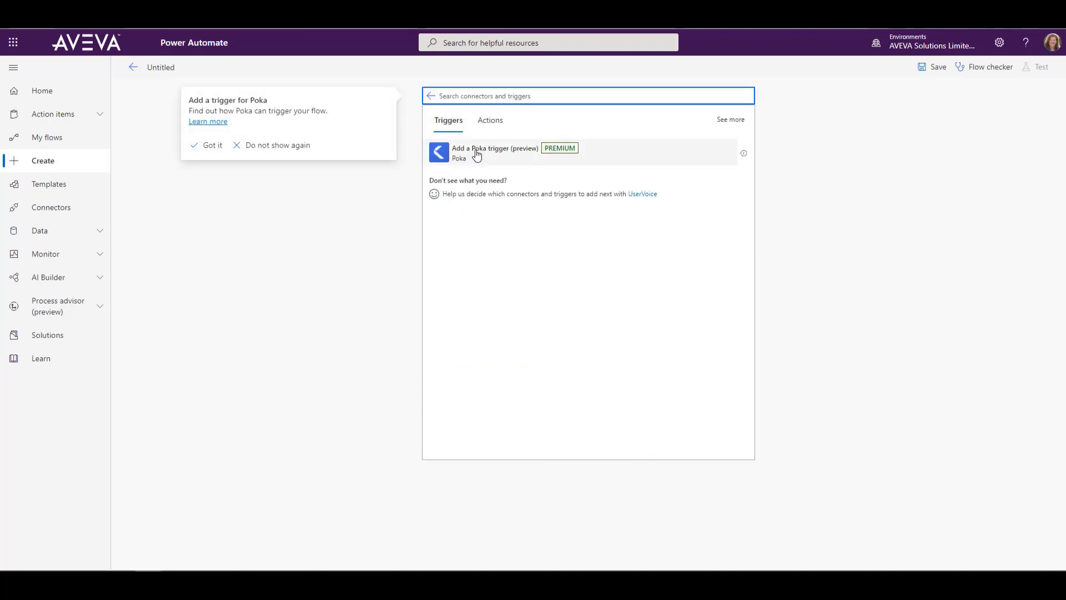
Add the Poka trigger and name its connection Teamwork_Connection
{"action": "left_click", "coordinate": [495, 152]}
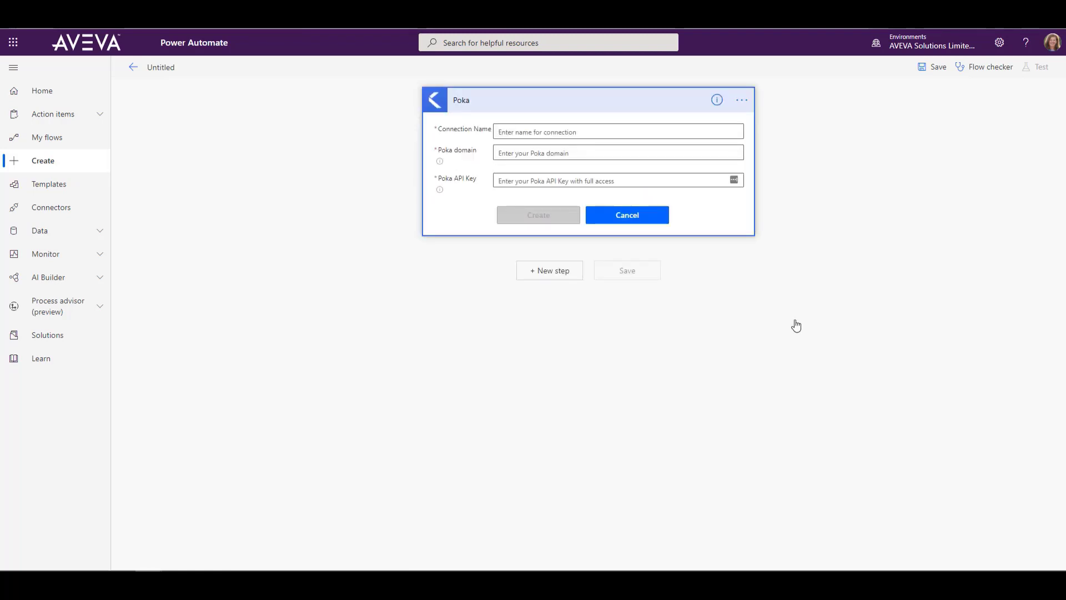
{"action": "left_click", "coordinate": [617, 131]}
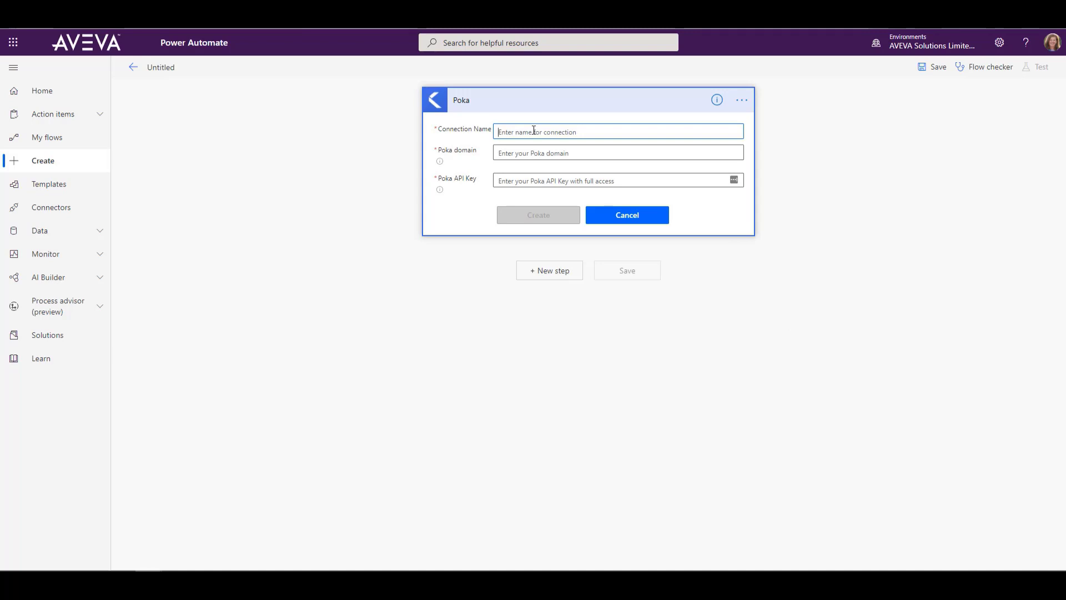
{"action": "type", "text": "Teamwork"}
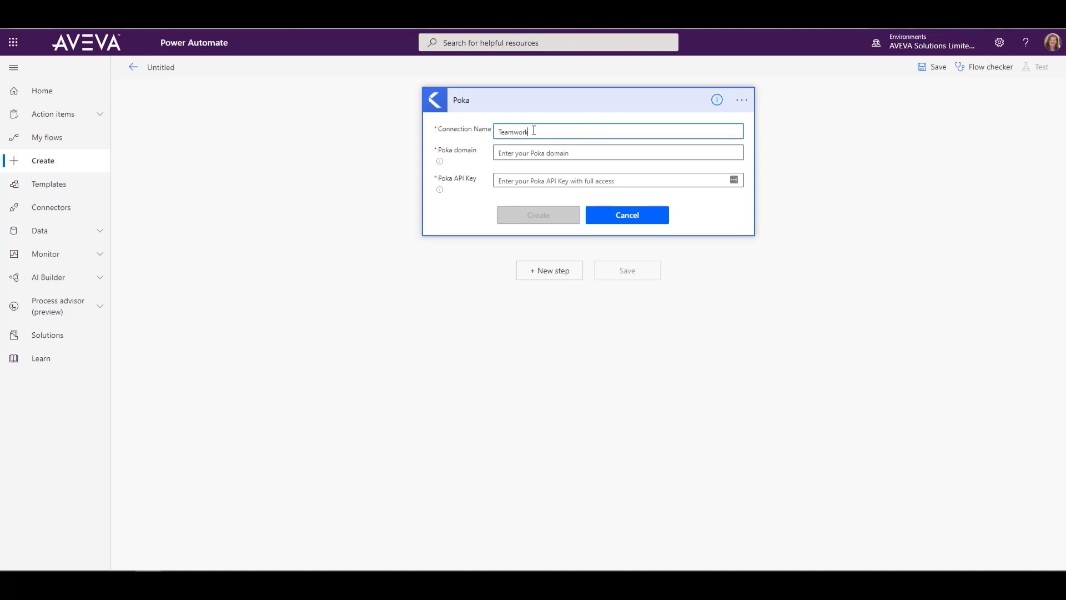
{"action": "type", "text": "_Connect"}
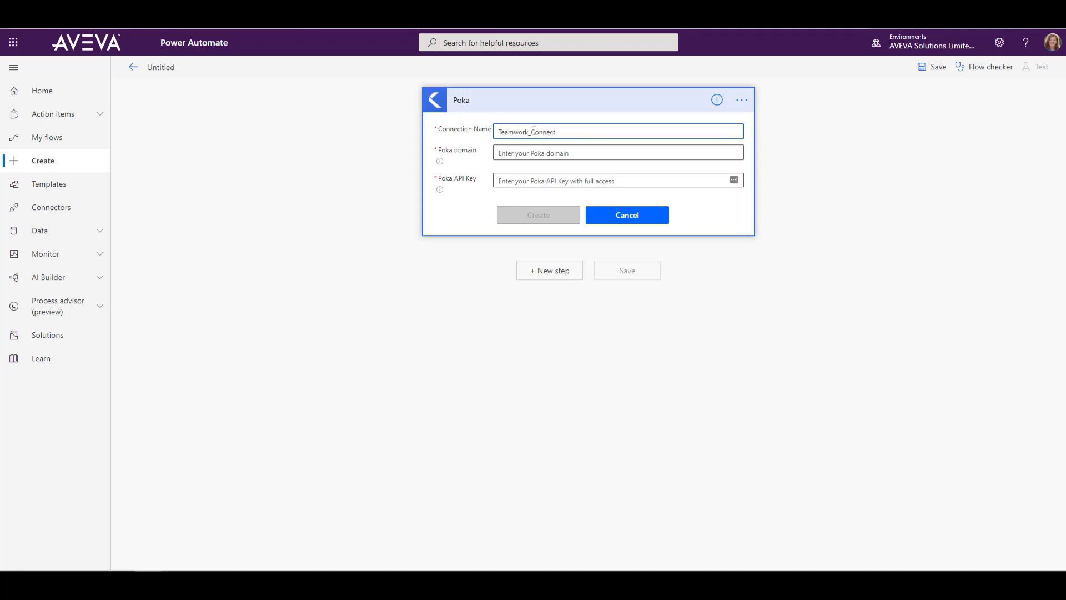
Copy the Teamwork site address from the browser and paste it as the Poka domain
{"action": "left_click", "coordinate": [617, 152]}
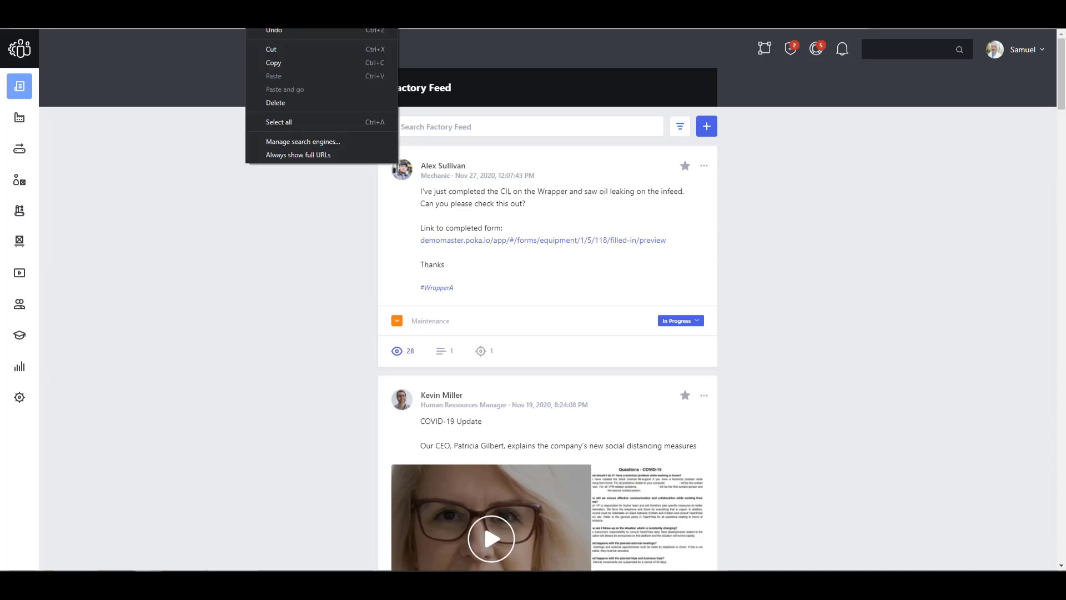
{"action": "left_click", "coordinate": [278, 64]}
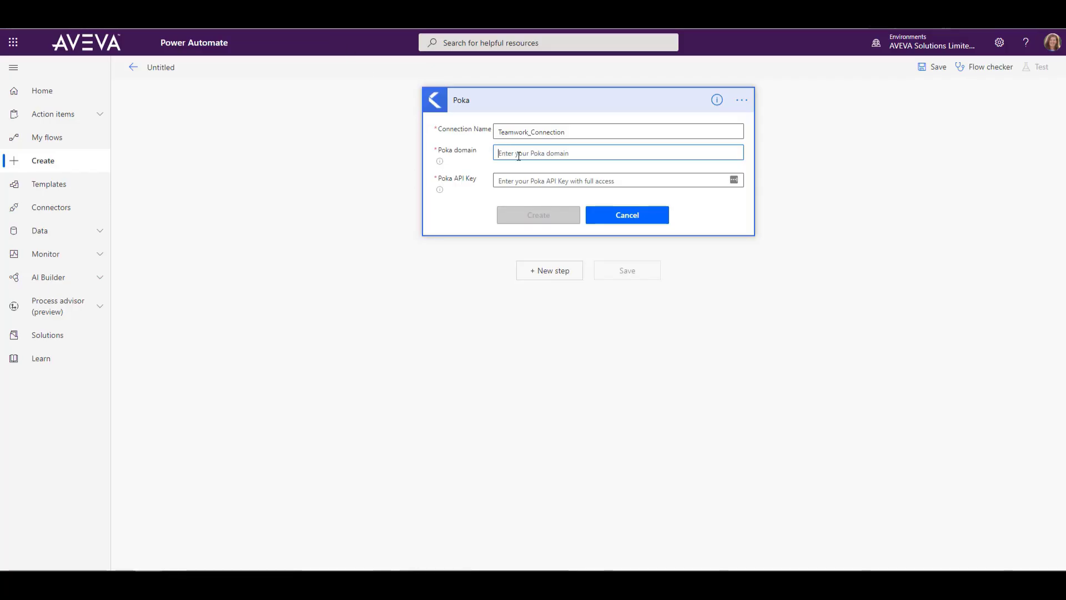
{"action": "right_click", "coordinate": [618, 152]}
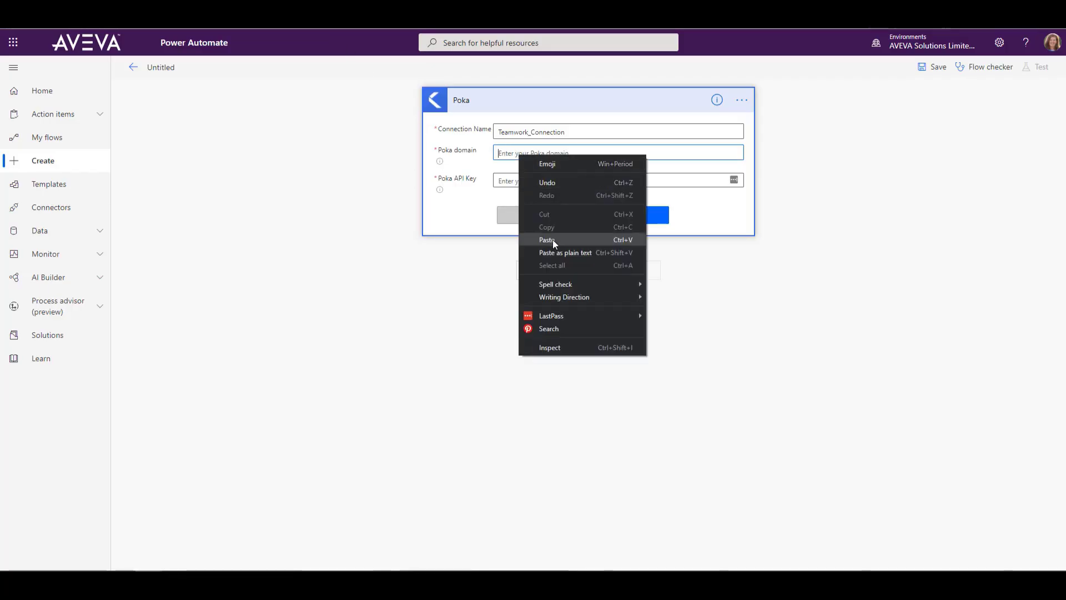
{"action": "left_click", "coordinate": [548, 240]}
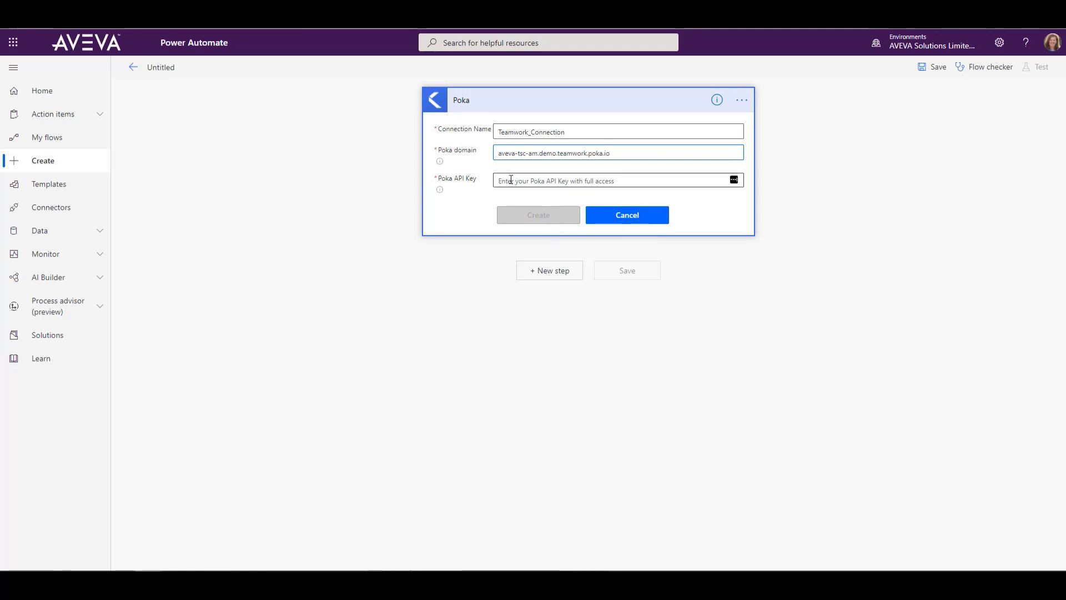
{"action": "left_click", "coordinate": [538, 214]}
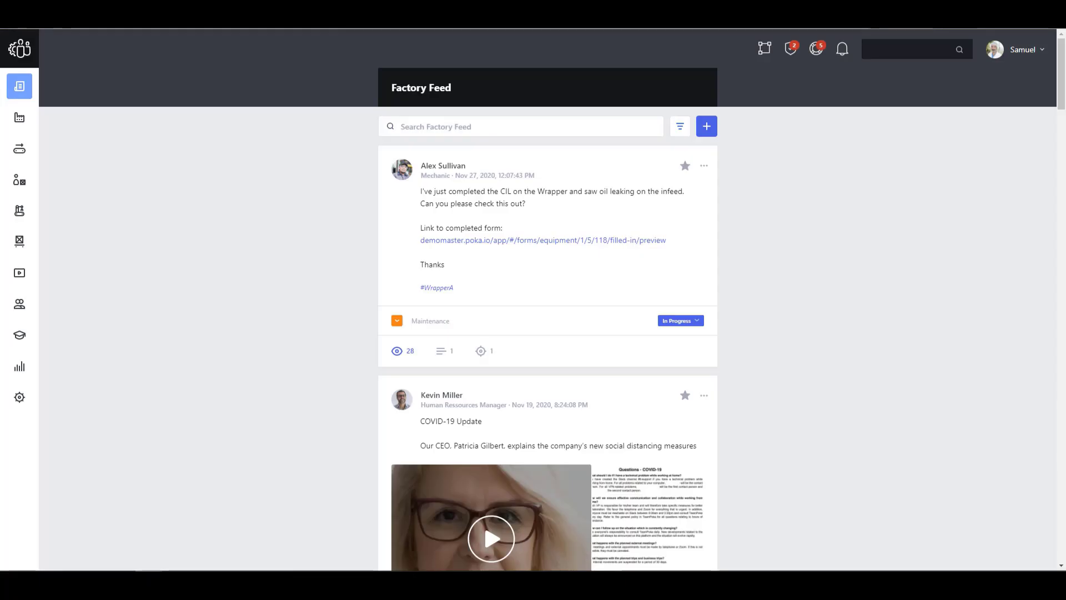
{"action": "mouse_move", "coordinate": [19, 398]}
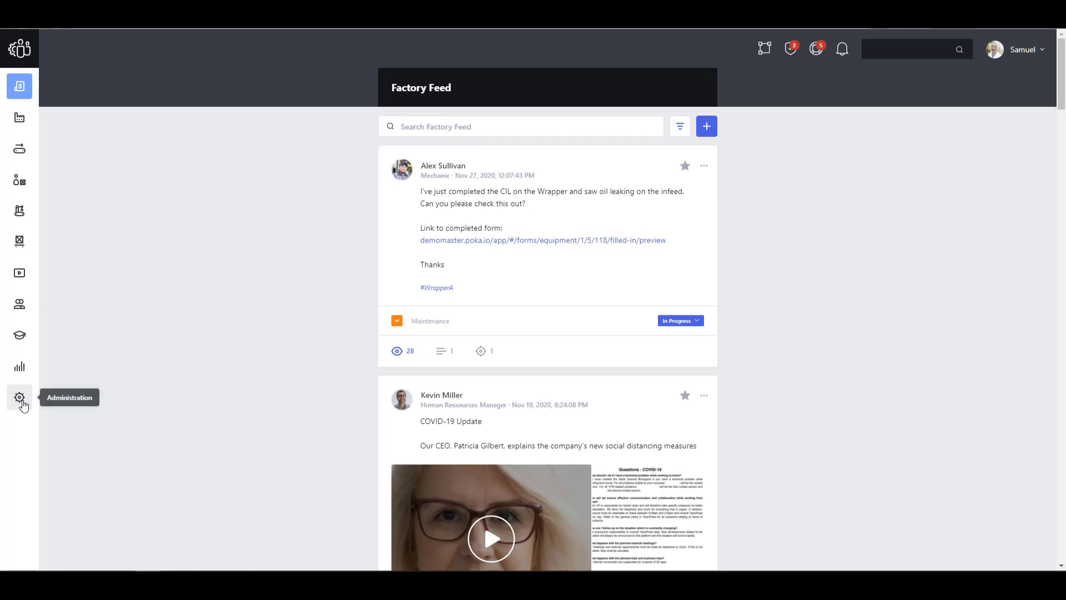
In Teamwork Administration, go to API > API Keys to list the existing keys
{"action": "left_click", "coordinate": [19, 398]}
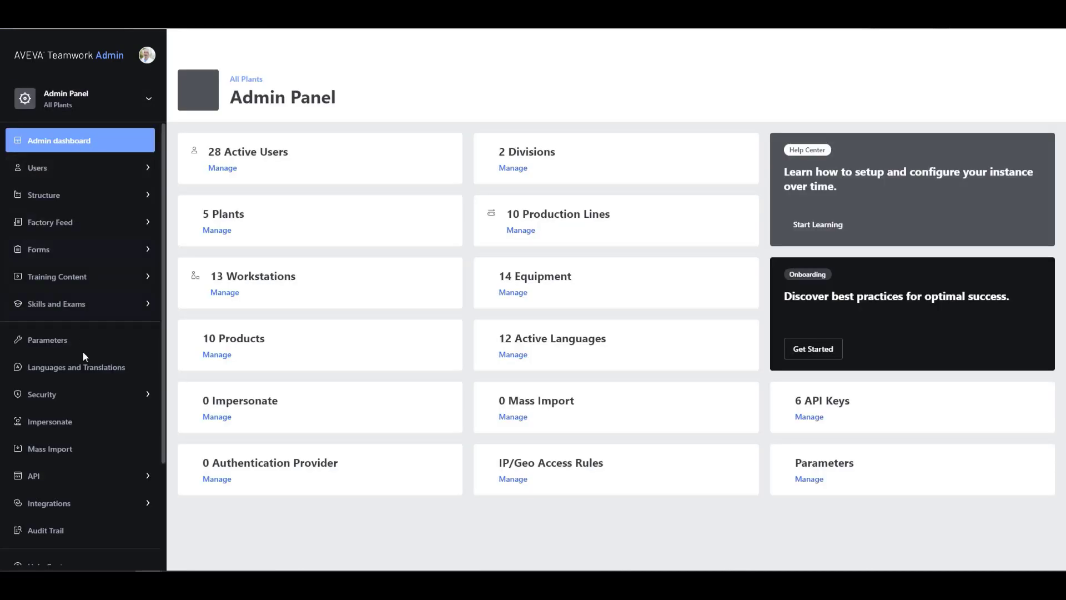
{"action": "left_click", "coordinate": [32, 475]}
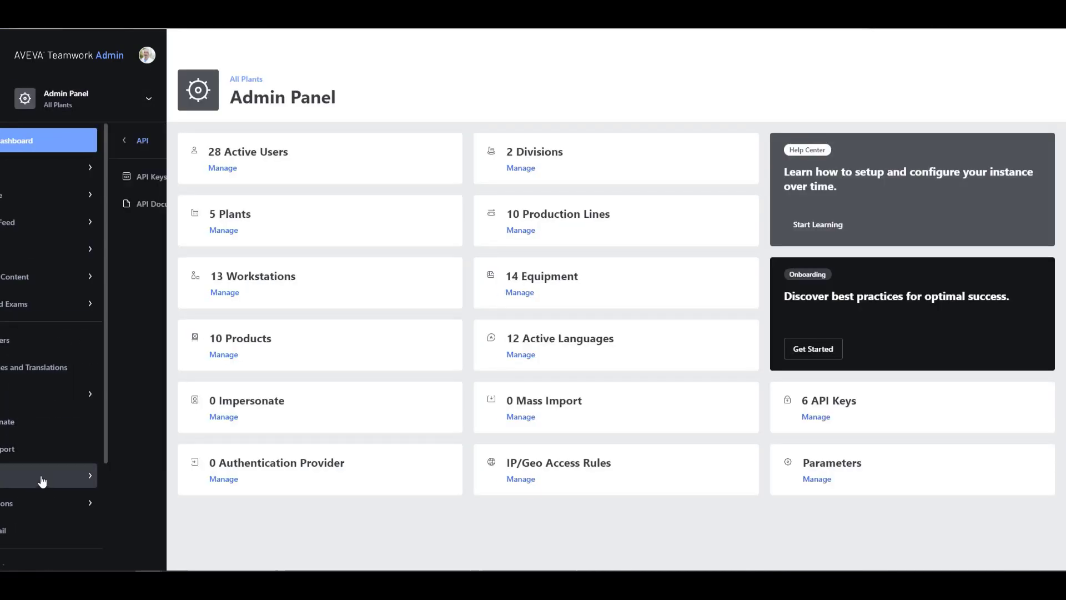
{"action": "left_click", "coordinate": [141, 141]}
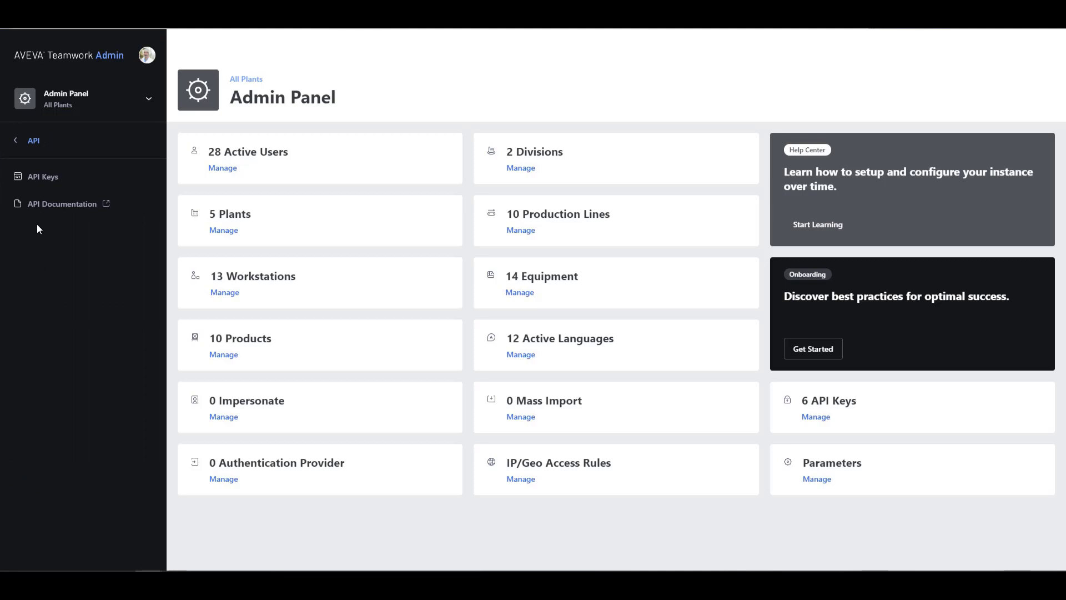
{"action": "left_click", "coordinate": [42, 177]}
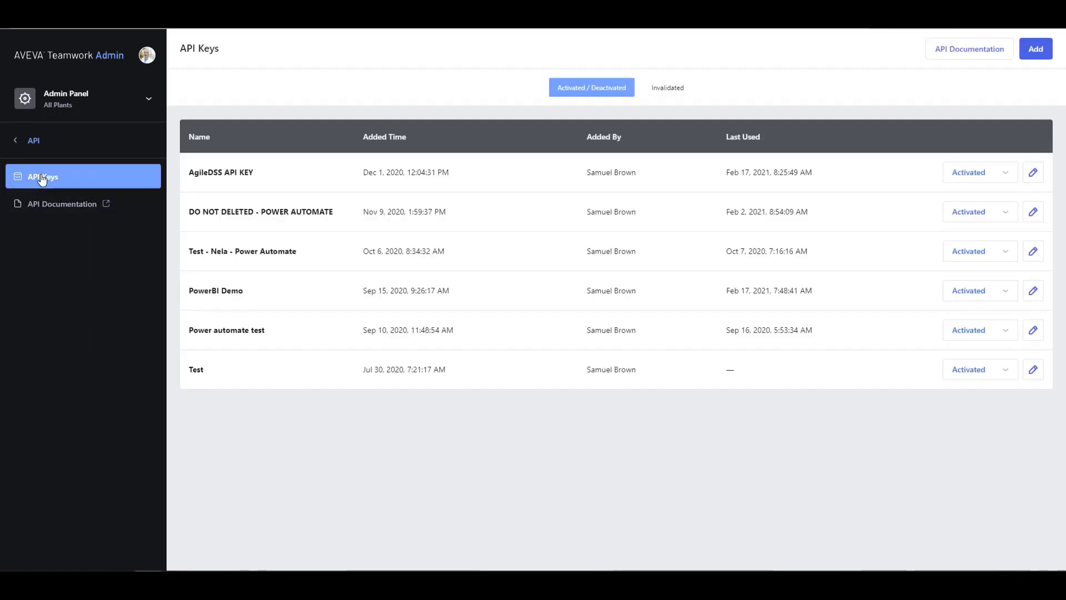
{"action": "mouse_move", "coordinate": [438, 190]}
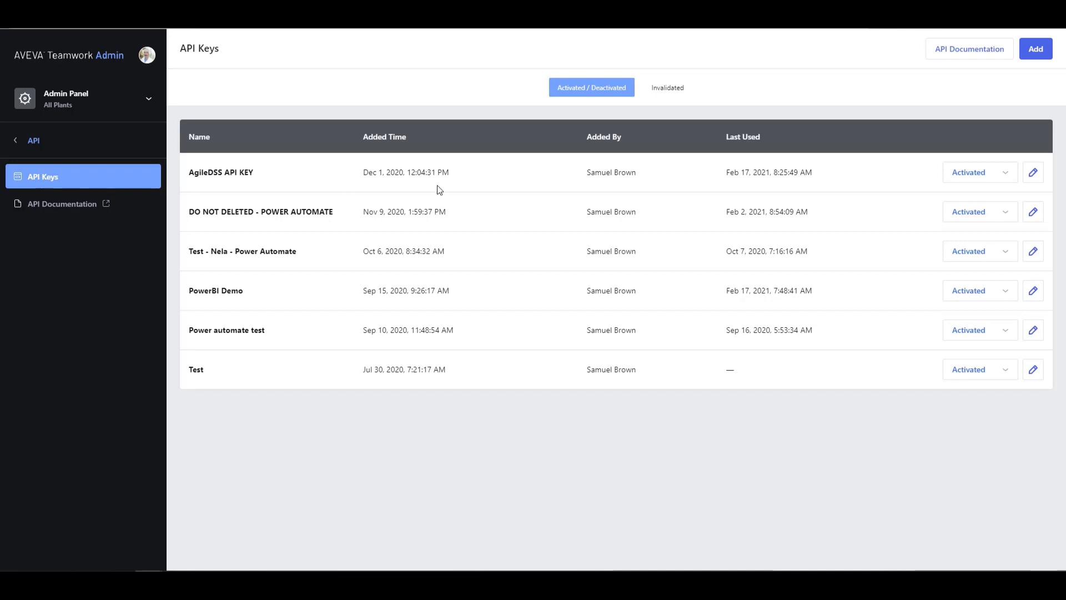
Add a new API key named PowerAutomateConnection and save to generate its value
{"action": "left_click", "coordinate": [1034, 48]}
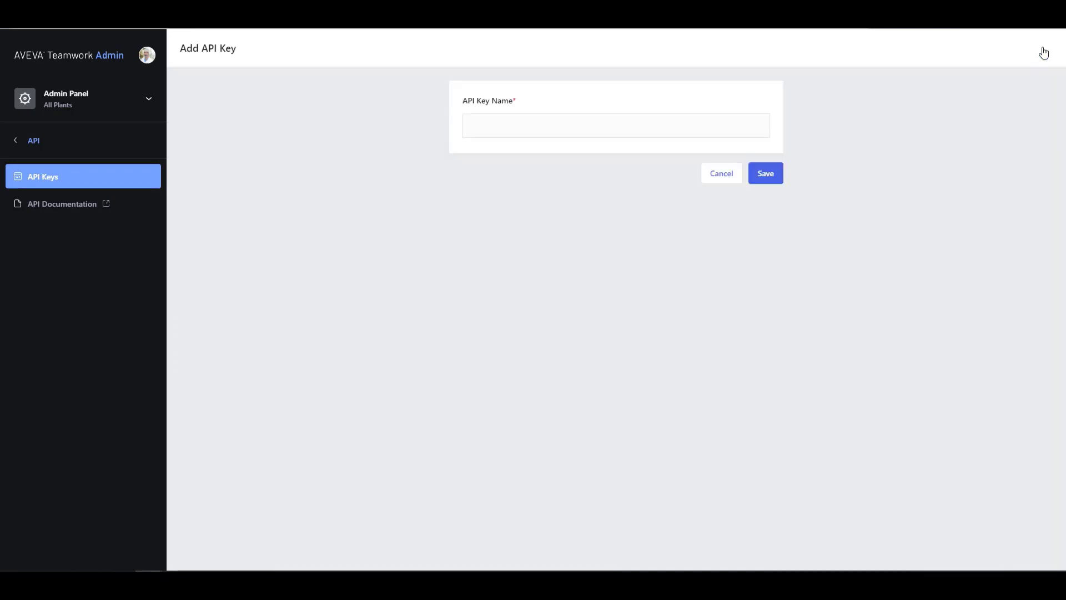
{"action": "type", "text": "PAK"}
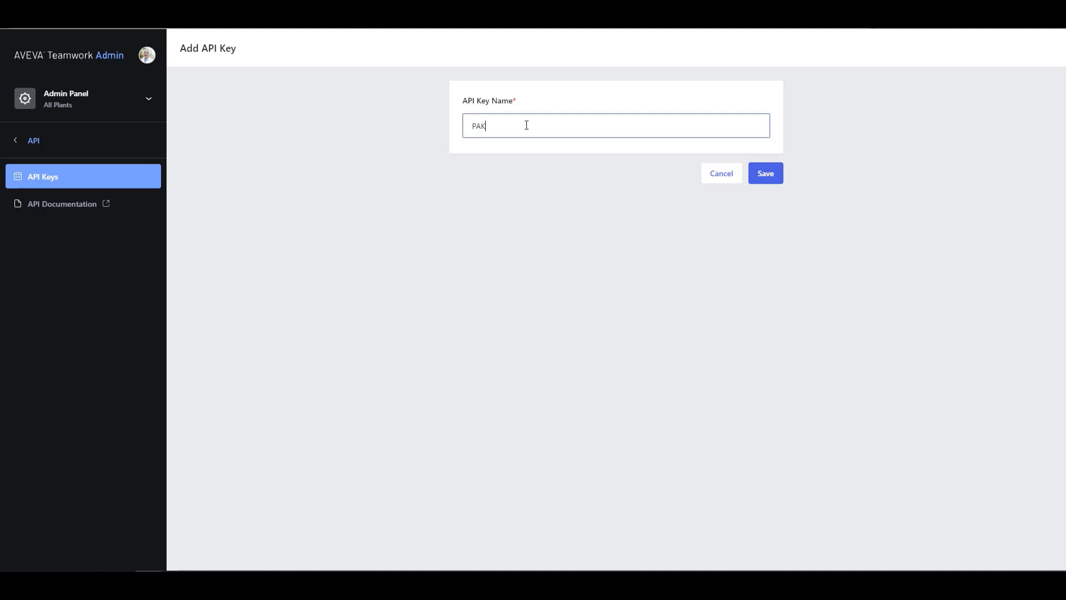
{"action": "type", "text": "PowerAutomateConnectio"}
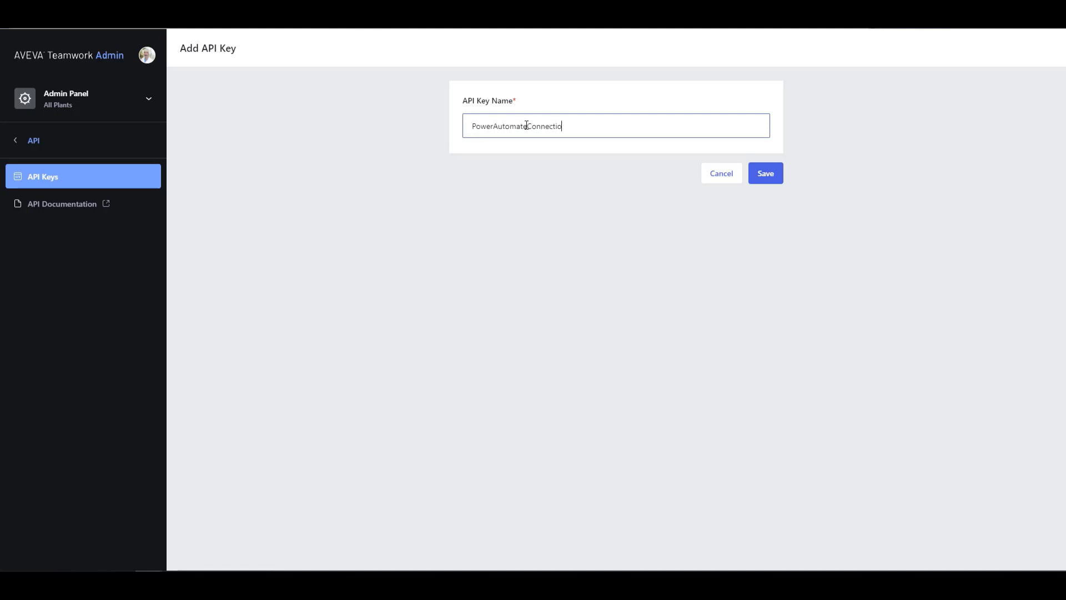
{"action": "left_click", "coordinate": [765, 174]}
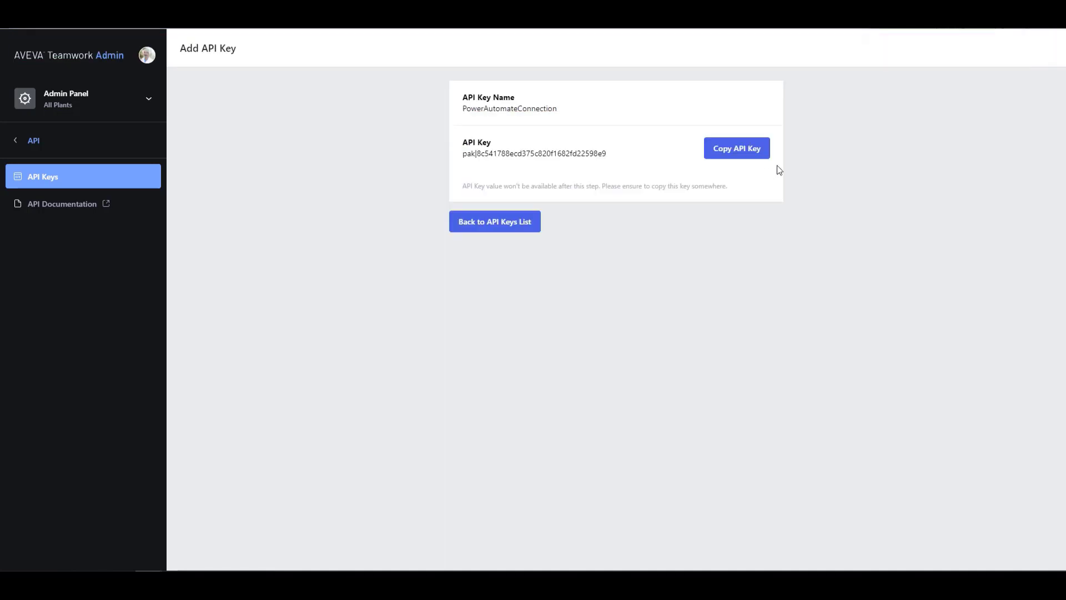
Copy the generated key, paste it as the Poka API Key and save the connection
{"action": "left_click", "coordinate": [736, 148]}
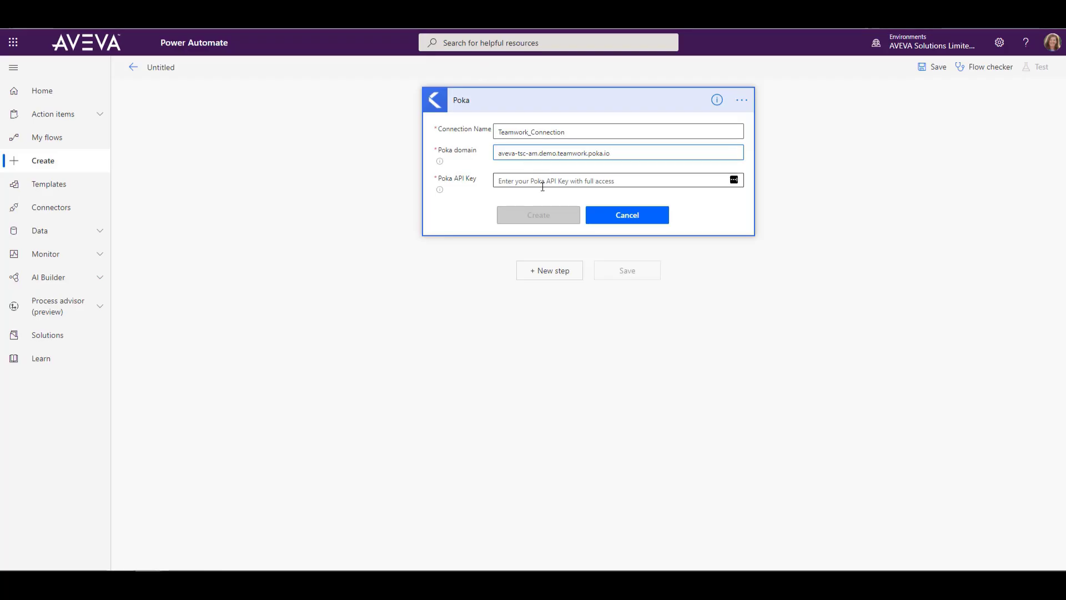
{"action": "right_click", "coordinate": [616, 180]}
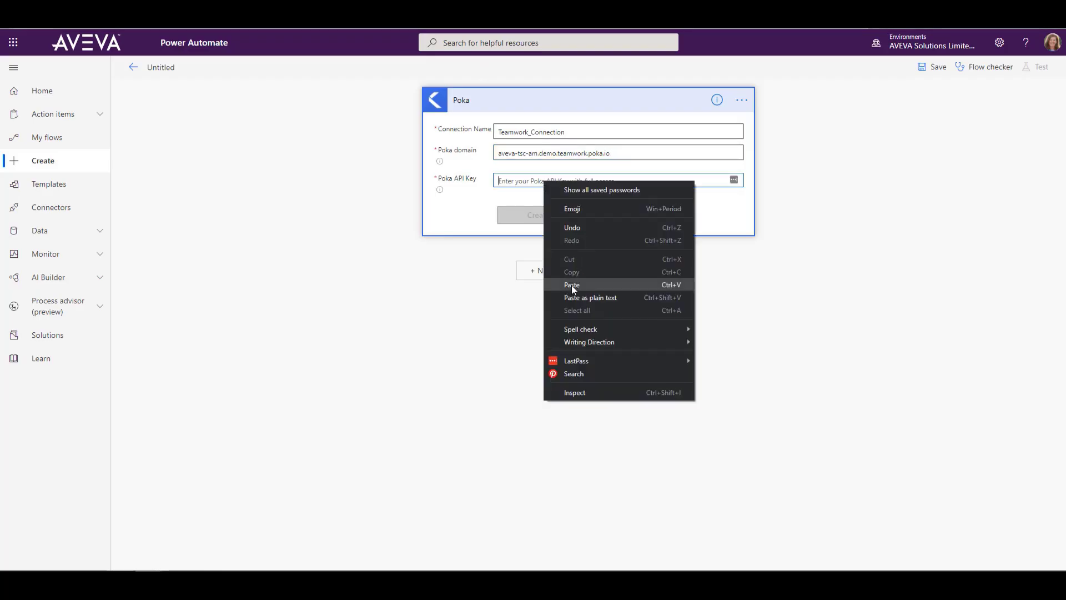
{"action": "left_click", "coordinate": [572, 285]}
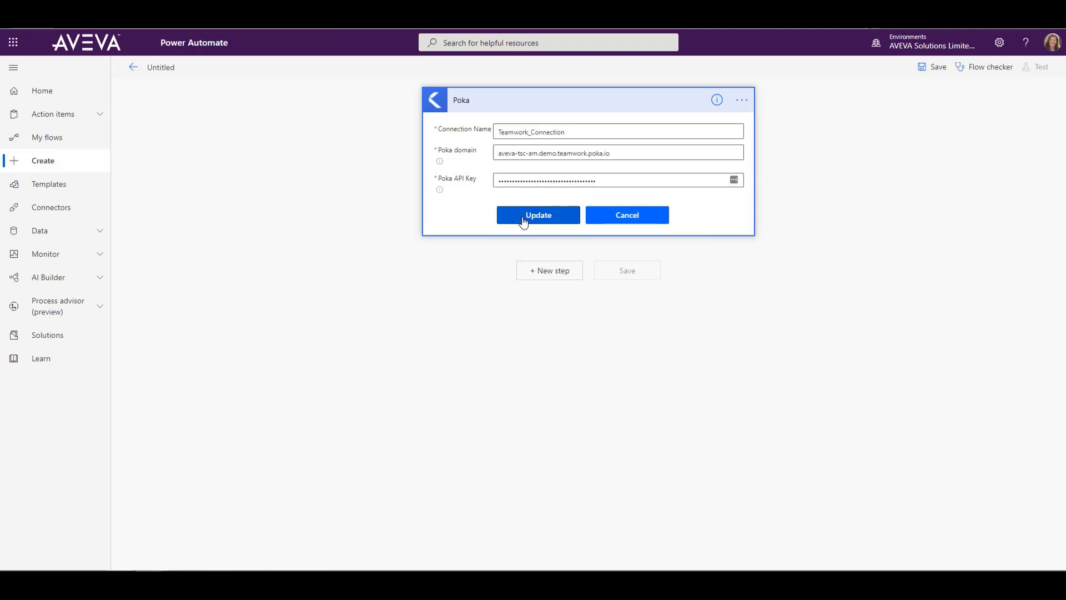
{"action": "left_click", "coordinate": [537, 214]}
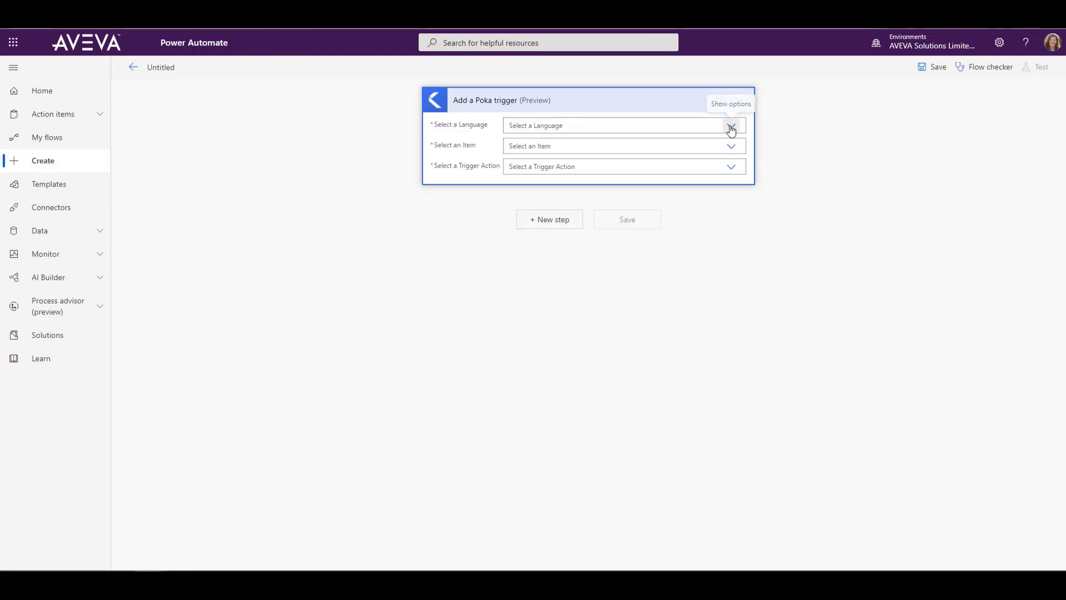
Set the trigger to English, Calls For Help items, firing when a new item is created
{"action": "left_click", "coordinate": [730, 126]}
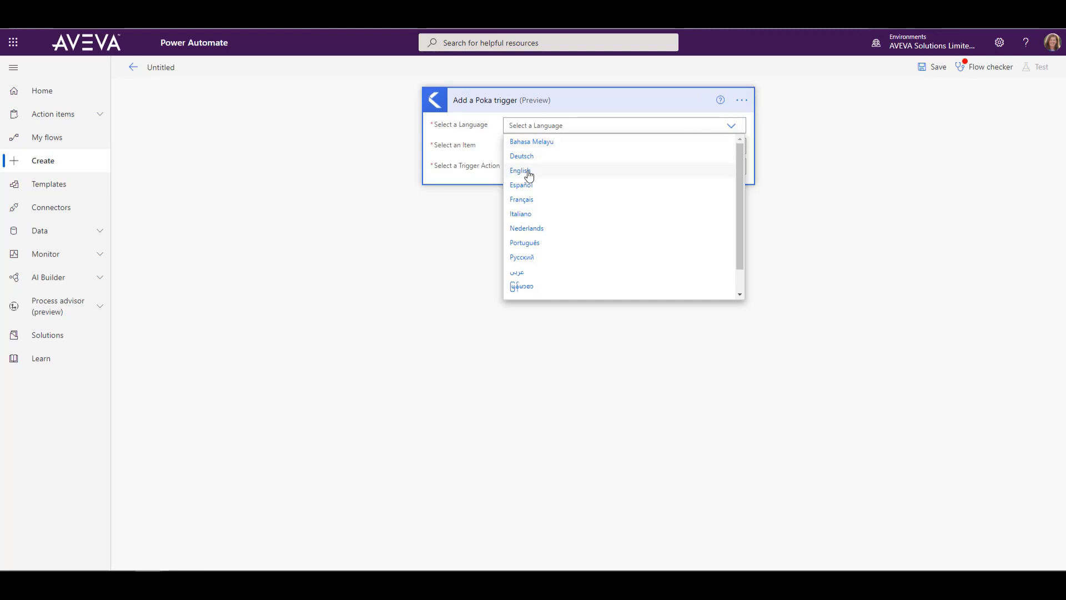
{"action": "left_click", "coordinate": [520, 171]}
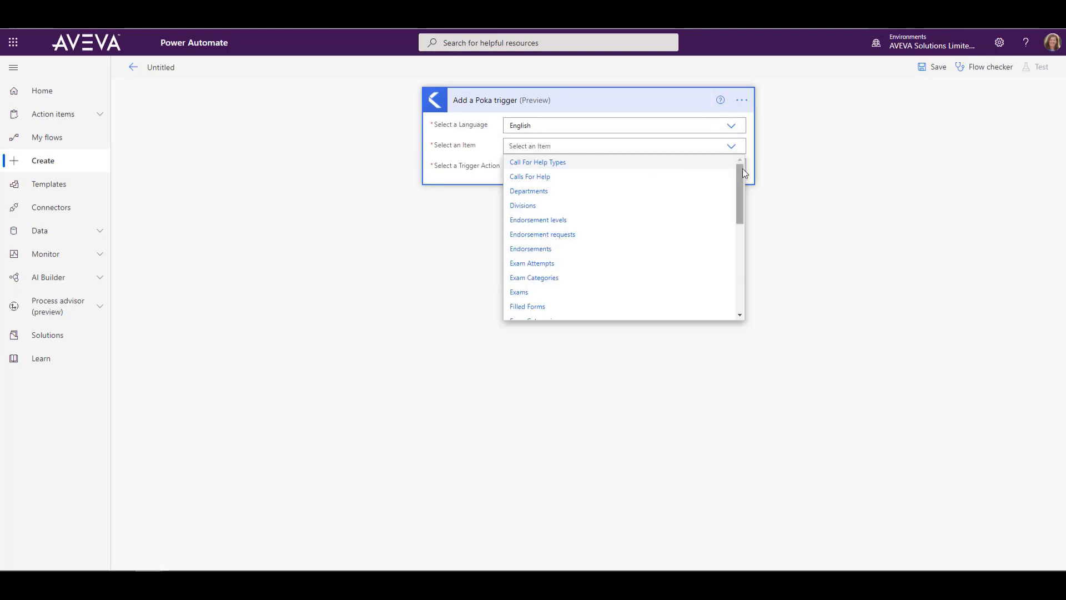
{"action": "scroll", "scroll_direction": "down", "scroll_amount": 3}
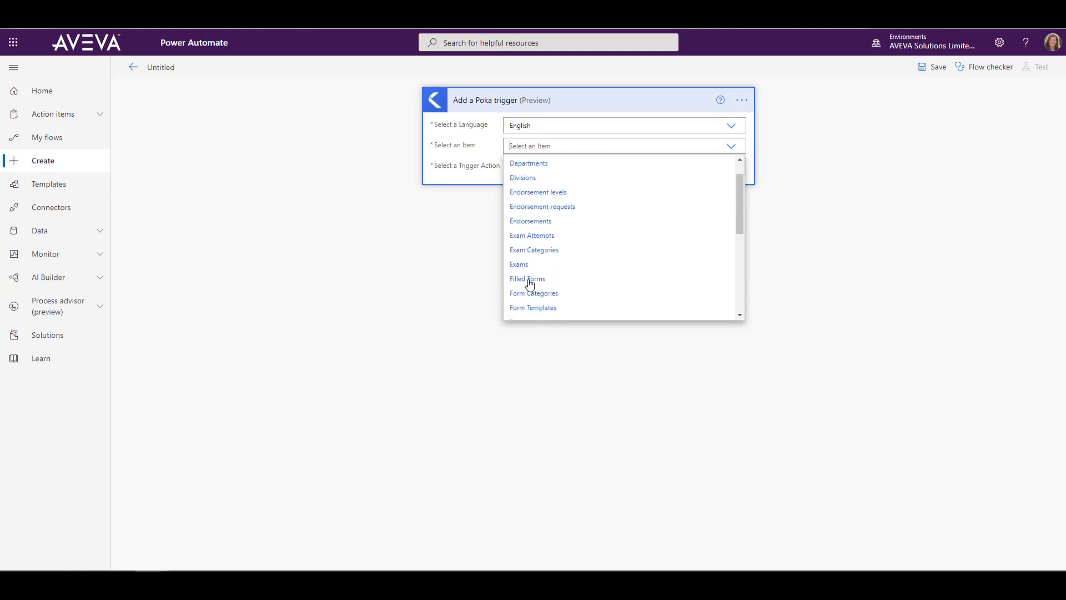
{"action": "scroll", "scroll_direction": "up", "scroll_amount": 3}
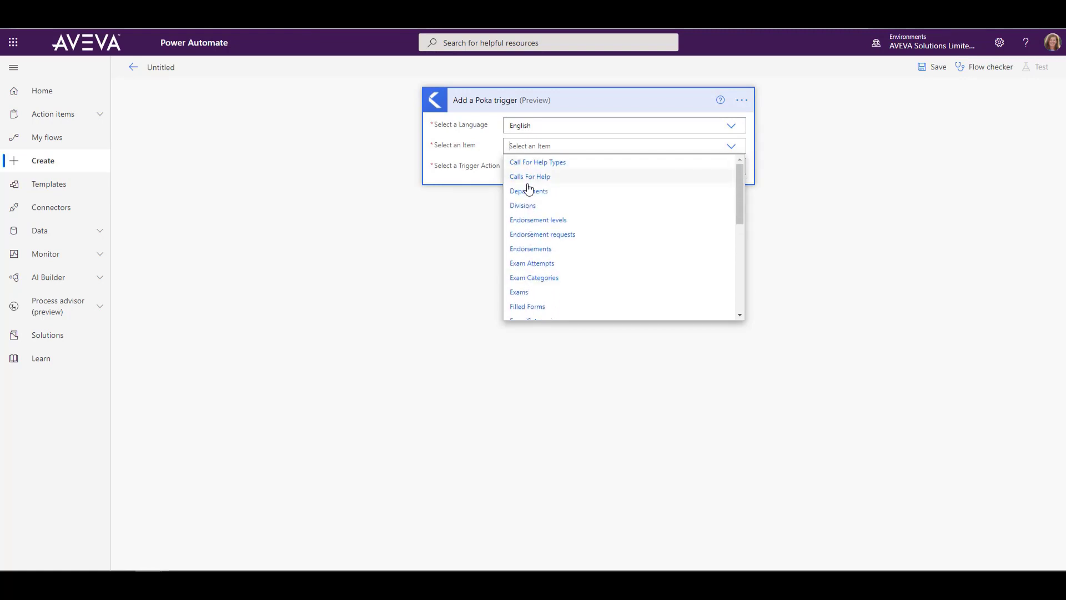
{"action": "mouse_move", "coordinate": [527, 268]}
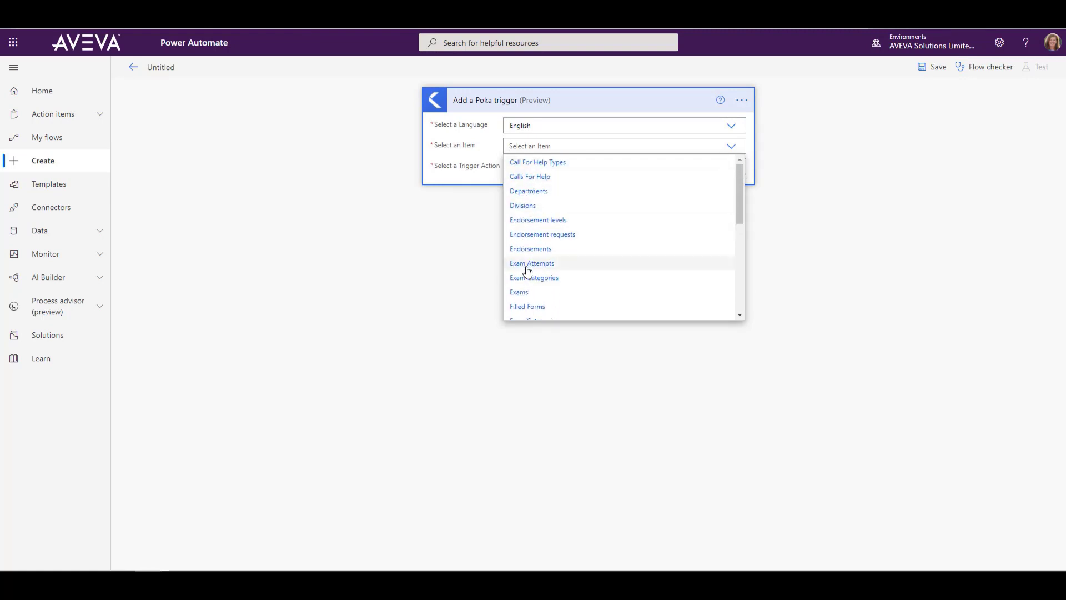
{"action": "mouse_move", "coordinate": [523, 311]}
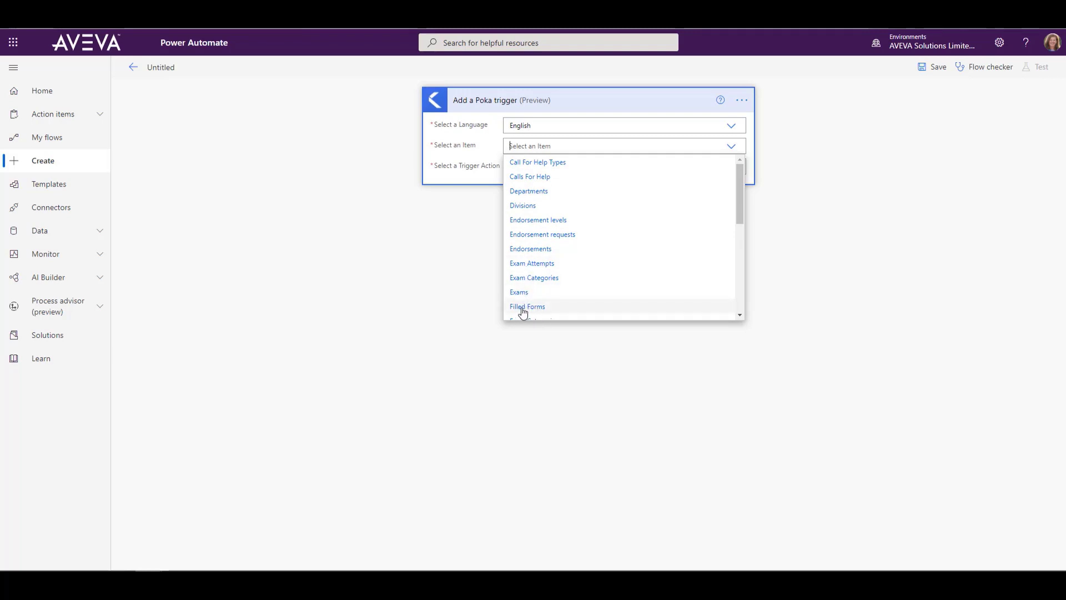
{"action": "mouse_move", "coordinate": [539, 177]}
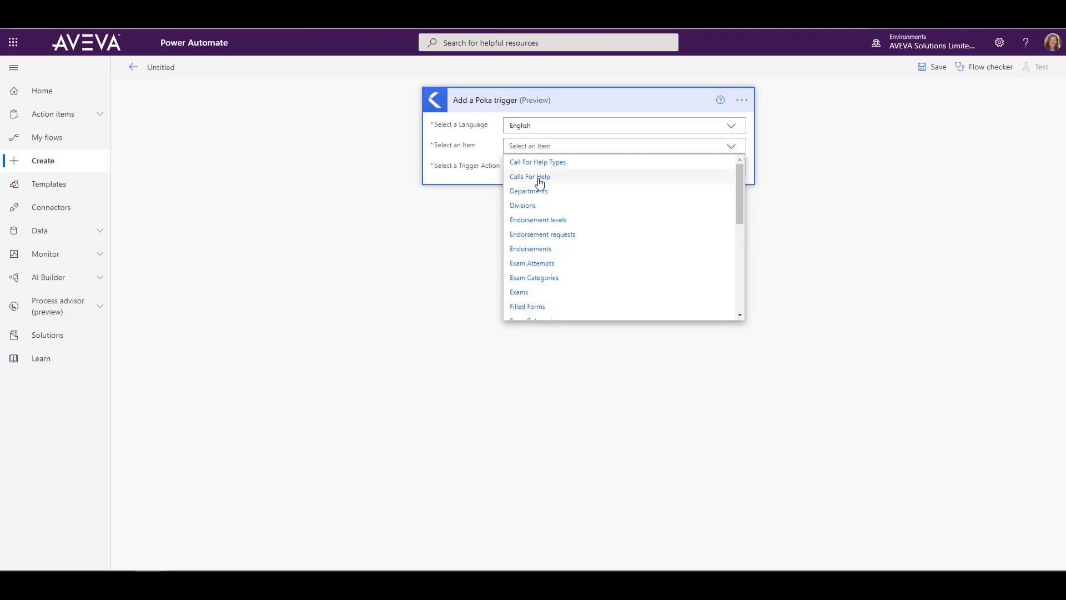
{"action": "left_click", "coordinate": [530, 177]}
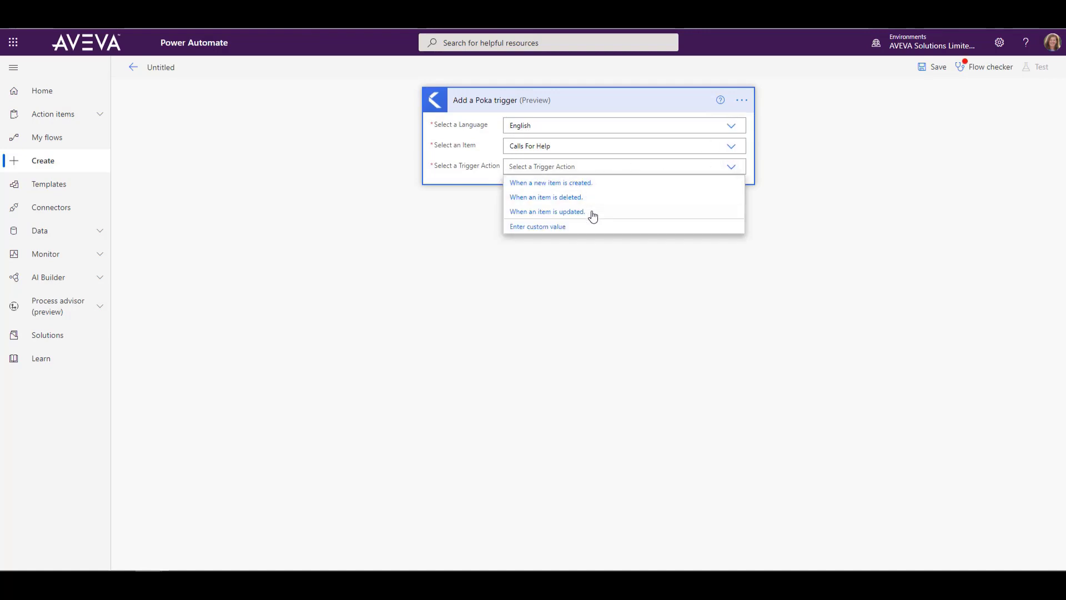
{"action": "mouse_move", "coordinate": [580, 186]}
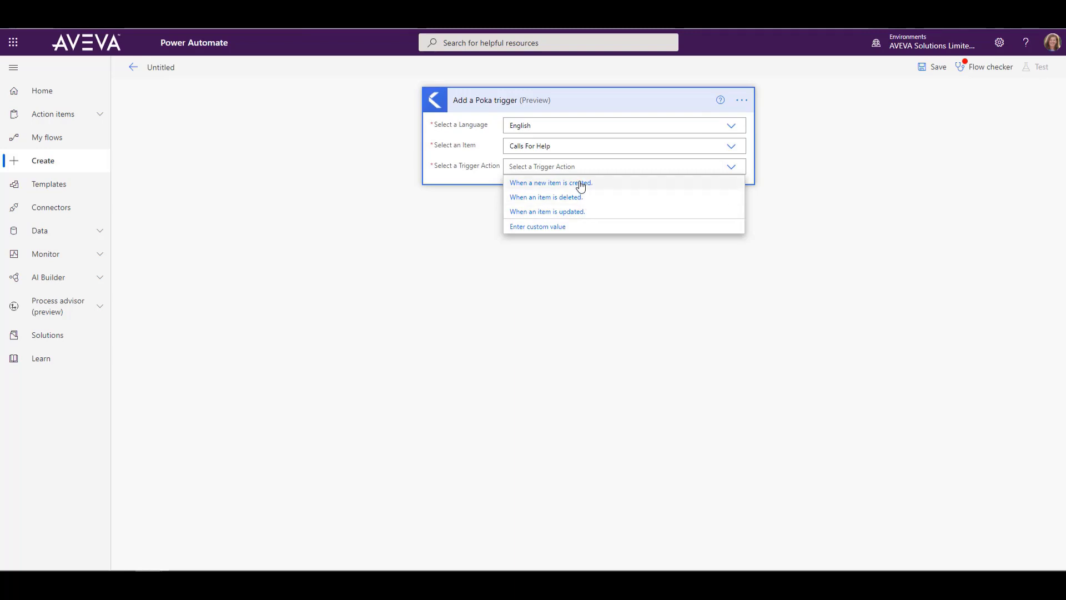
{"action": "left_click", "coordinate": [549, 182]}
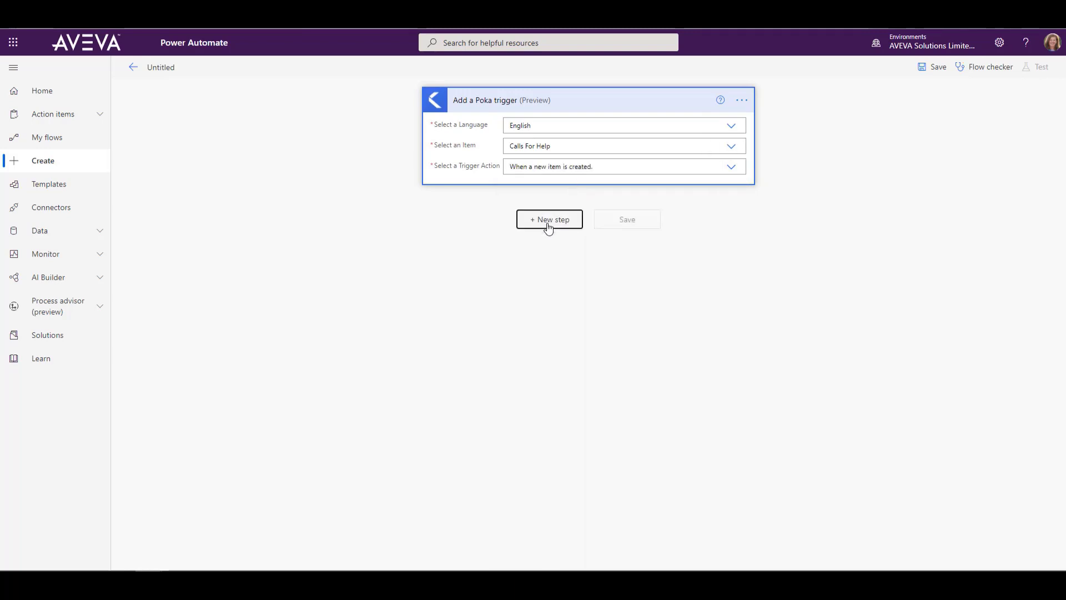
Add a Condition step after the Poka trigger
{"action": "left_click", "coordinate": [549, 219]}
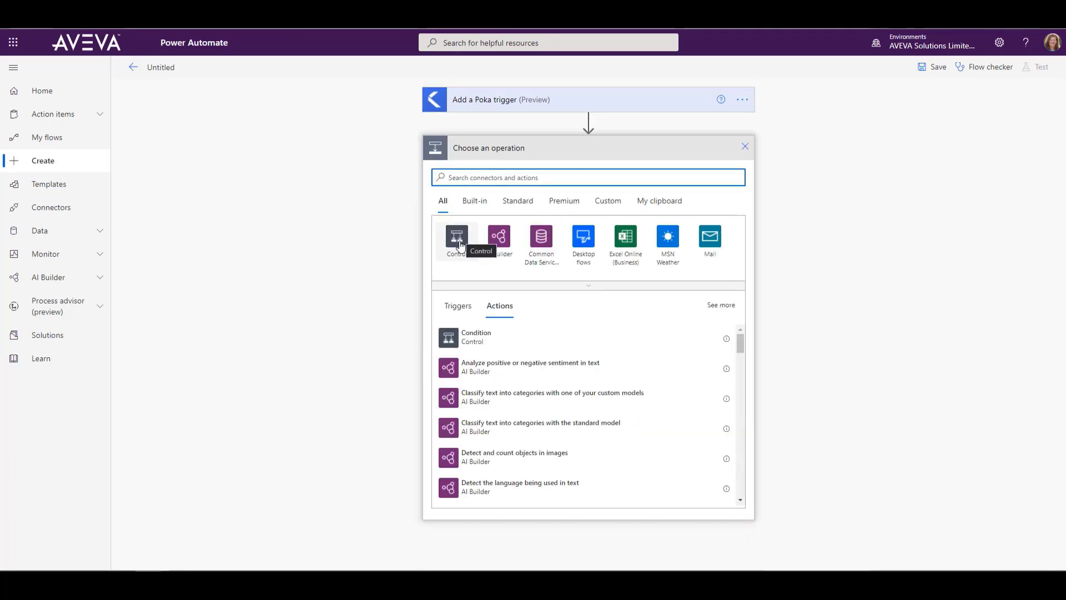
{"action": "mouse_move", "coordinate": [467, 338]}
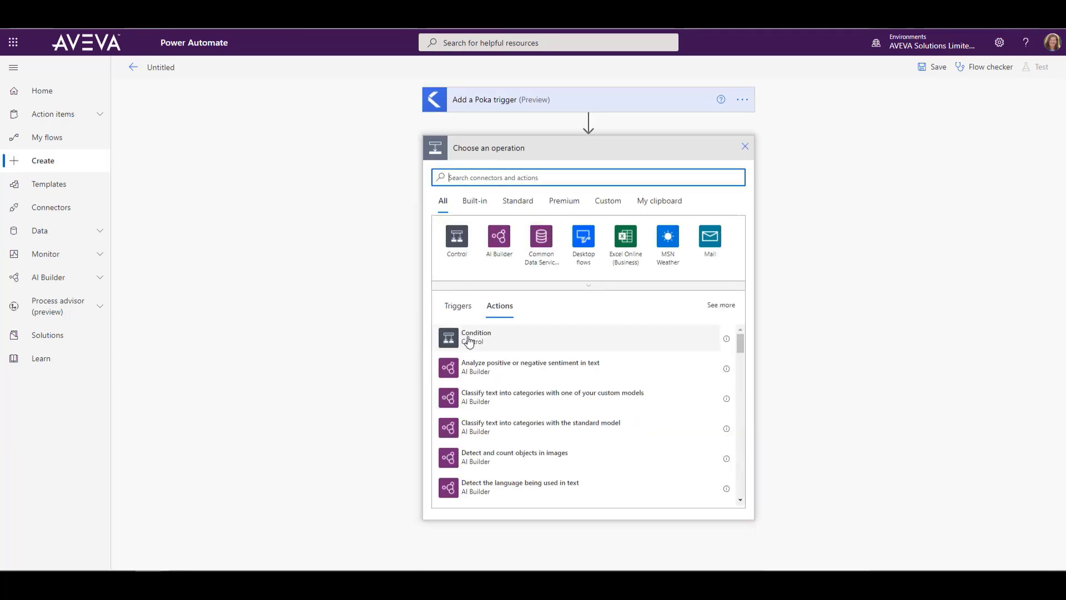
{"action": "left_click", "coordinate": [477, 338]}
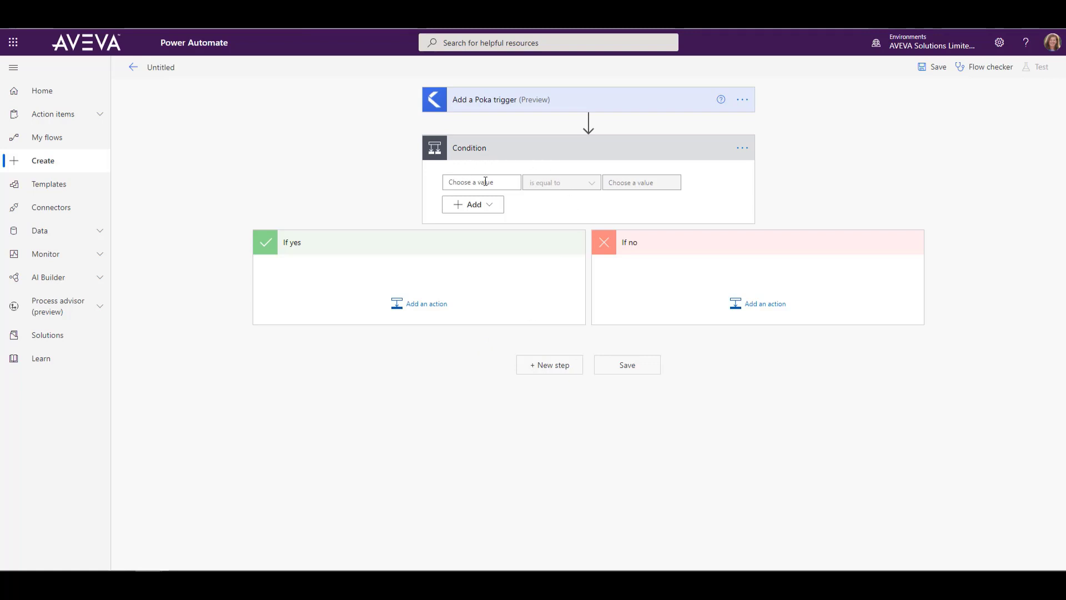
{"action": "left_click", "coordinate": [479, 181]}
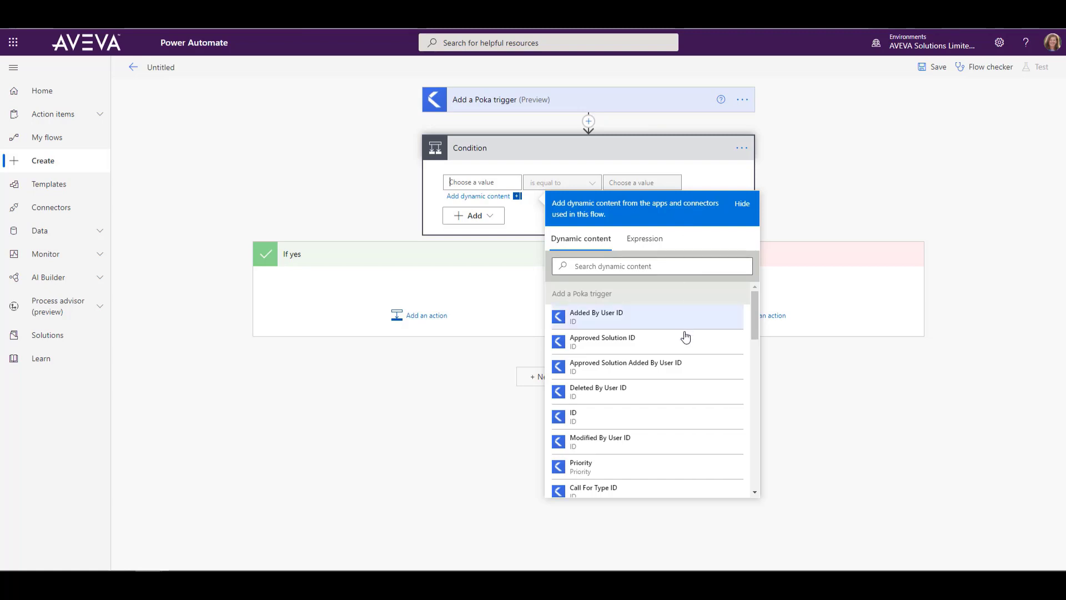
{"action": "mouse_move", "coordinate": [755, 319]}
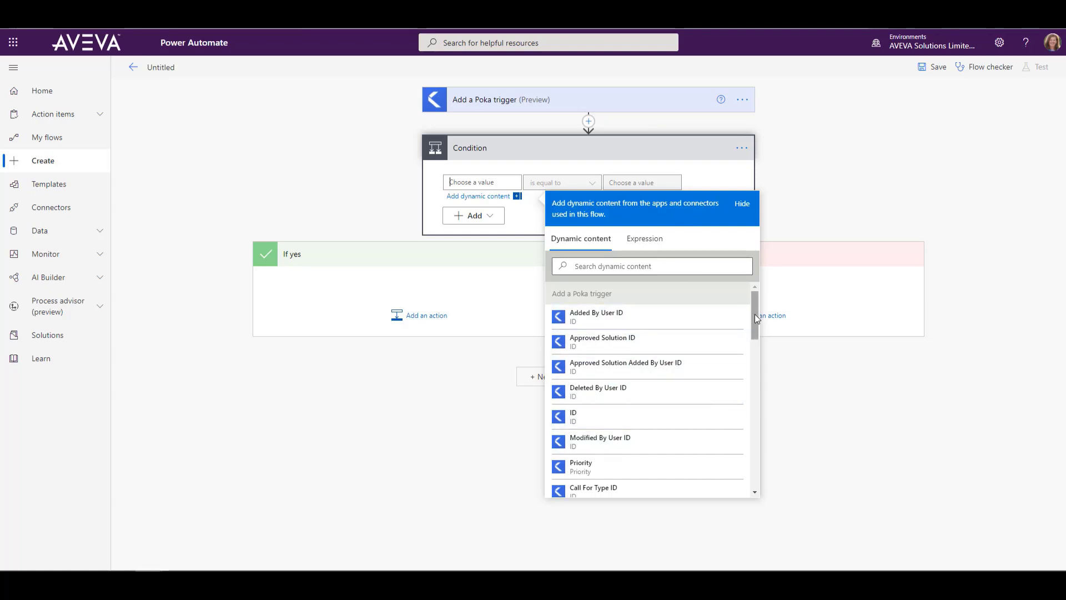
Make the condition check that Call For Type ID is equal to 5
{"action": "scroll", "scroll_direction": "down", "scroll_amount": 3}
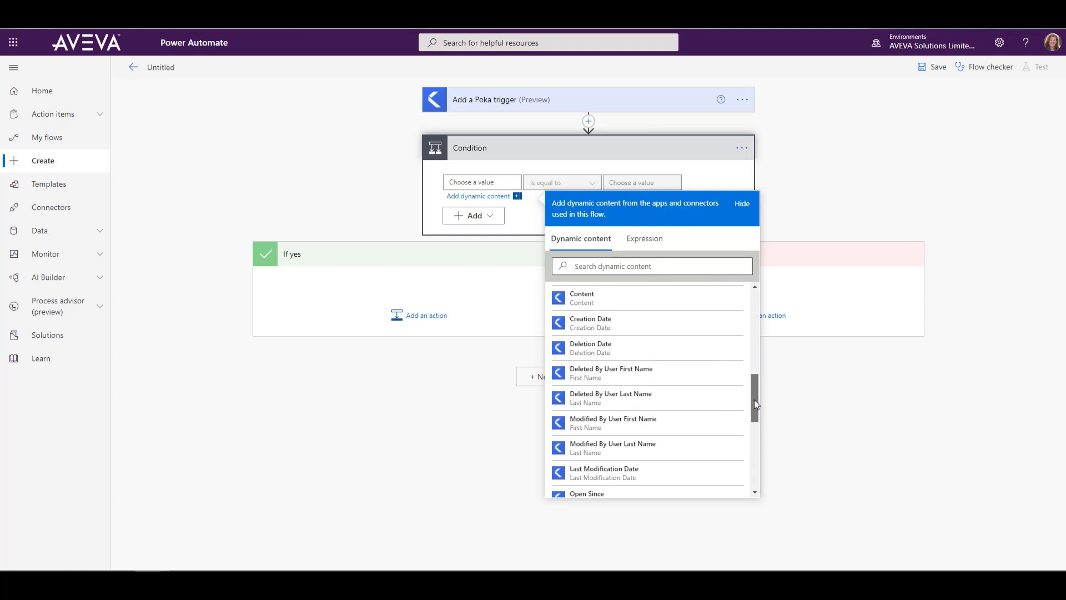
{"action": "scroll", "scroll_direction": "down", "scroll_amount": 3}
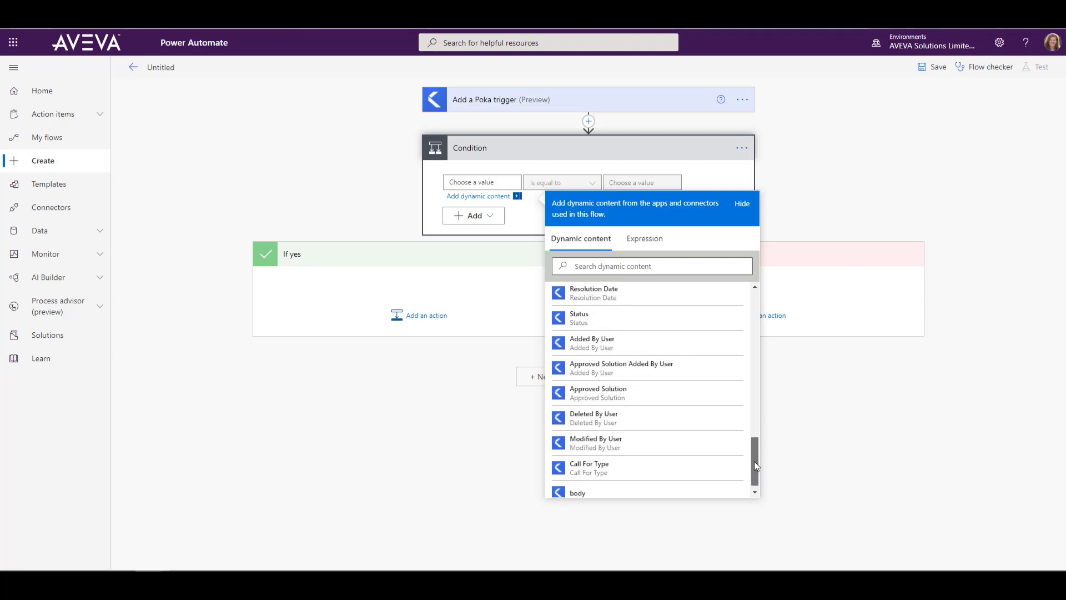
{"action": "scroll", "scroll_direction": "down", "scroll_amount": 3}
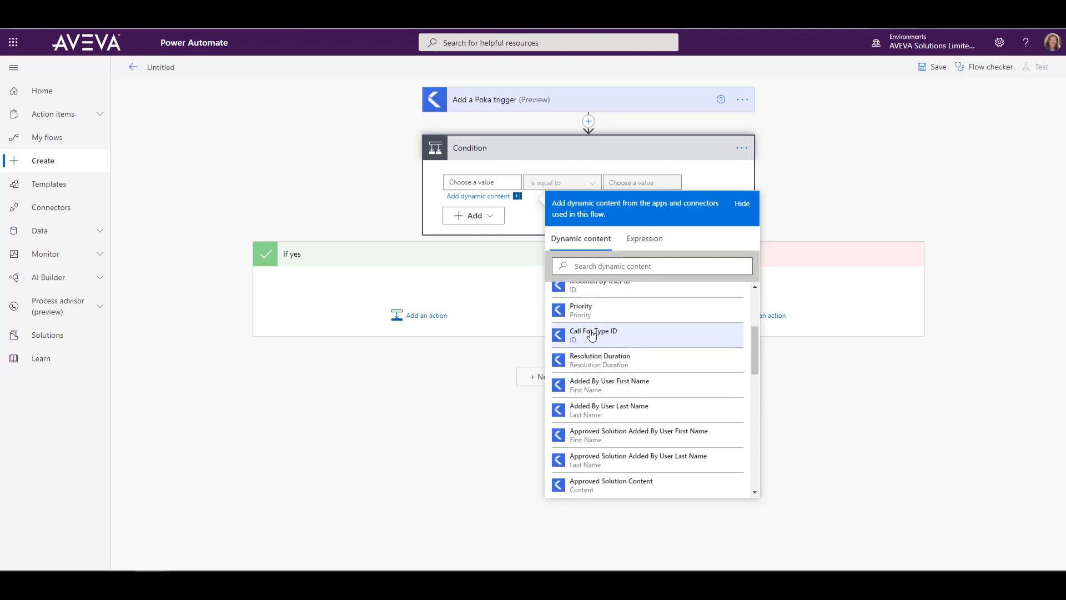
{"action": "left_click", "coordinate": [592, 334]}
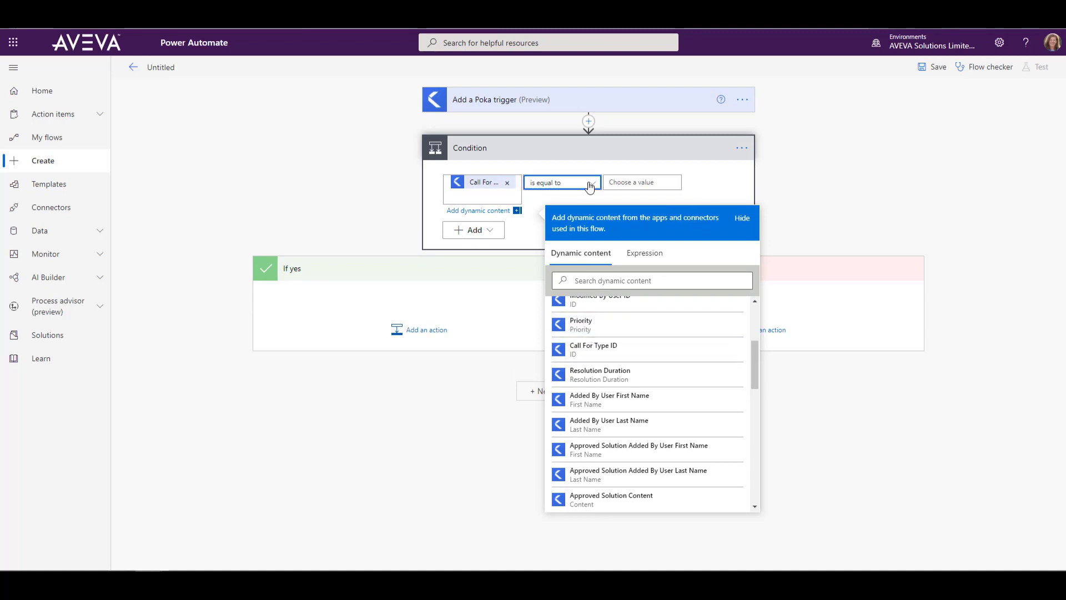
{"action": "left_click", "coordinate": [561, 182]}
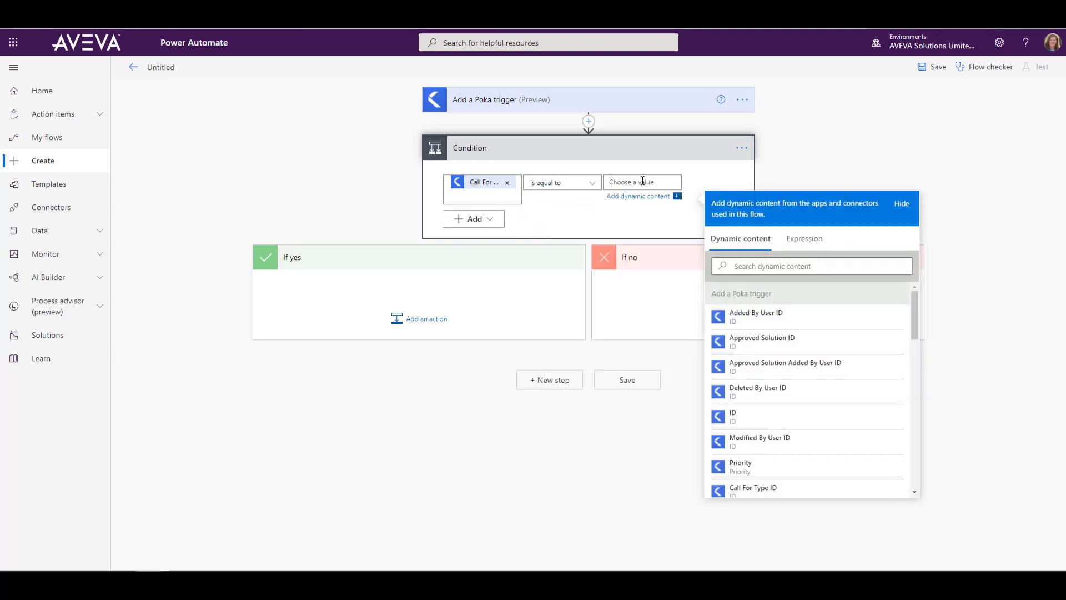
{"action": "type", "text": "5"}
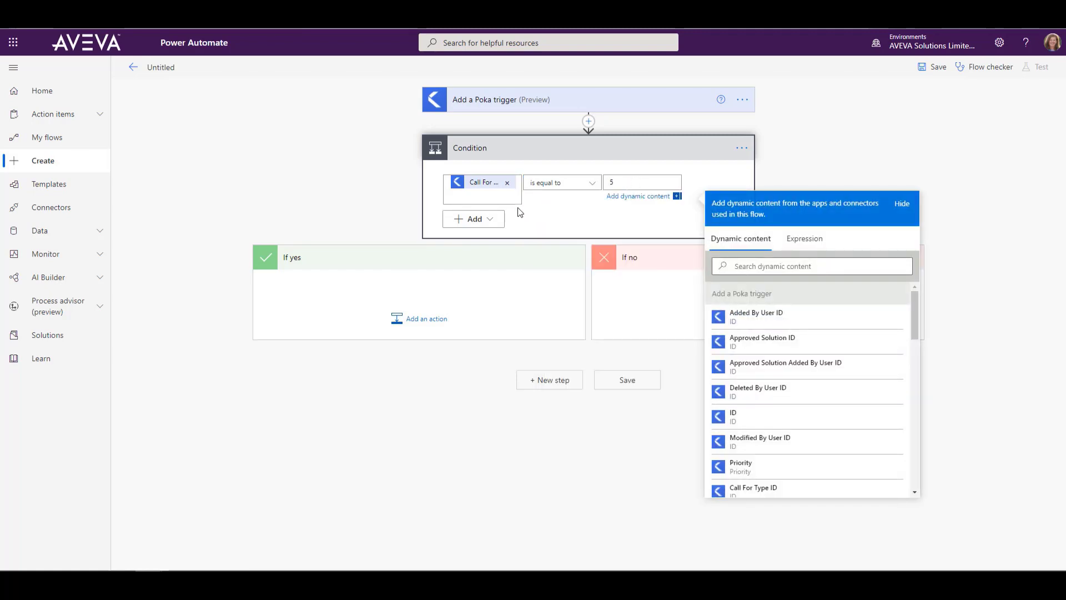
Add a second And row to the condition comparing Priority to 1
{"action": "left_click", "coordinate": [473, 219]}
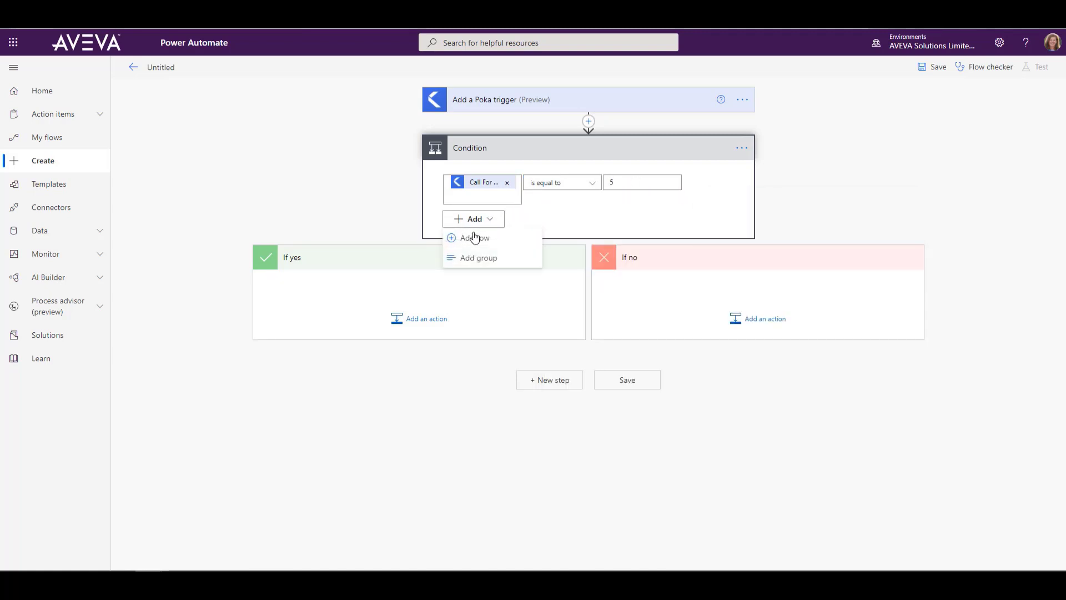
{"action": "left_click", "coordinate": [474, 238]}
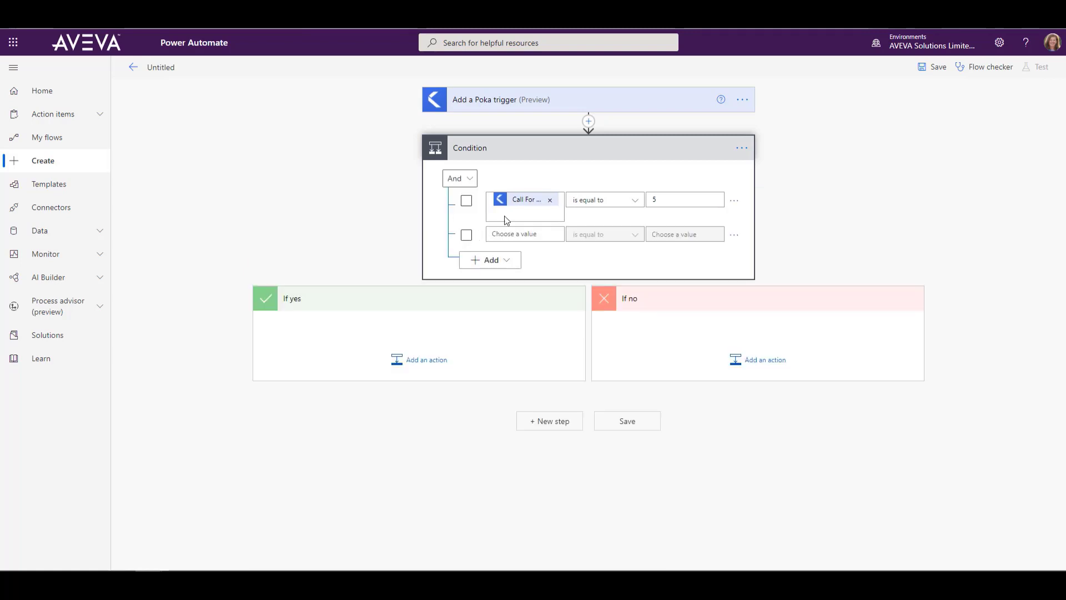
{"action": "left_click", "coordinate": [524, 234]}
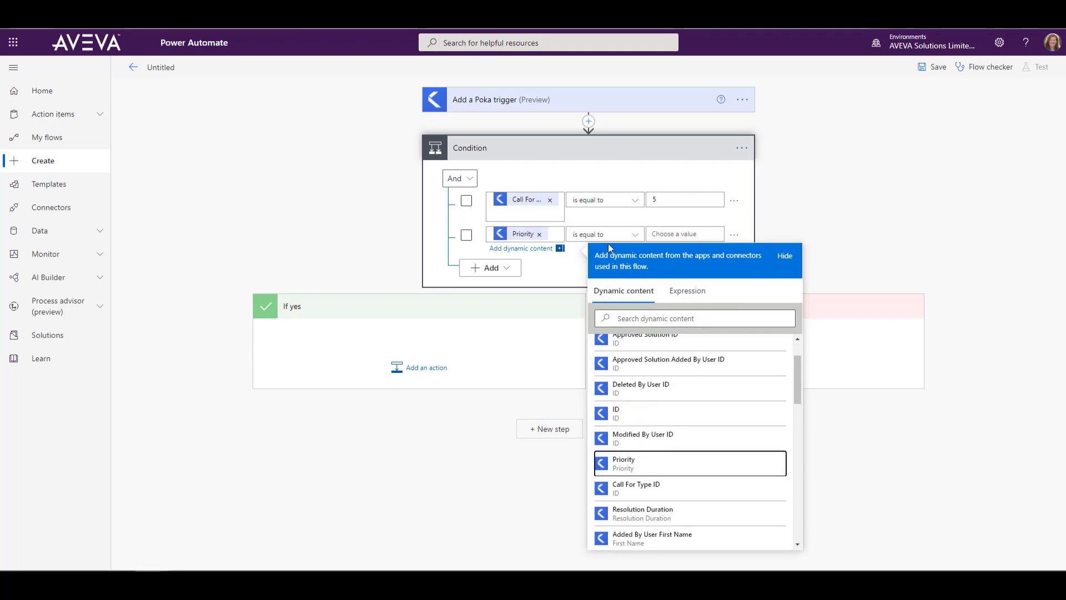
{"action": "left_click", "coordinate": [681, 248]}
{"action": "type", "text": "1"}
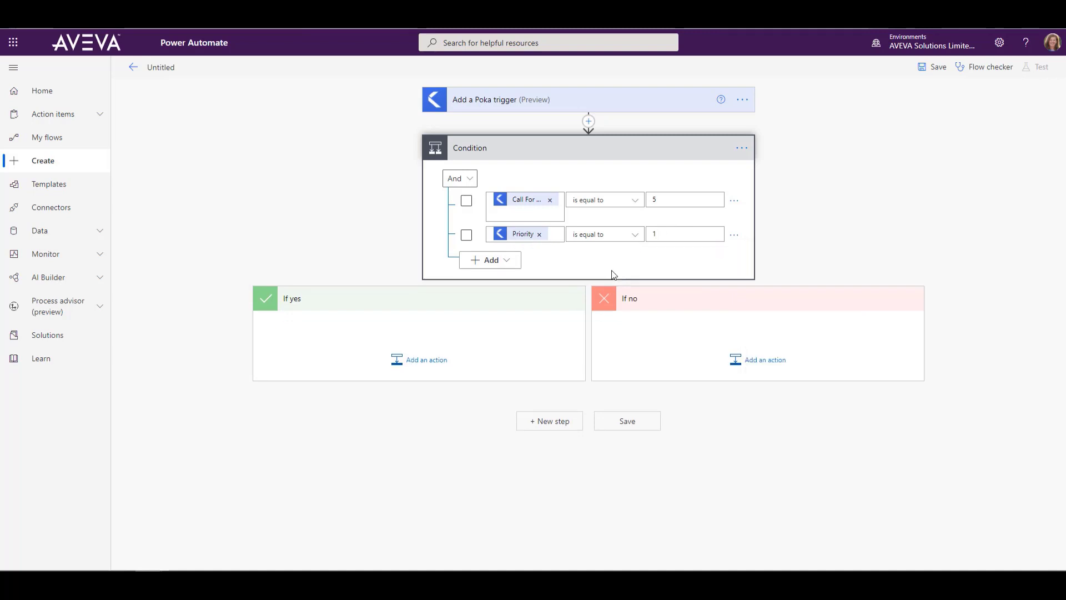
{"action": "mouse_move", "coordinate": [696, 313]}
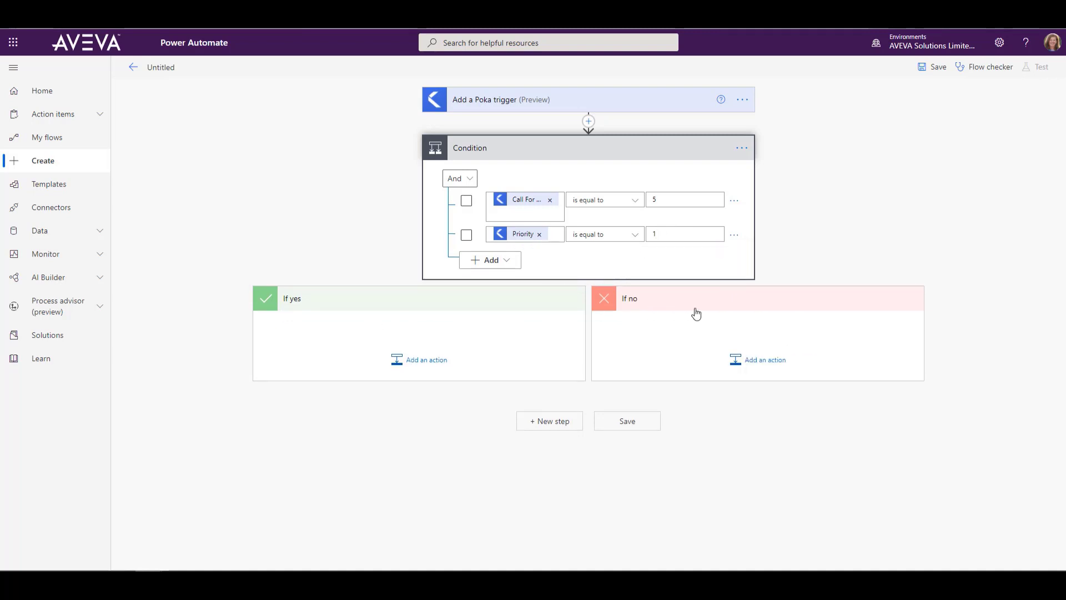
{"action": "mouse_move", "coordinate": [757, 360]}
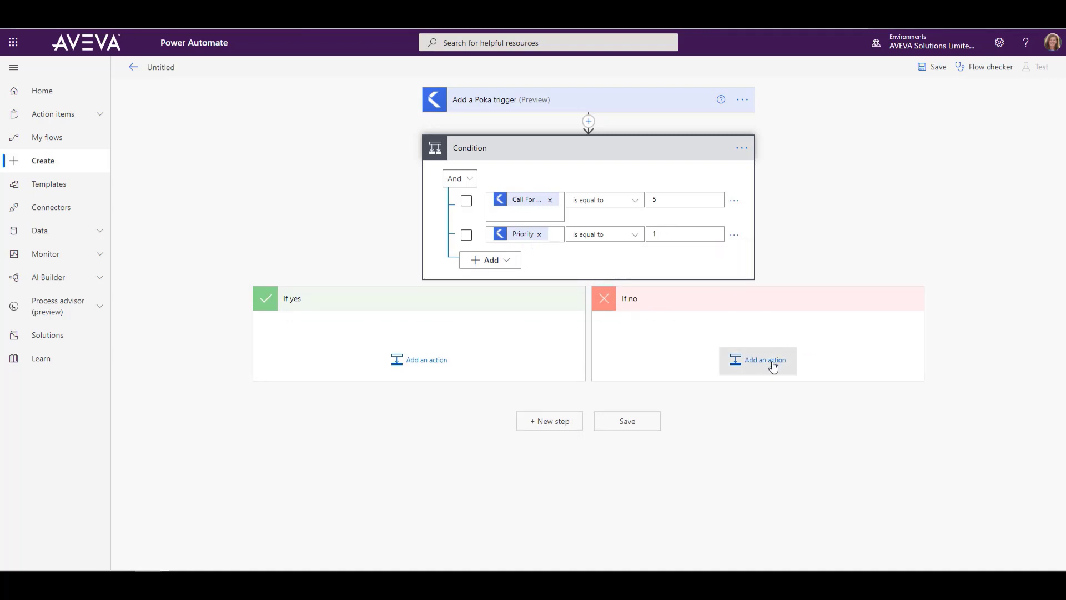
In the If no branch, add the Mail connector's Send an email notification (V3) action
{"action": "left_click", "coordinate": [757, 360]}
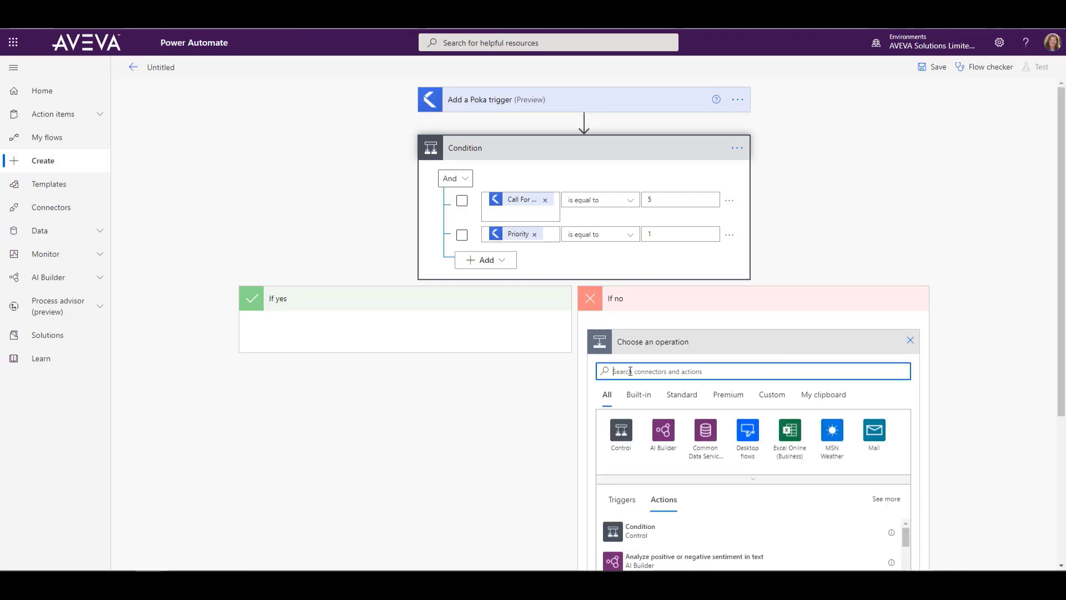
{"action": "type", "text": "email"}
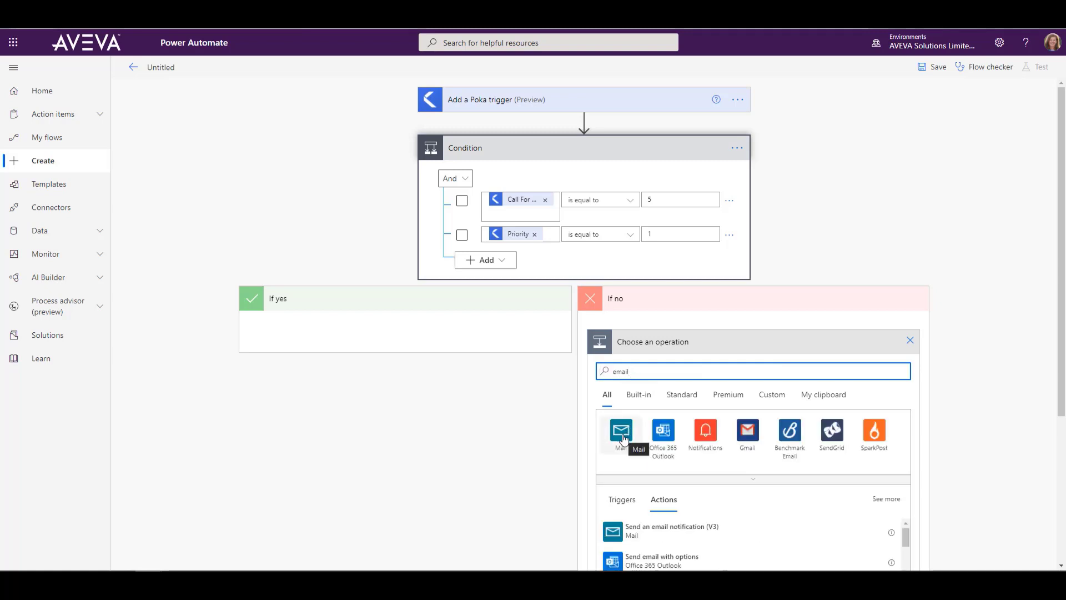
{"action": "left_click", "coordinate": [619, 431]}
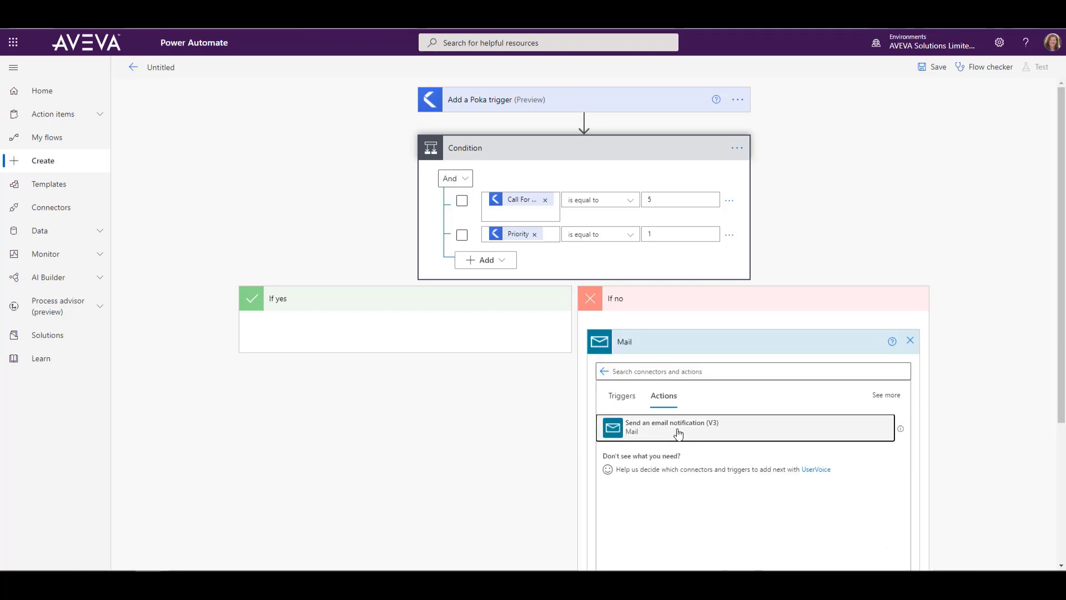
{"action": "left_click", "coordinate": [677, 426]}
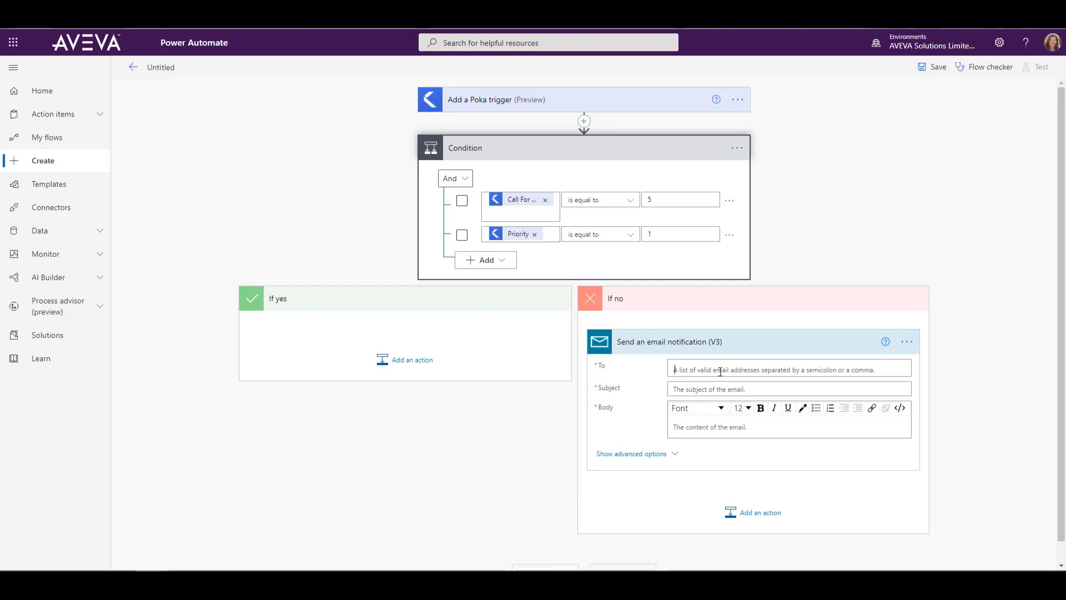
{"action": "left_click", "coordinate": [788, 369]}
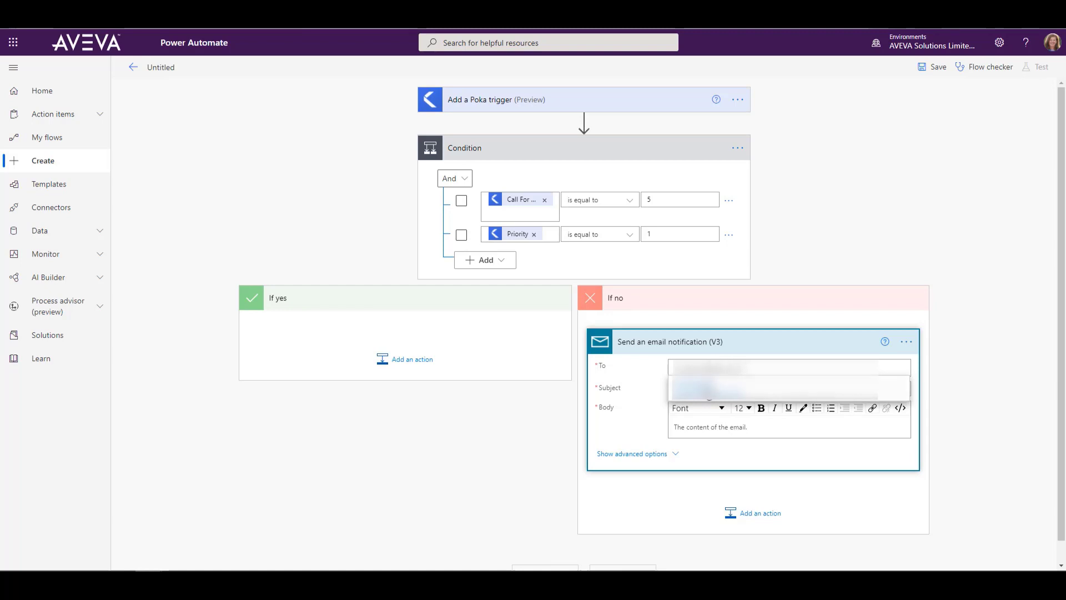
Pick the suggested recipient and set the subject to 'CFH Posted in Teamwork but not in MSTeams'
{"action": "left_click", "coordinate": [789, 368]}
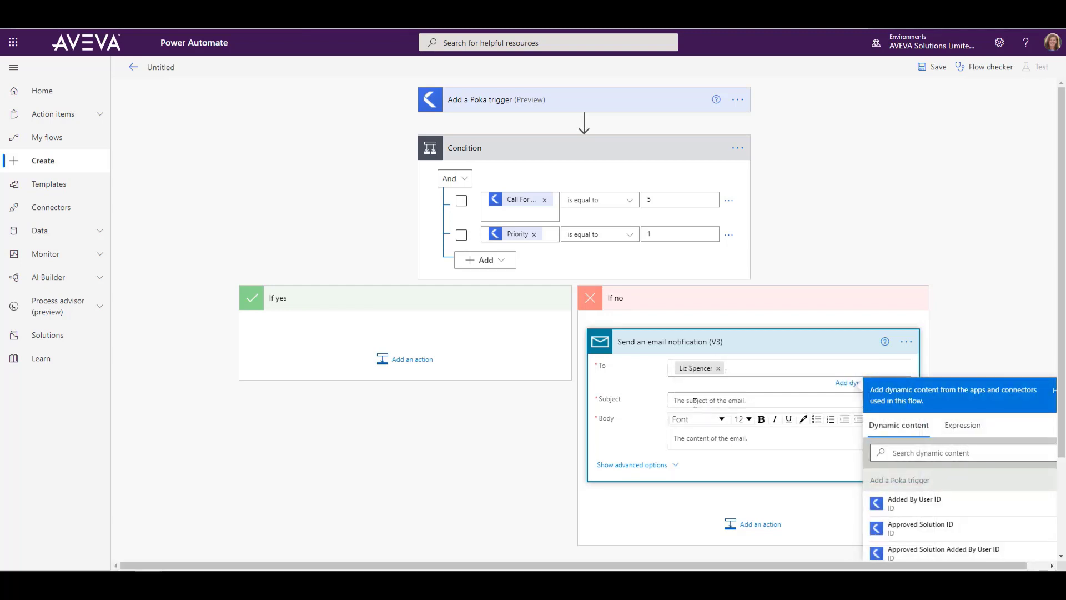
{"action": "left_click", "coordinate": [788, 388]}
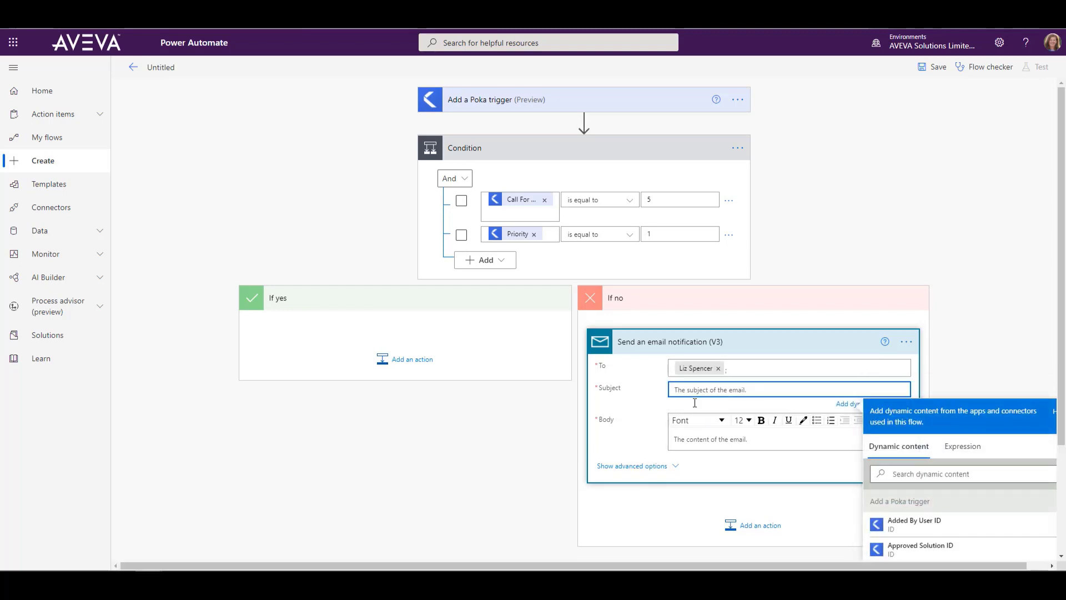
{"action": "type", "text": "F"}
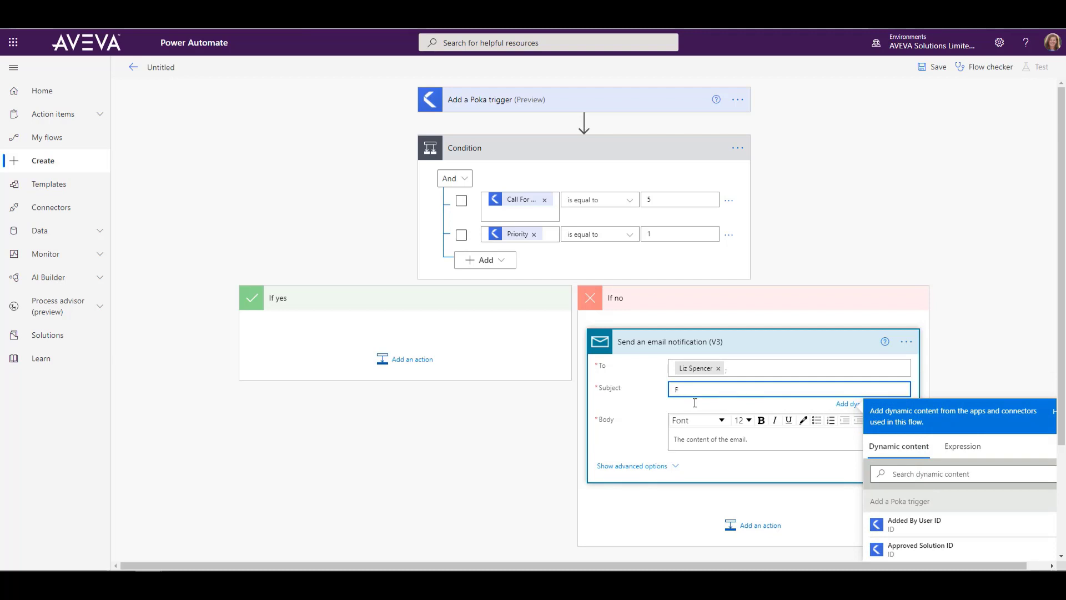
{"action": "type", "text": "CFH"}
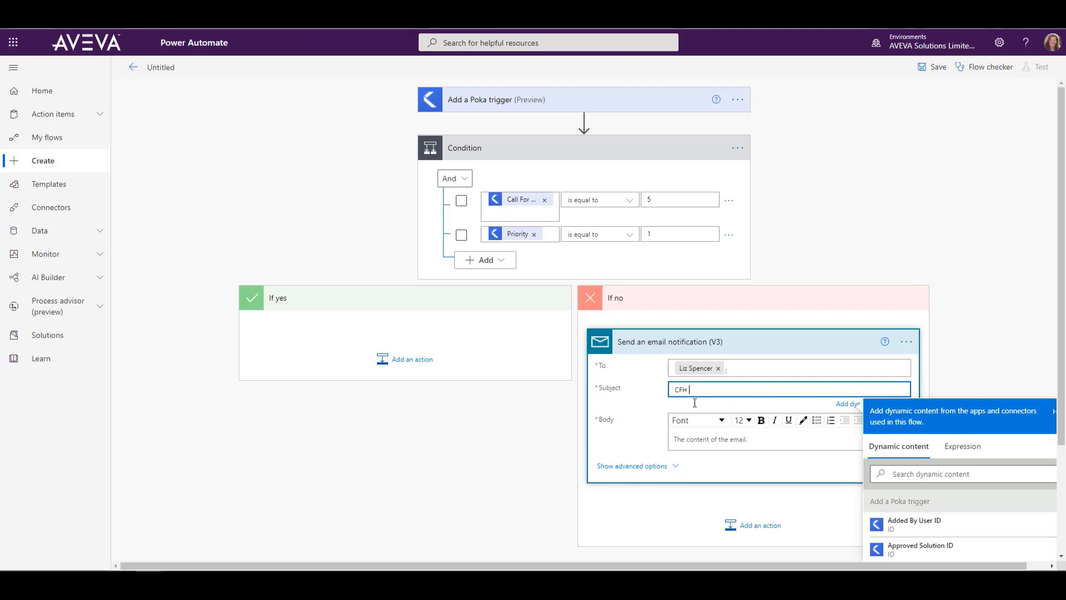
{"action": "type", "text": "Posted"}
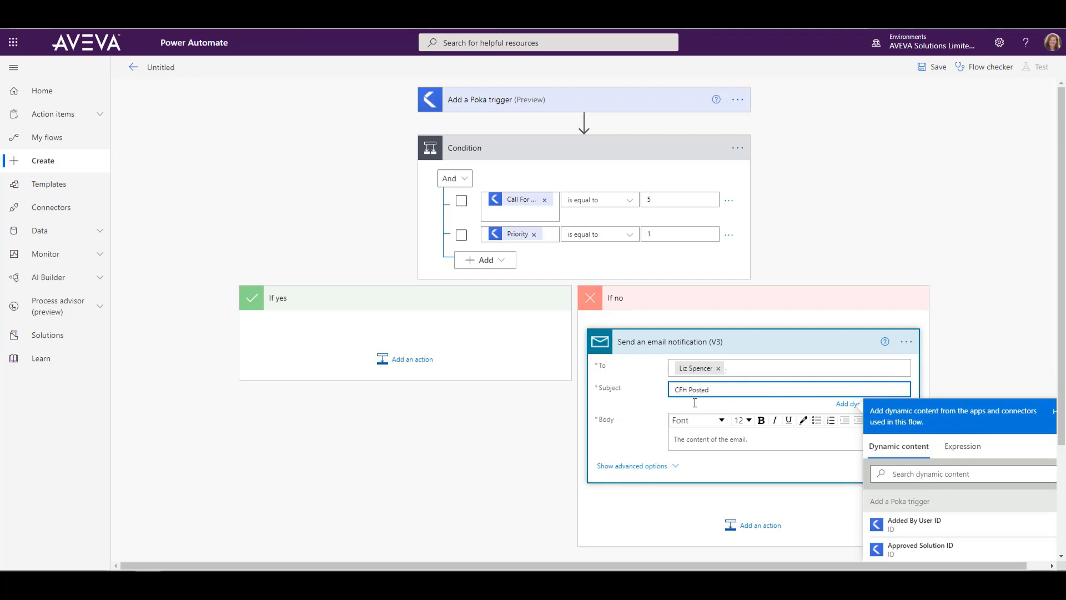
{"action": "type", "text": "in TE"}
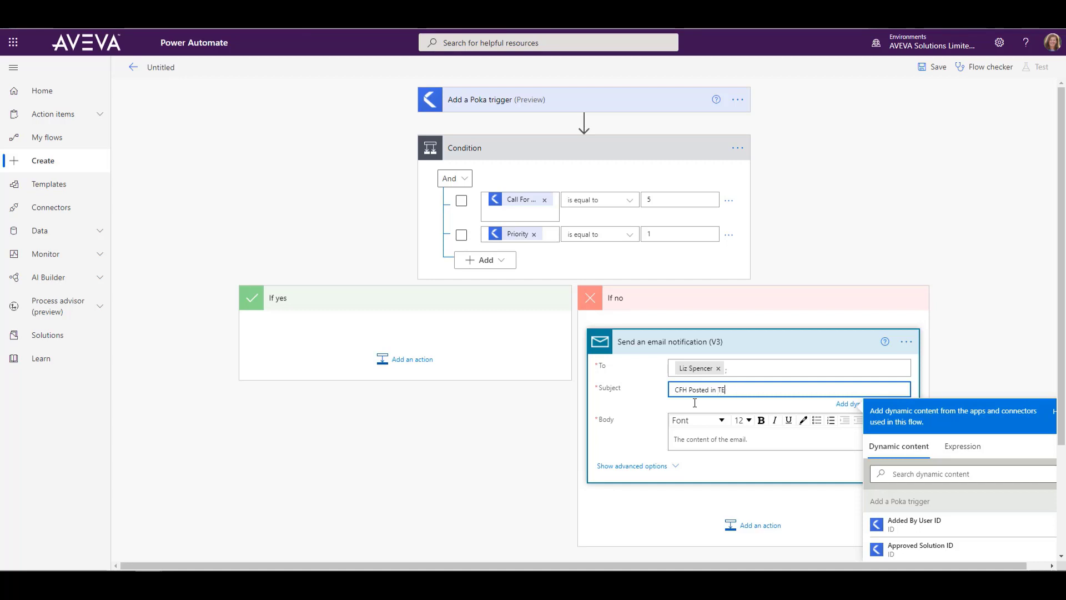
{"action": "type", "text": "amwork but"}
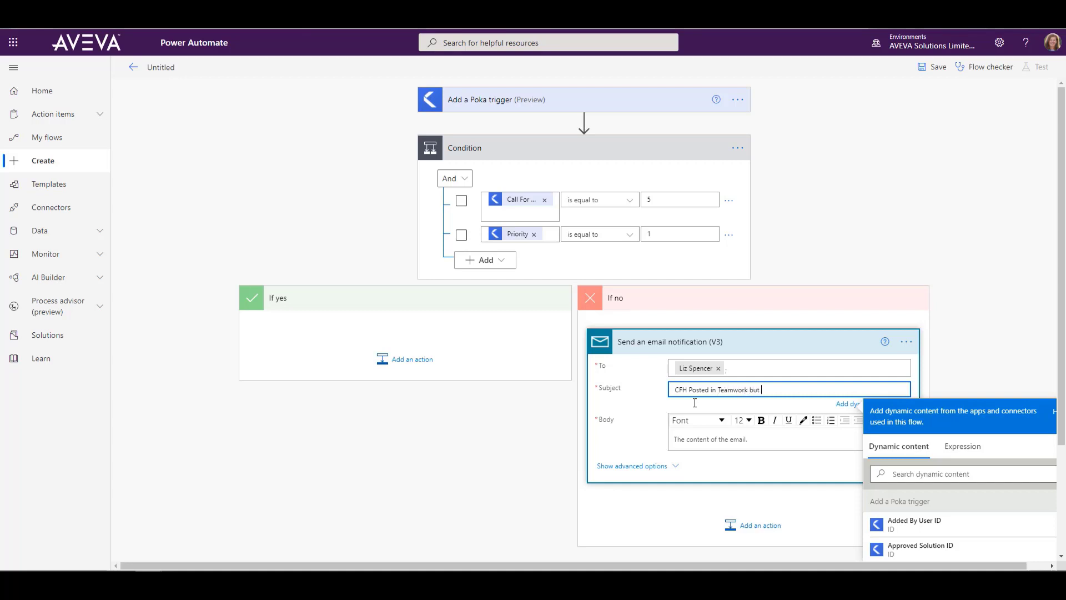
{"action": "type", "text": "not in MSTeams"}
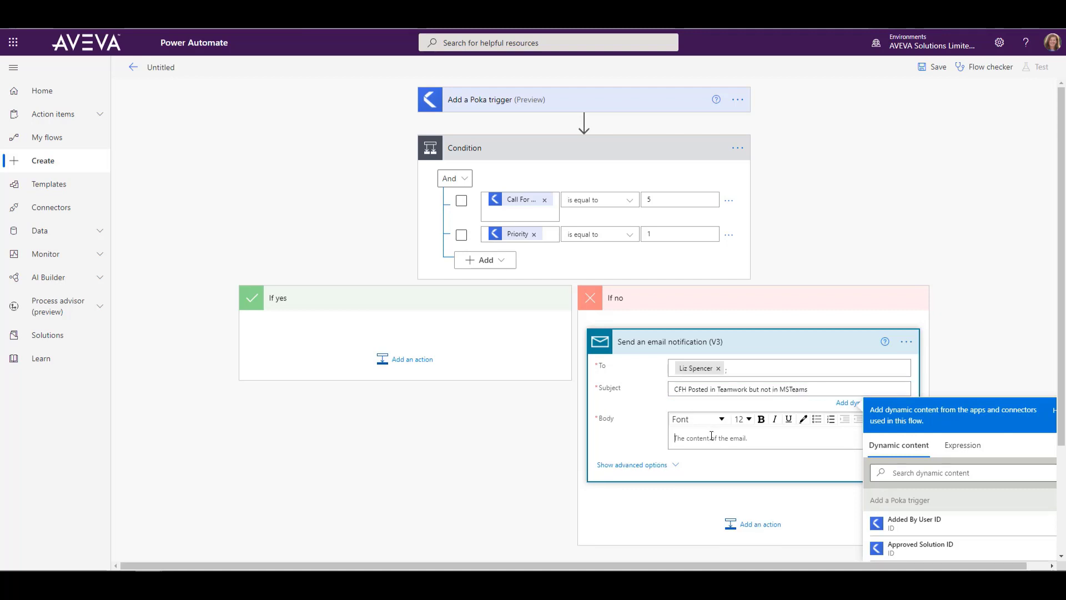
Write 'Call for help by:' in the email body followed by the adder's first and last name
{"action": "scroll", "scroll_direction": "down", "scroll_amount": 3}
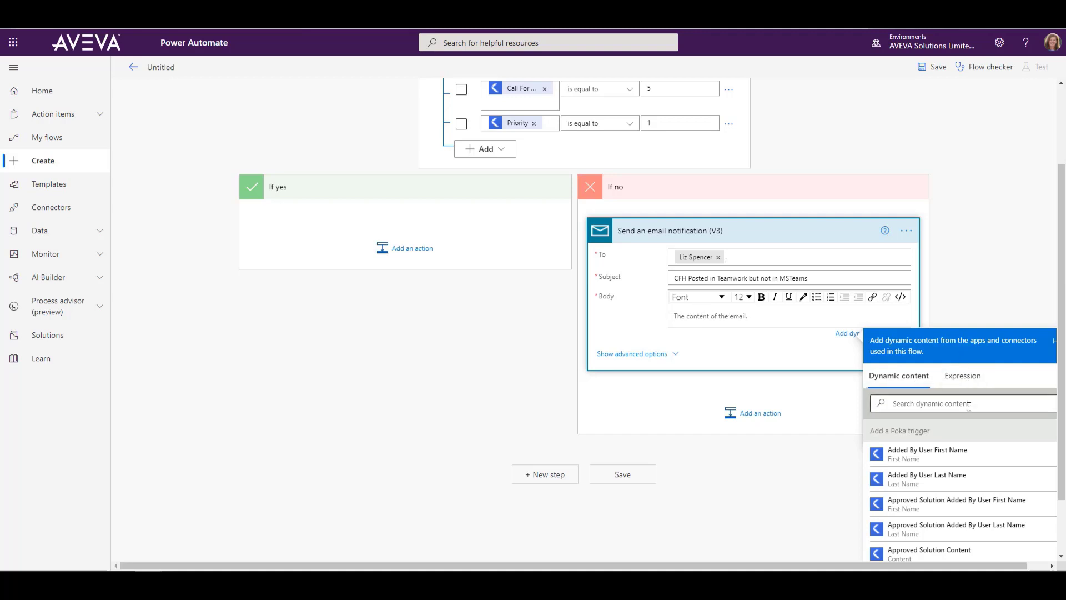
{"action": "scroll", "scroll_direction": "down", "scroll_amount": 3}
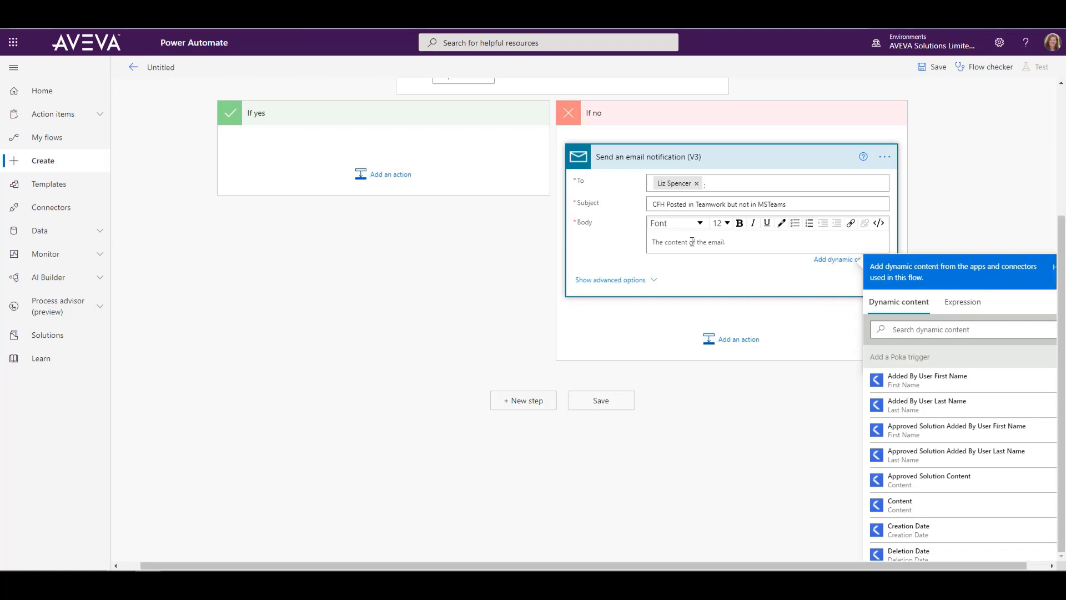
{"action": "type", "text": "Call f"}
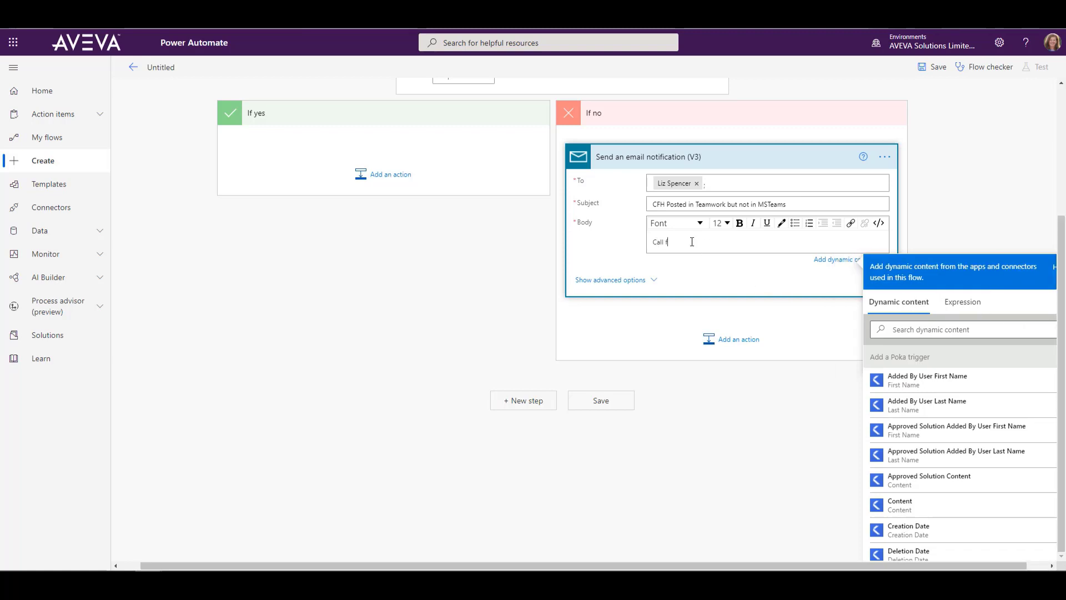
{"action": "type", "text": "or help"}
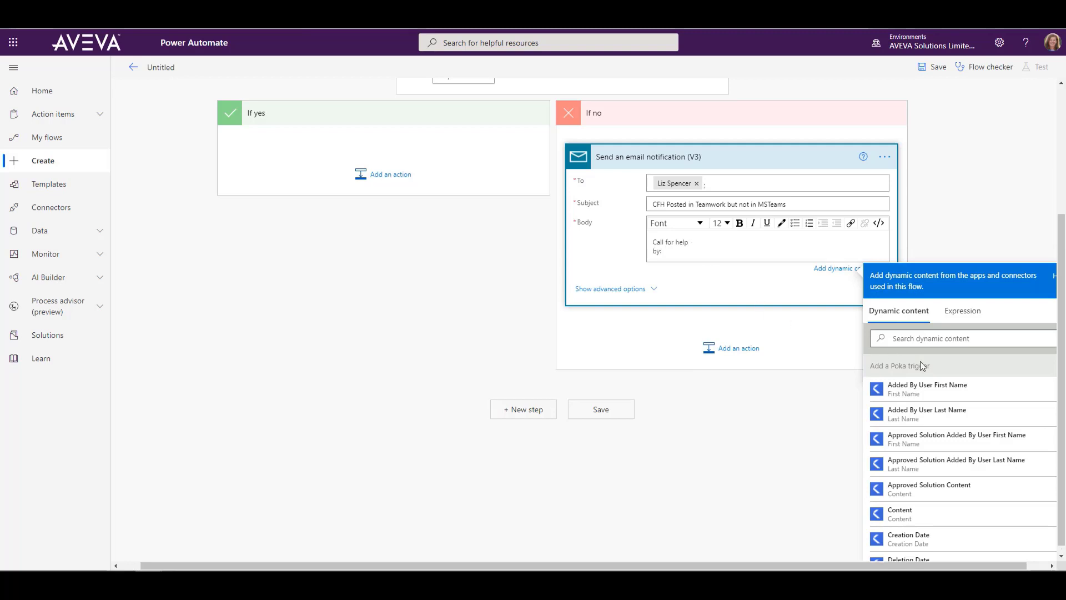
{"action": "left_click", "coordinate": [926, 413]}
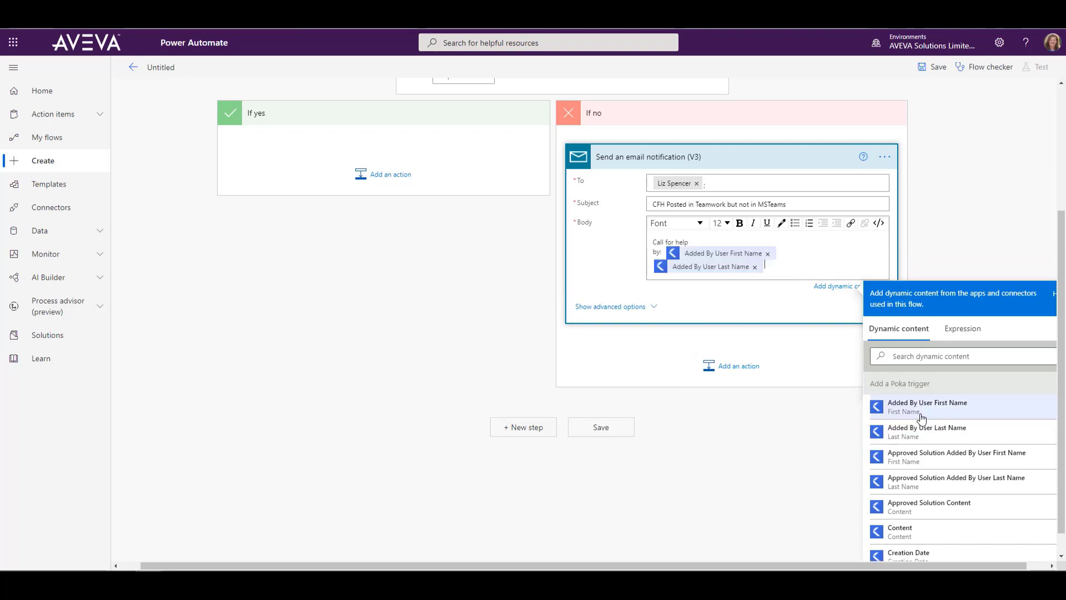
{"action": "mouse_move", "coordinate": [783, 284]}
{"action": "type", "text": "Content:"}
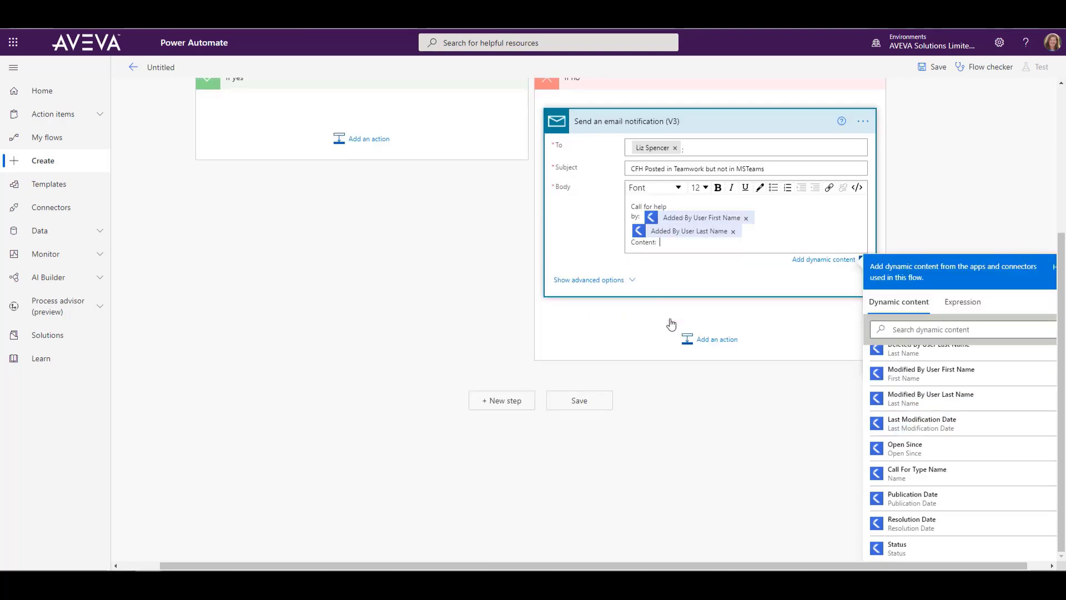
{"action": "mouse_move", "coordinate": [1020, 533]}
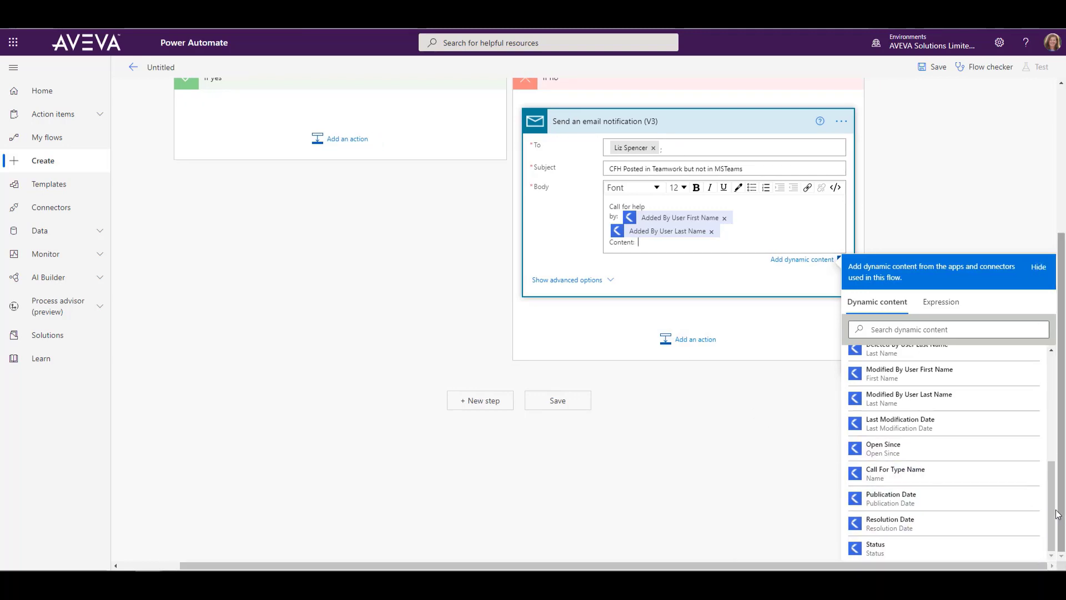
Add a 'Content:' line holding the call's Content dynamic value
{"action": "scroll", "scroll_direction": "up", "scroll_amount": 3}
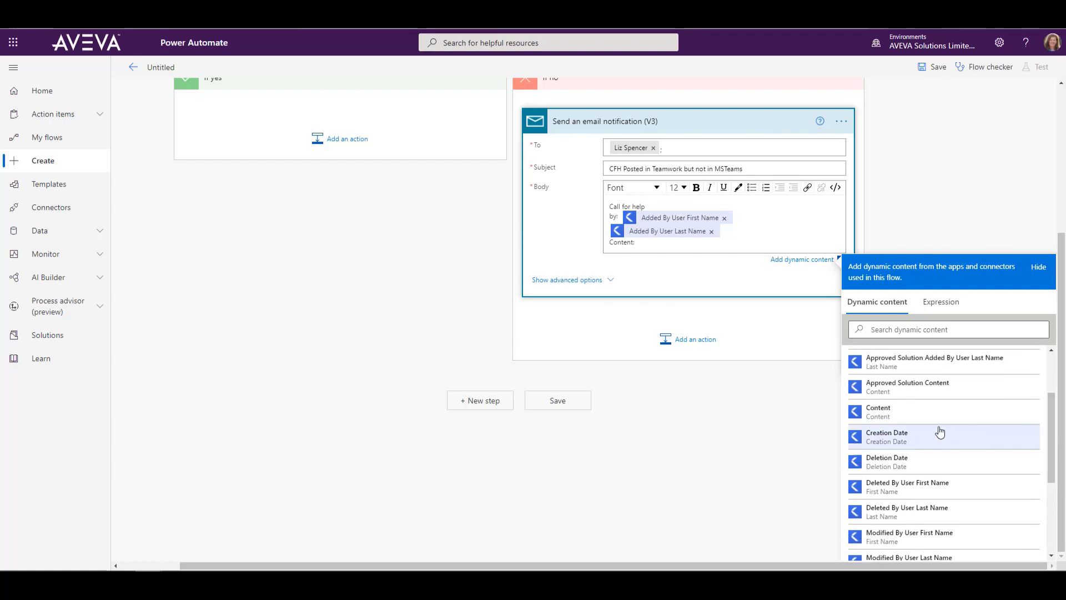
{"action": "left_click", "coordinate": [877, 411]}
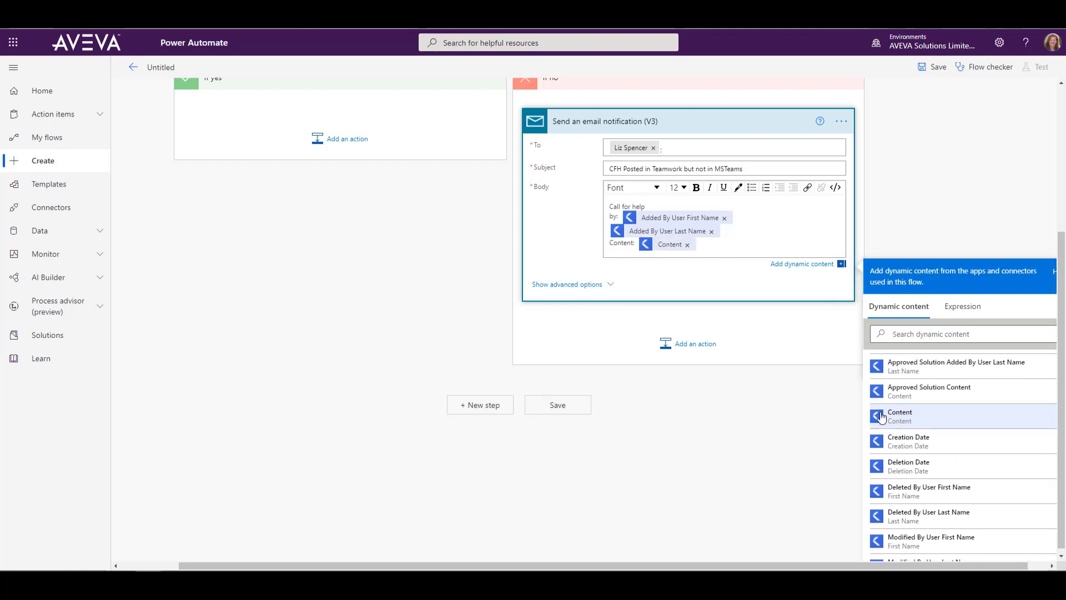
{"action": "mouse_move", "coordinate": [798, 322]}
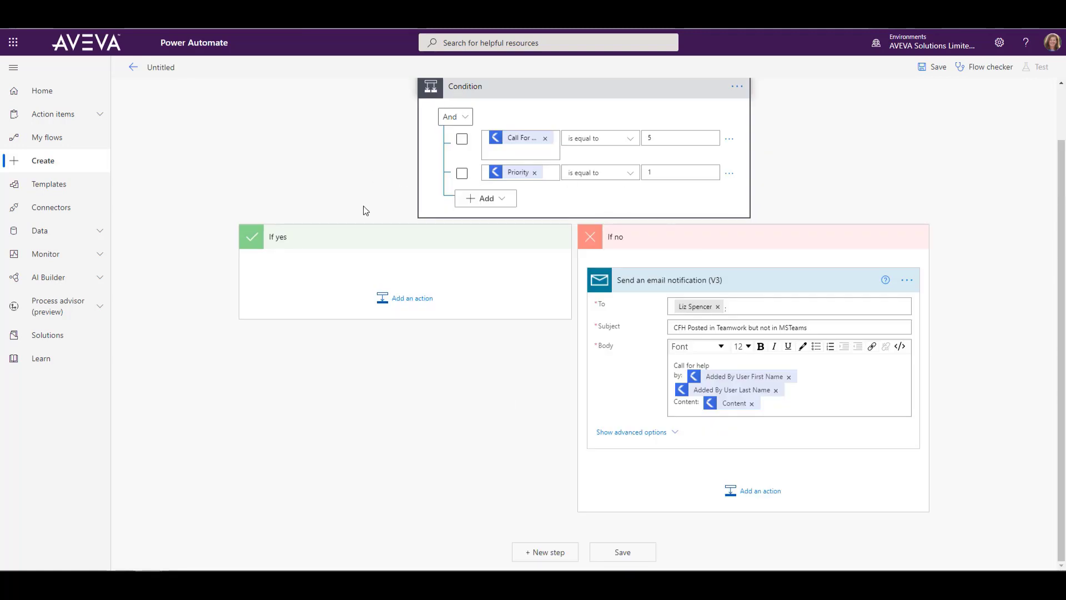
Add a Microsoft Teams 'Post a message (V3)' action inside the If yes branch
{"action": "left_click", "coordinate": [411, 297]}
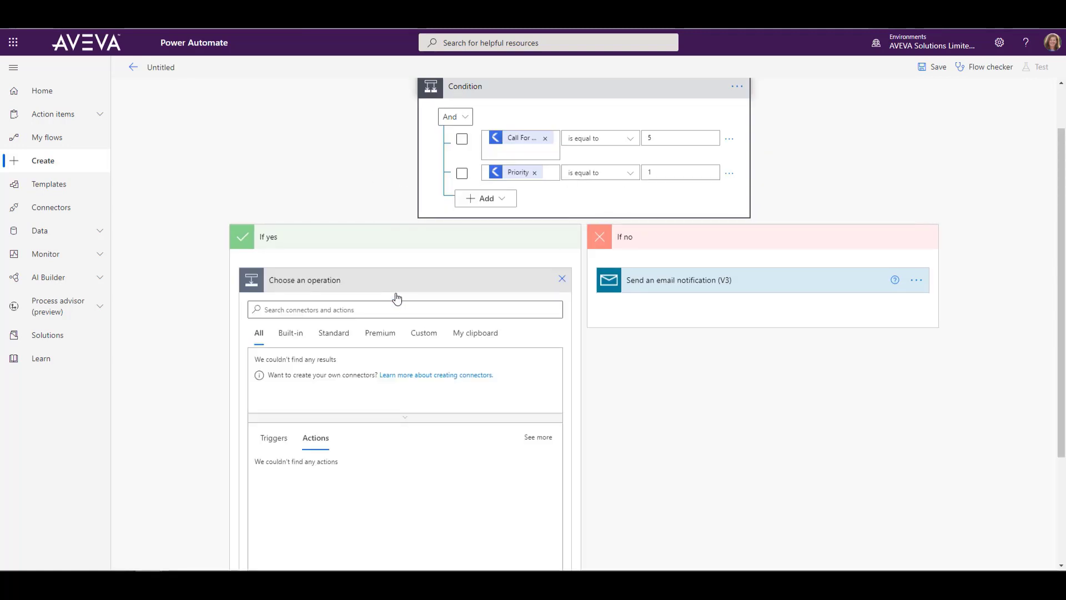
{"action": "left_click", "coordinate": [404, 310]}
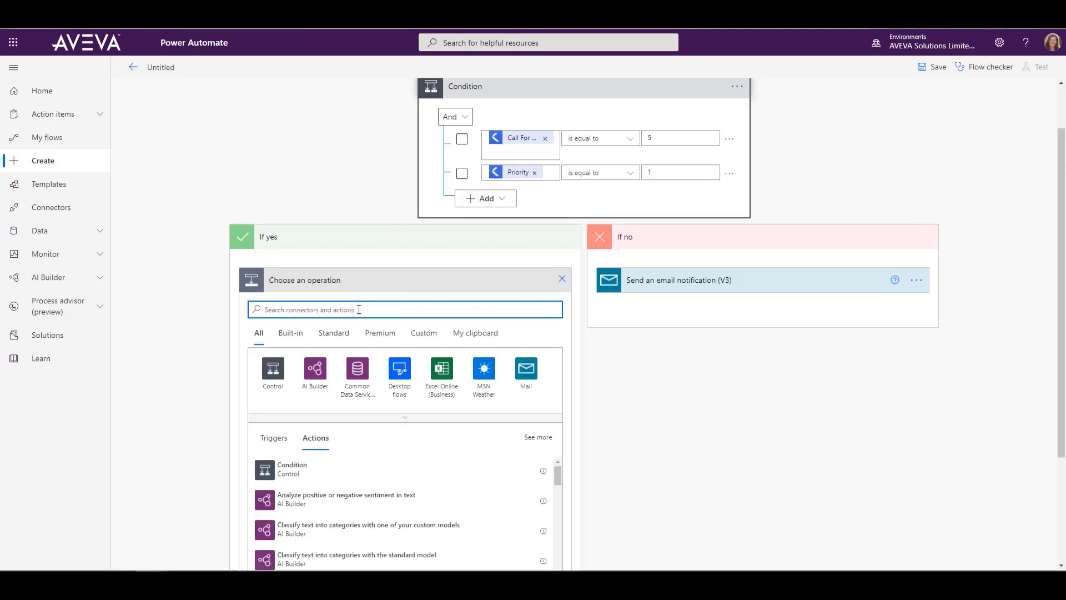
{"action": "type", "text": "teams"}
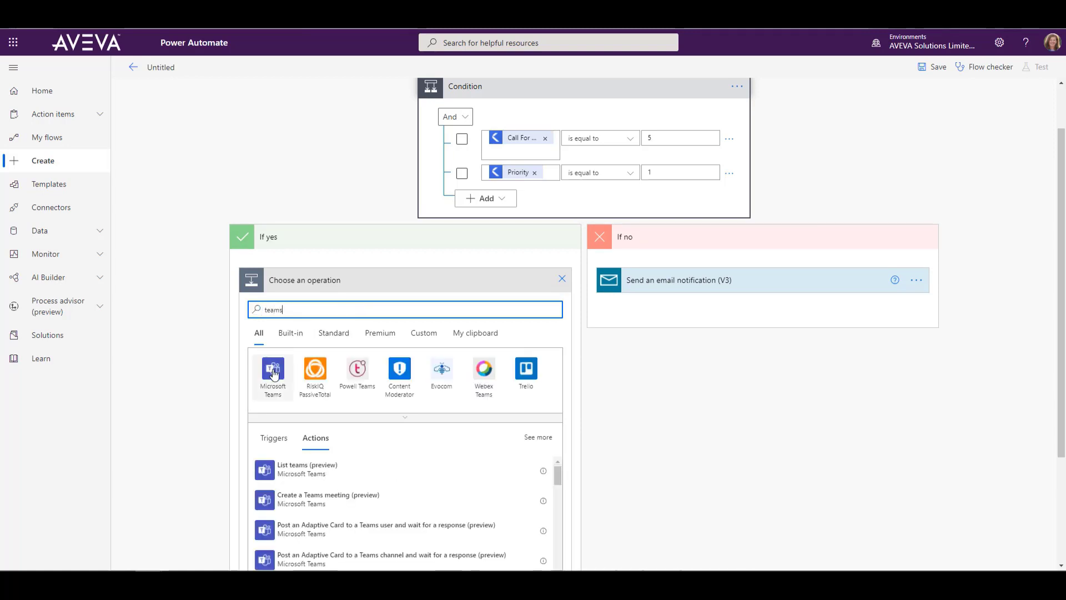
{"action": "left_click", "coordinate": [274, 377]}
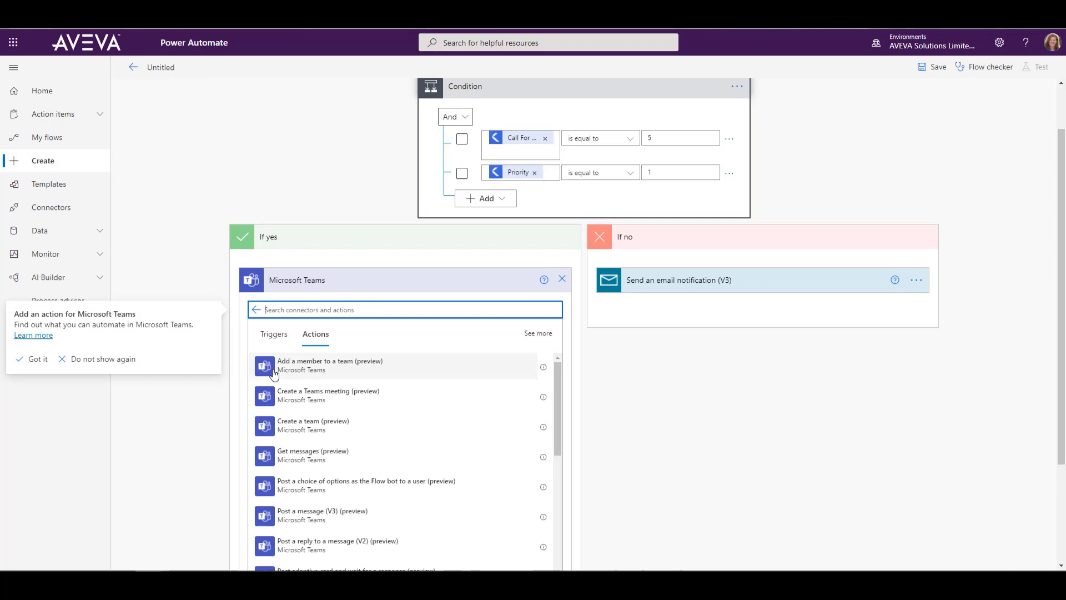
{"action": "mouse_move", "coordinate": [353, 437]}
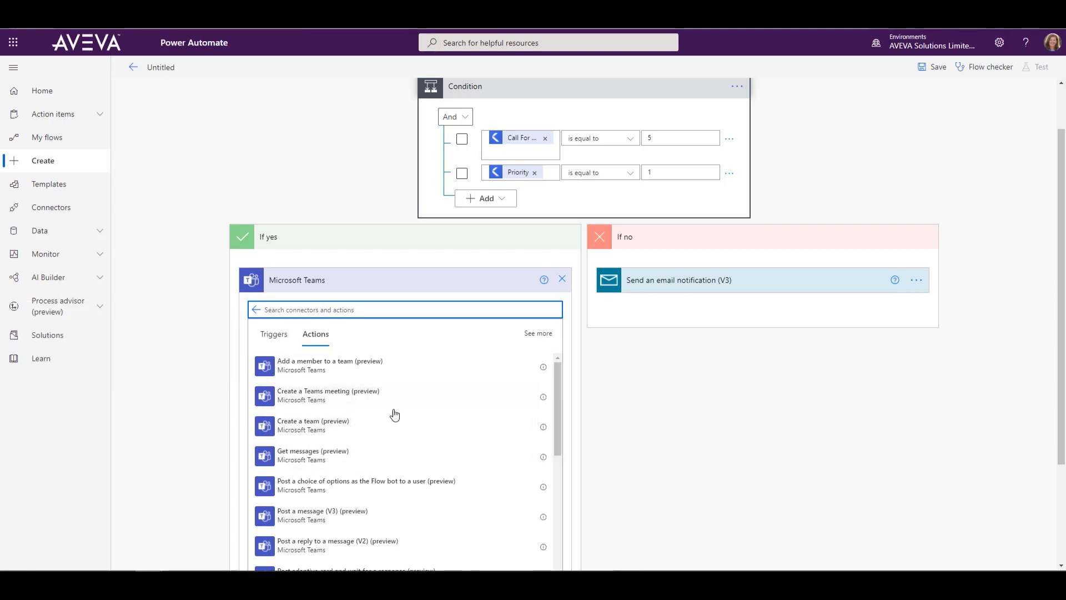
{"action": "mouse_move", "coordinate": [303, 520]}
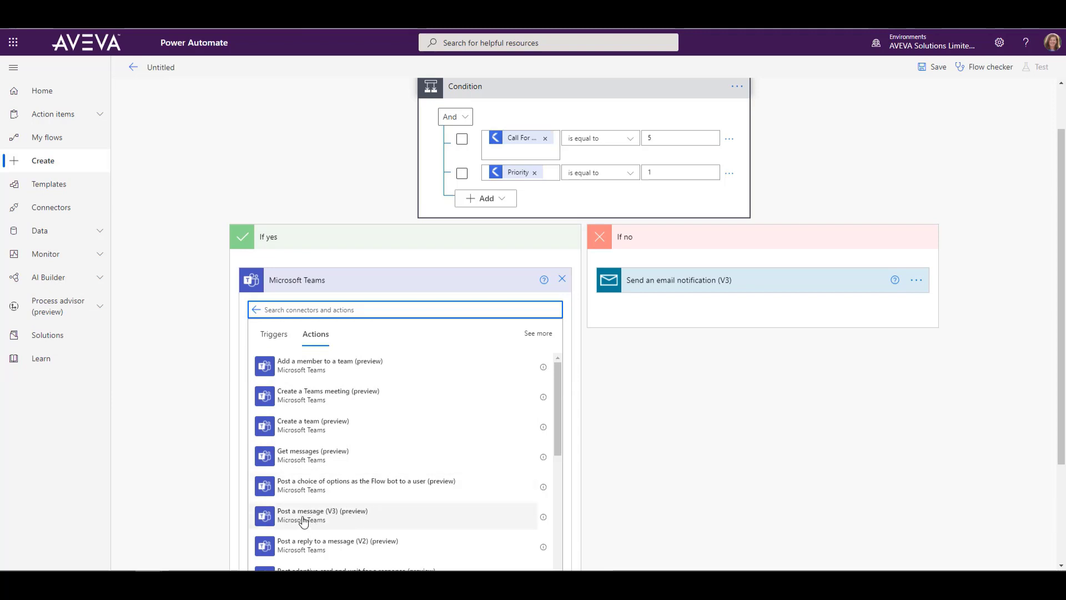
{"action": "left_click", "coordinate": [322, 516]}
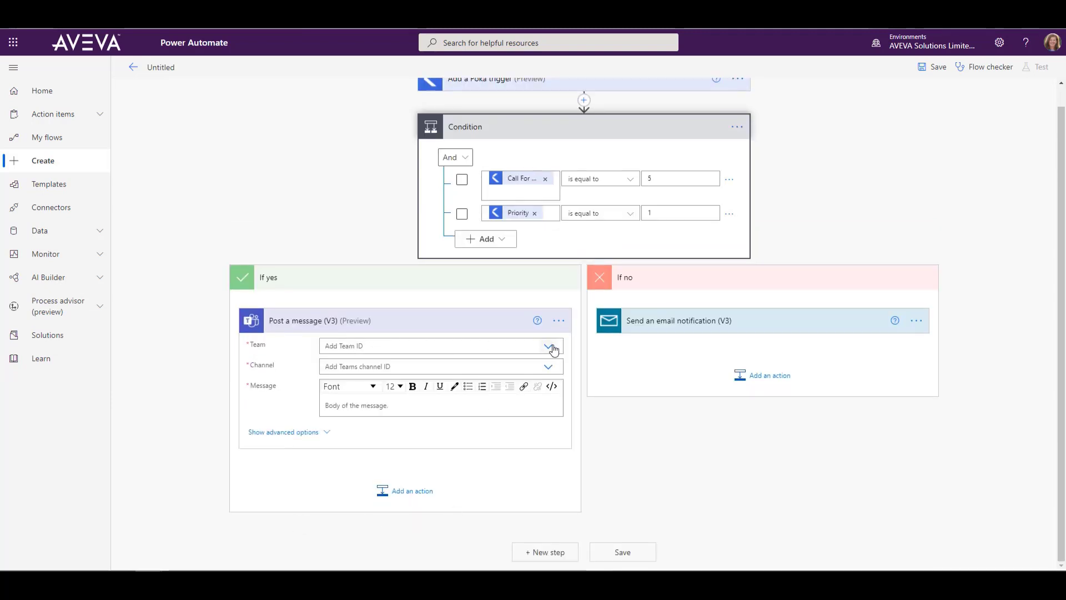
Target the Americas M&C Technical Sales team and its Teamwork Share channel
{"action": "left_click", "coordinate": [553, 346]}
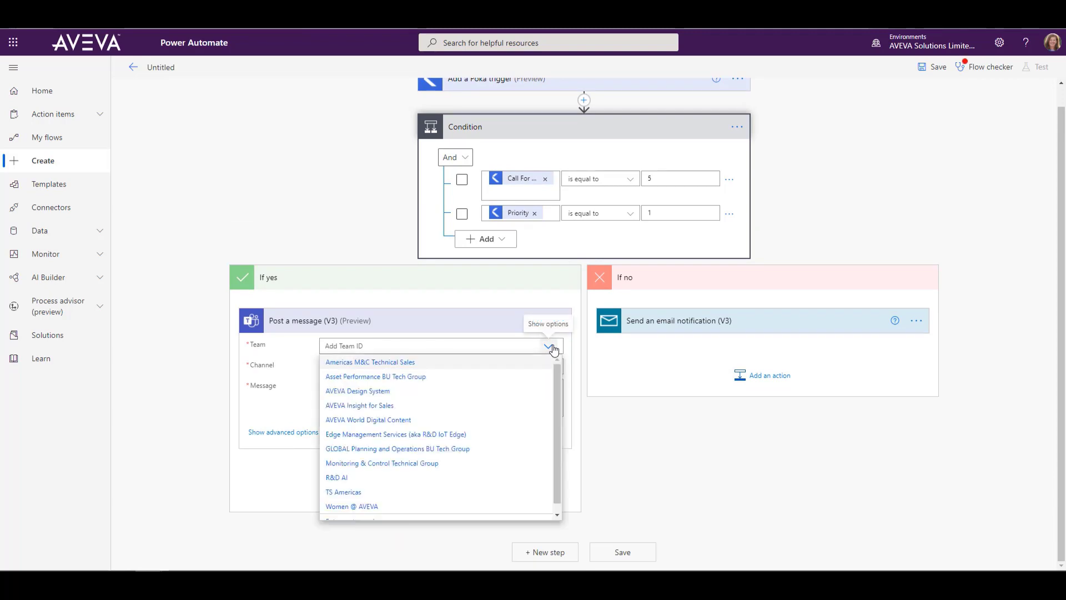
{"action": "mouse_move", "coordinate": [411, 392]}
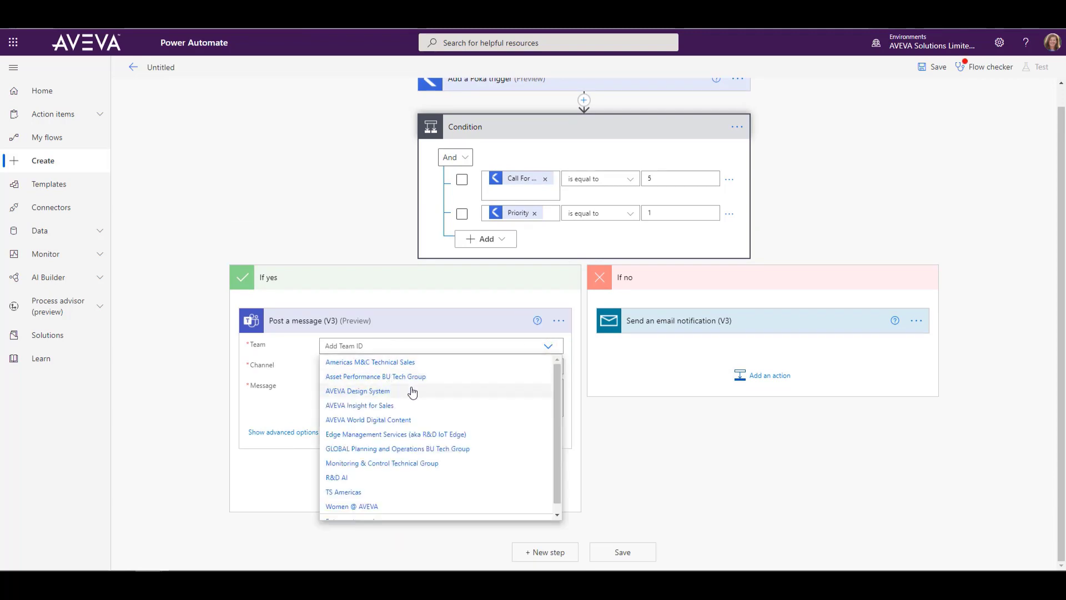
{"action": "mouse_move", "coordinate": [399, 374]}
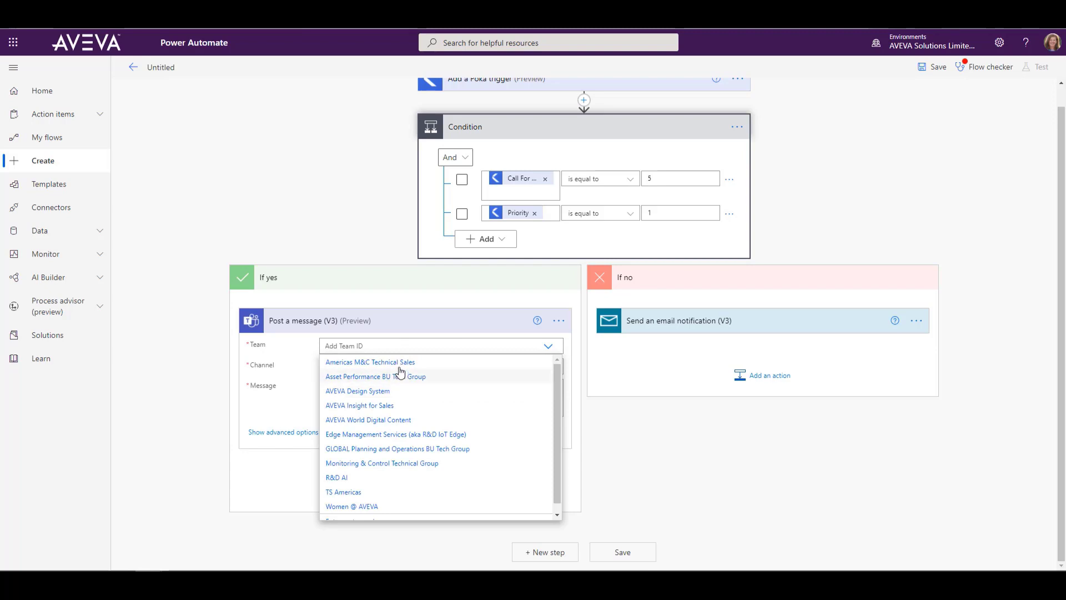
{"action": "left_click", "coordinate": [370, 361]}
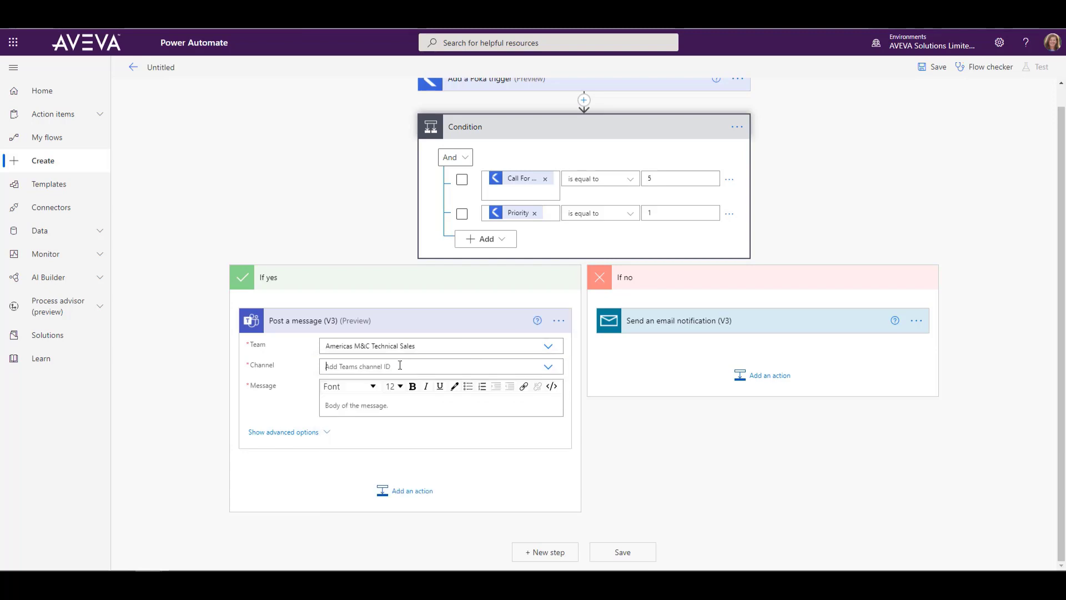
{"action": "left_click", "coordinate": [547, 367]}
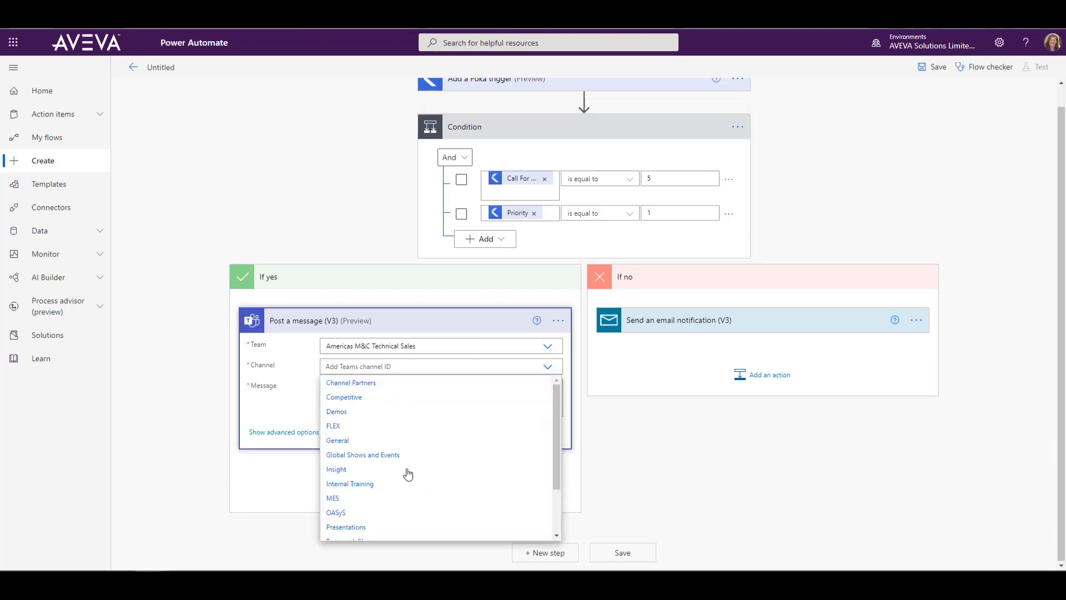
{"action": "scroll", "scroll_direction": "down", "scroll_amount": 3}
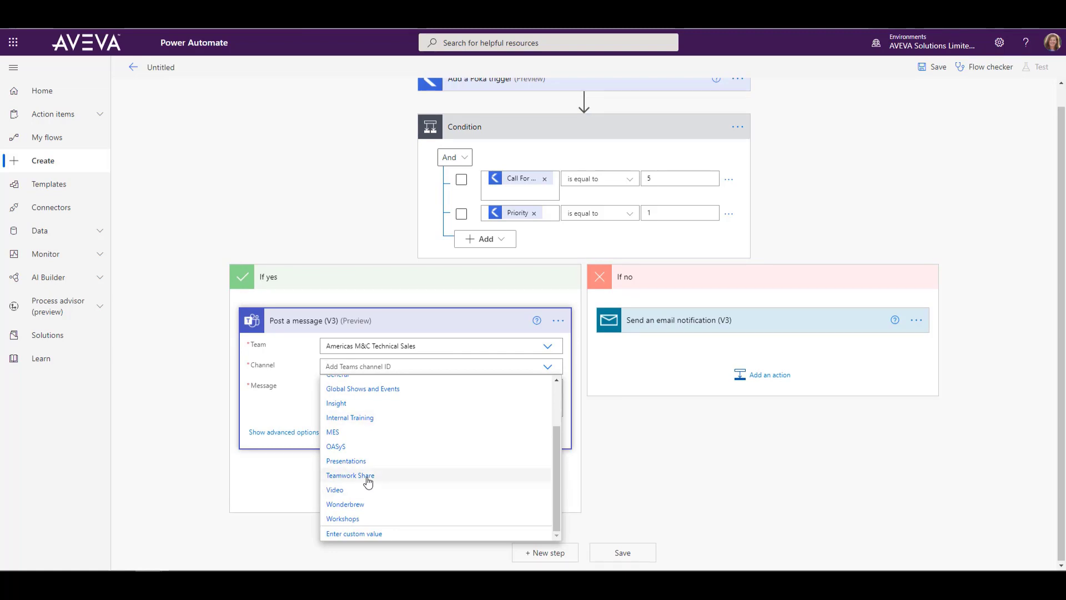
{"action": "left_click", "coordinate": [349, 474]}
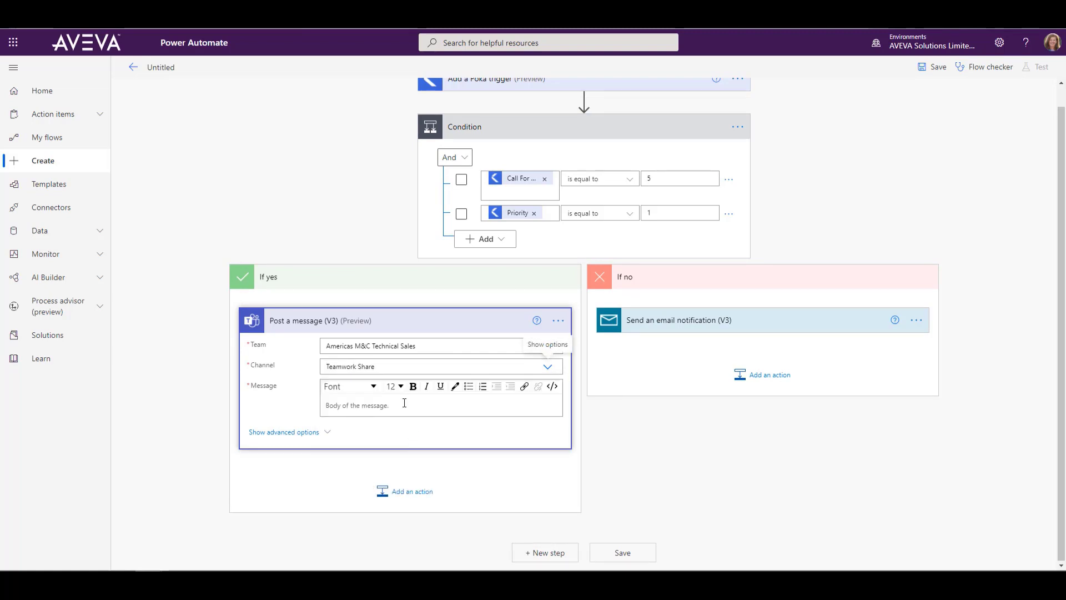
Start the message with 'NEW Call for Help!' and a 'Posted by:' line with first and last name
{"action": "type", "text": "NEW Call for"}
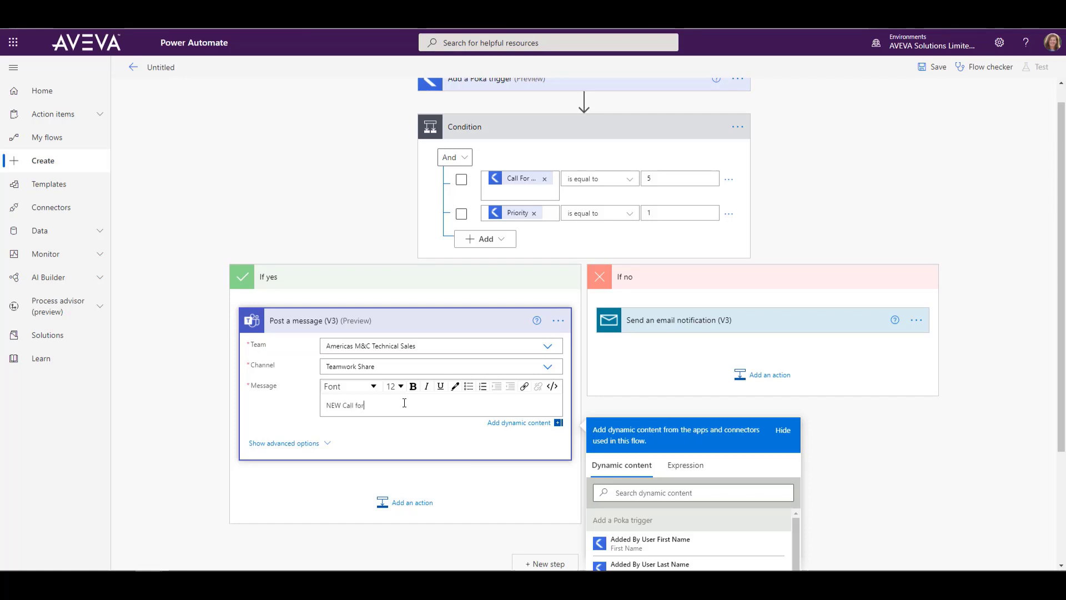
{"action": "type", "text": "Help!"}
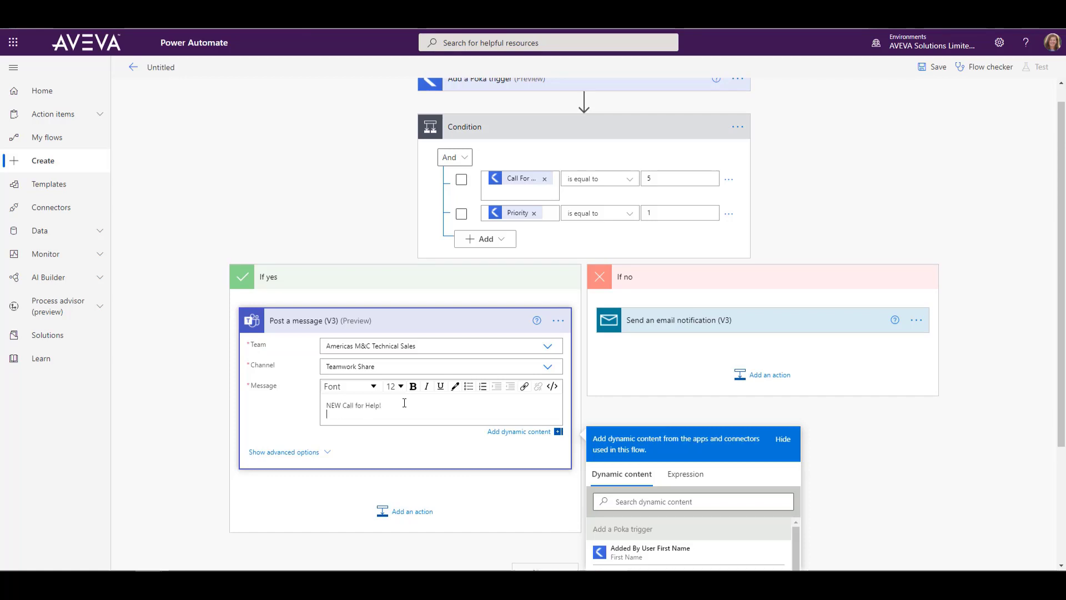
{"action": "type", "text": "Posted by:"}
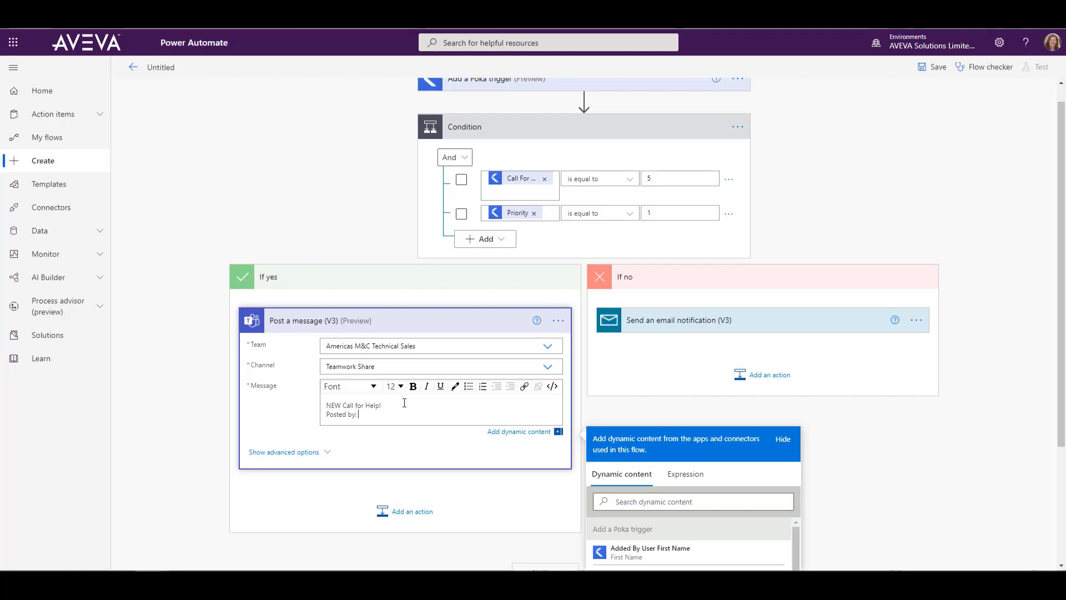
{"action": "scroll", "scroll_direction": "down", "scroll_amount": 3}
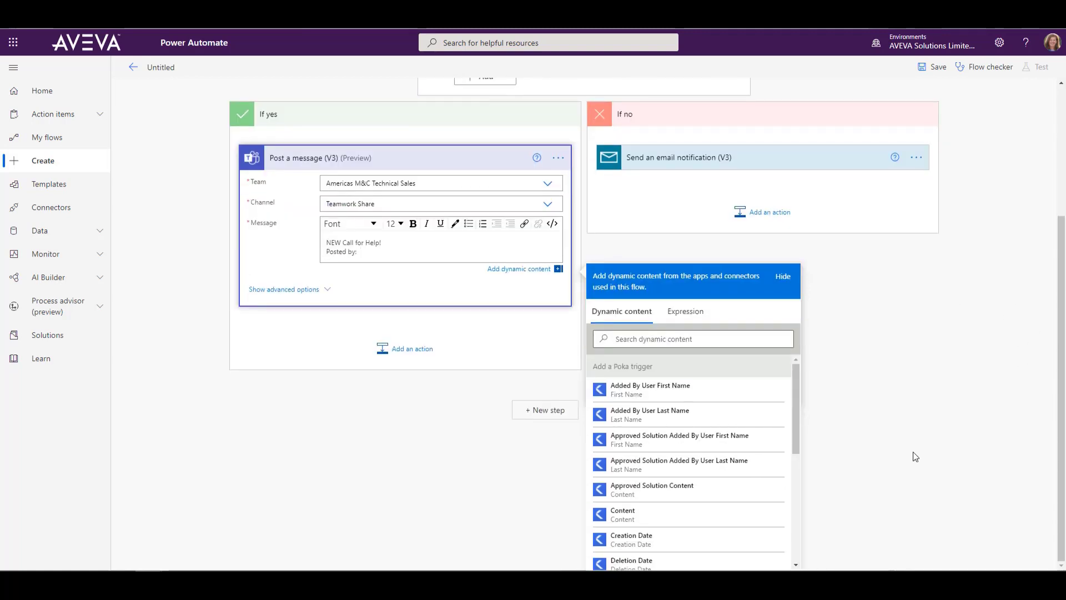
{"action": "left_click", "coordinate": [650, 385]}
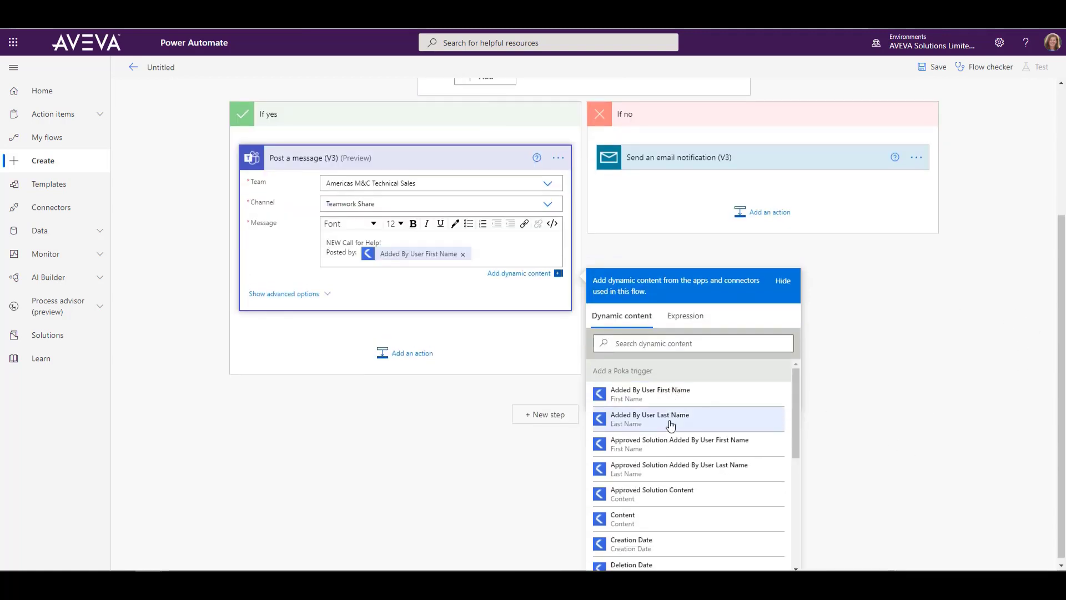
{"action": "left_click", "coordinate": [650, 418]}
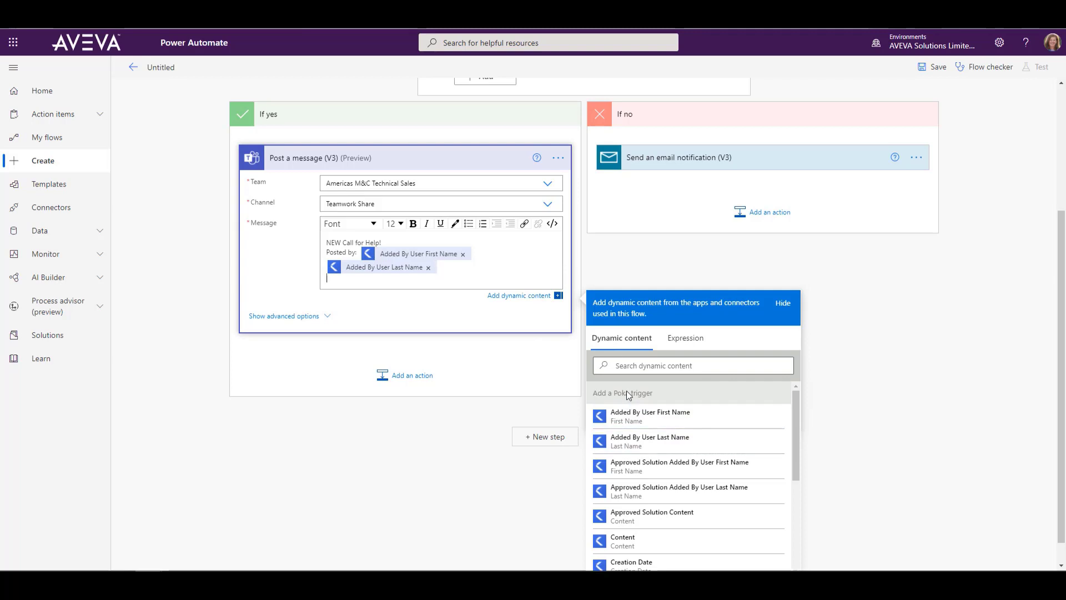
Add a 'Created on:' line holding the call's Creation Date
{"action": "scroll", "scroll_direction": "down", "scroll_amount": 3}
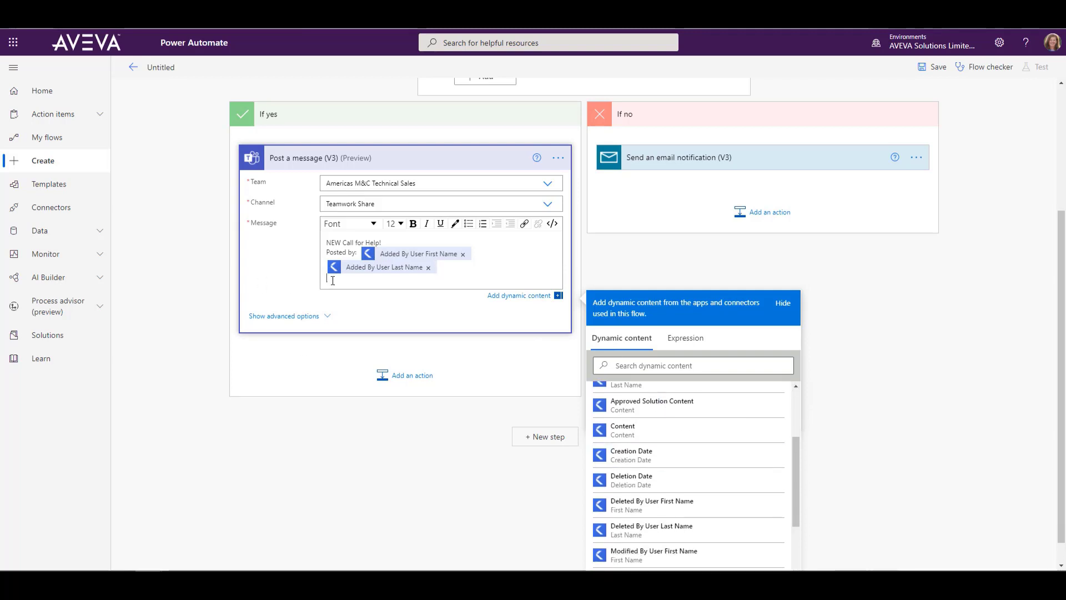
{"action": "type", "text": "Created on:"}
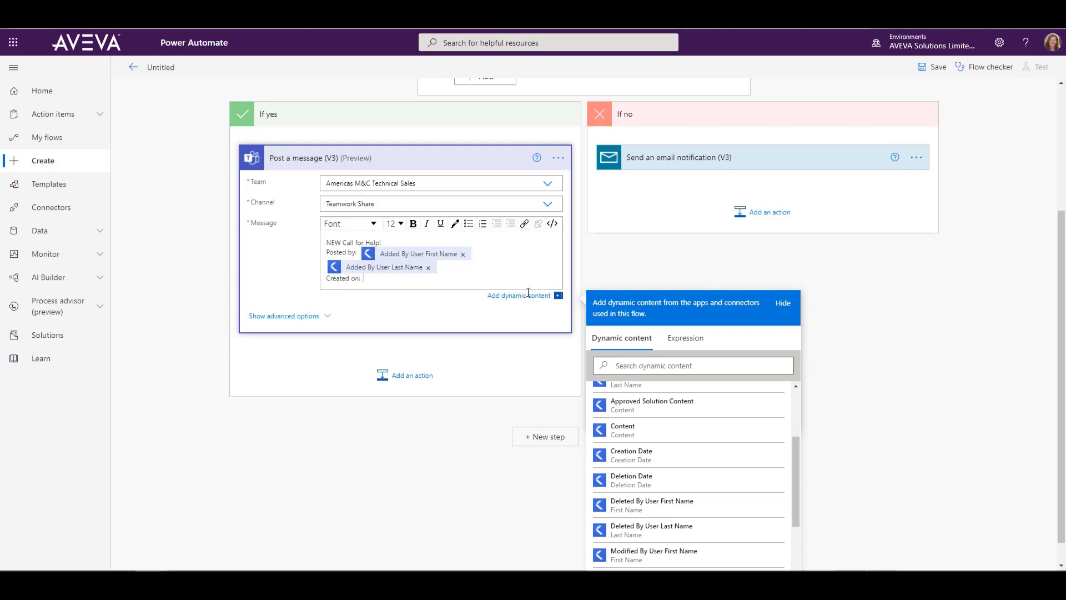
{"action": "left_click", "coordinate": [631, 455]}
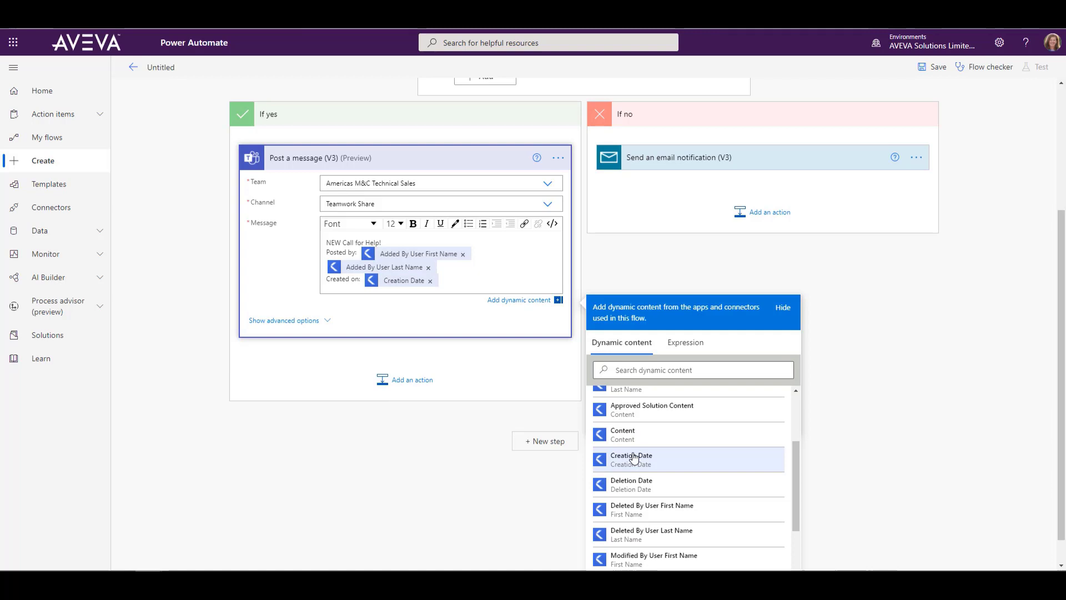
{"action": "scroll", "scroll_direction": "down", "scroll_amount": 3}
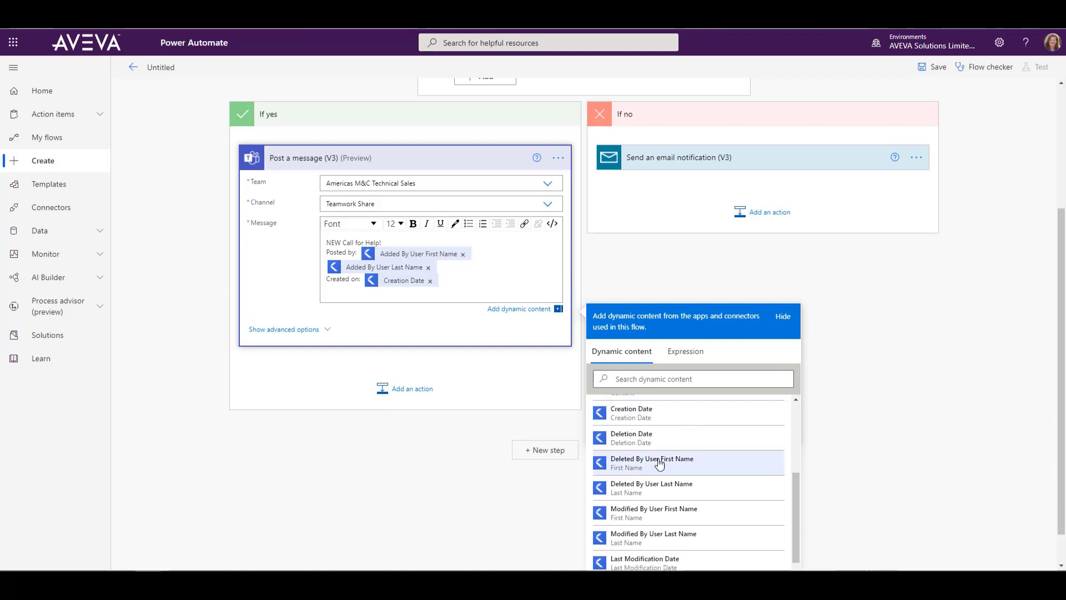
{"action": "scroll", "scroll_direction": "down", "scroll_amount": 3}
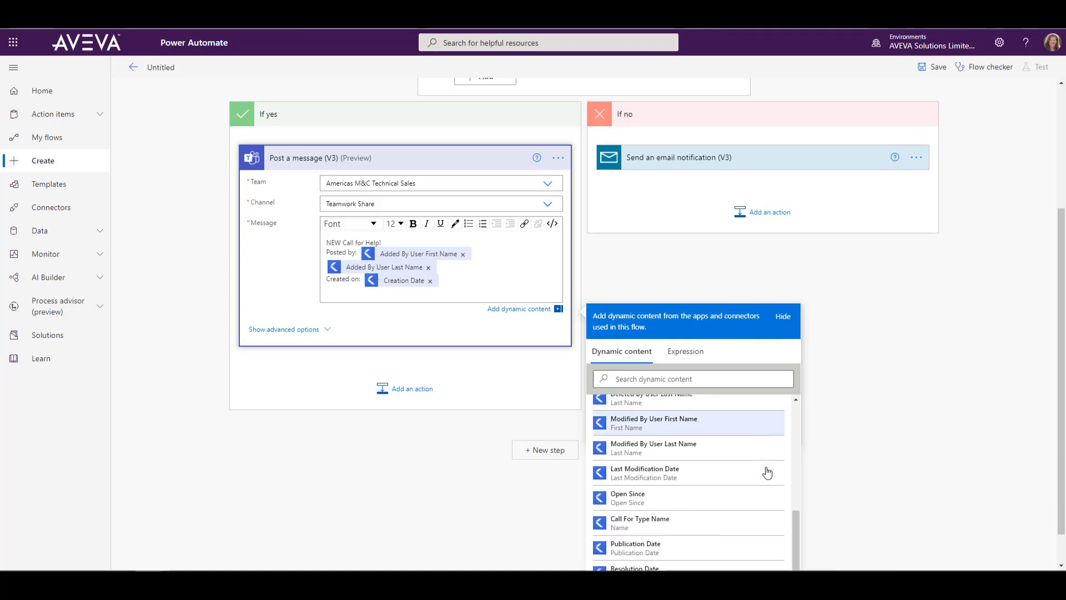
{"action": "scroll", "scroll_direction": "down", "scroll_amount": 3}
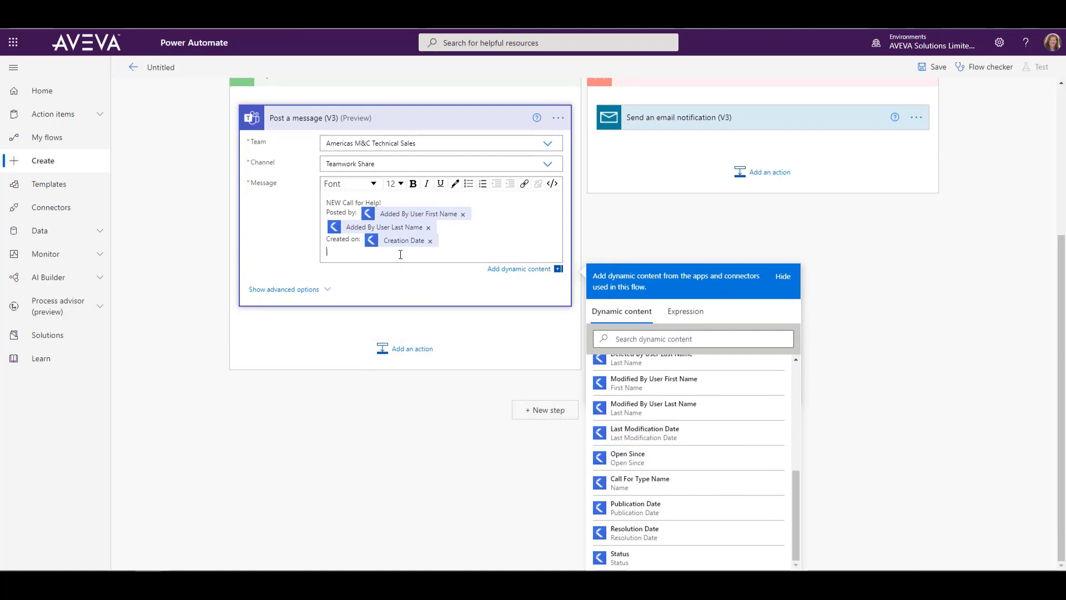
Add lines for the call type Name, Status and Content dynamic values
{"action": "type", "text": "C"}
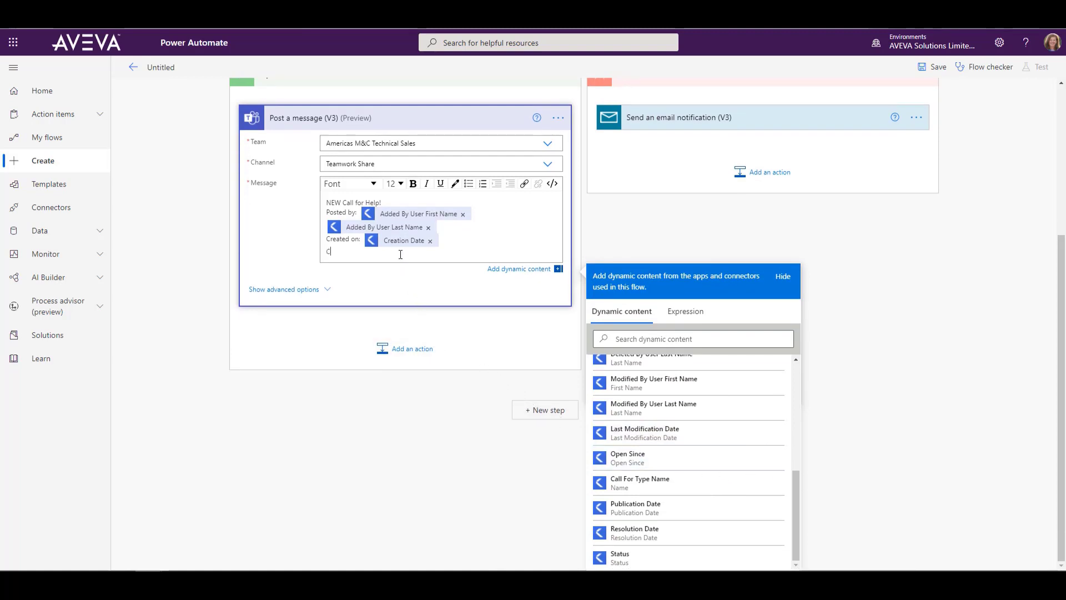
{"action": "type", "text": "Name:"}
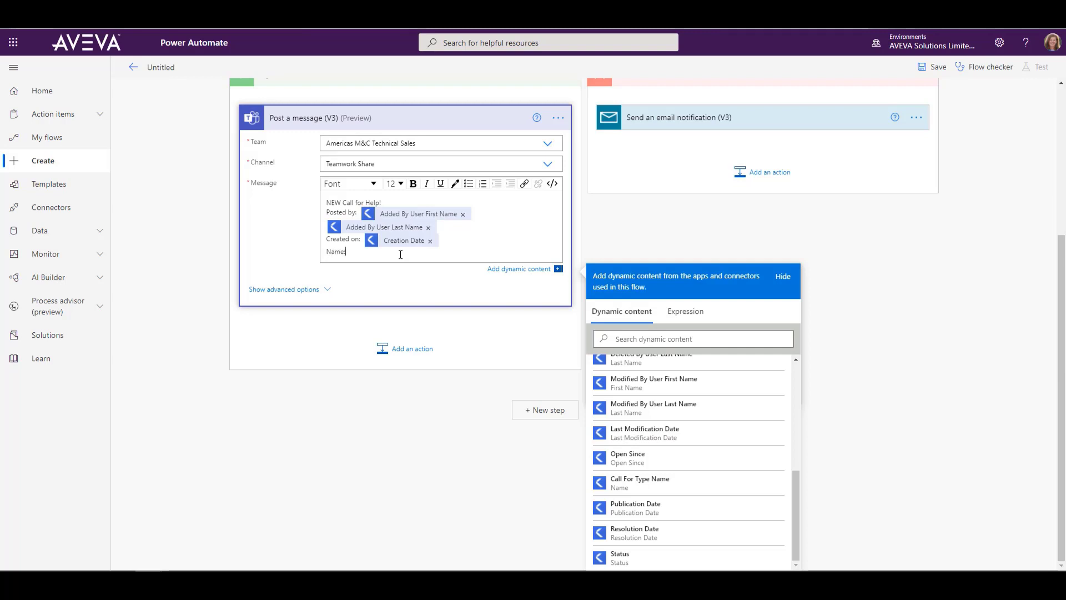
{"action": "mouse_move", "coordinate": [640, 508]}
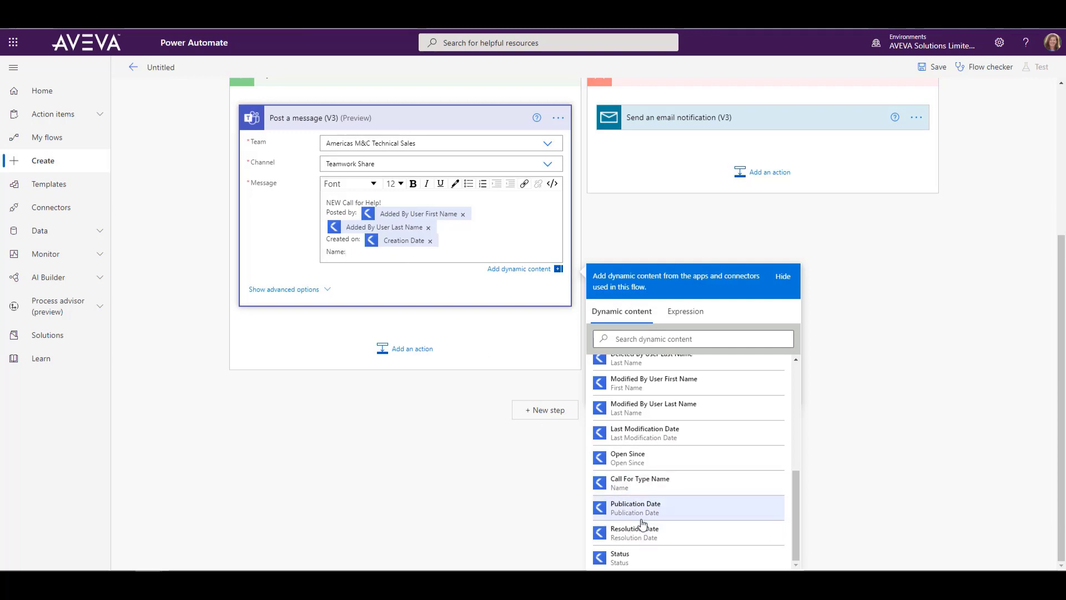
{"action": "mouse_move", "coordinate": [677, 483]}
{"action": "type", "text": "Status:"}
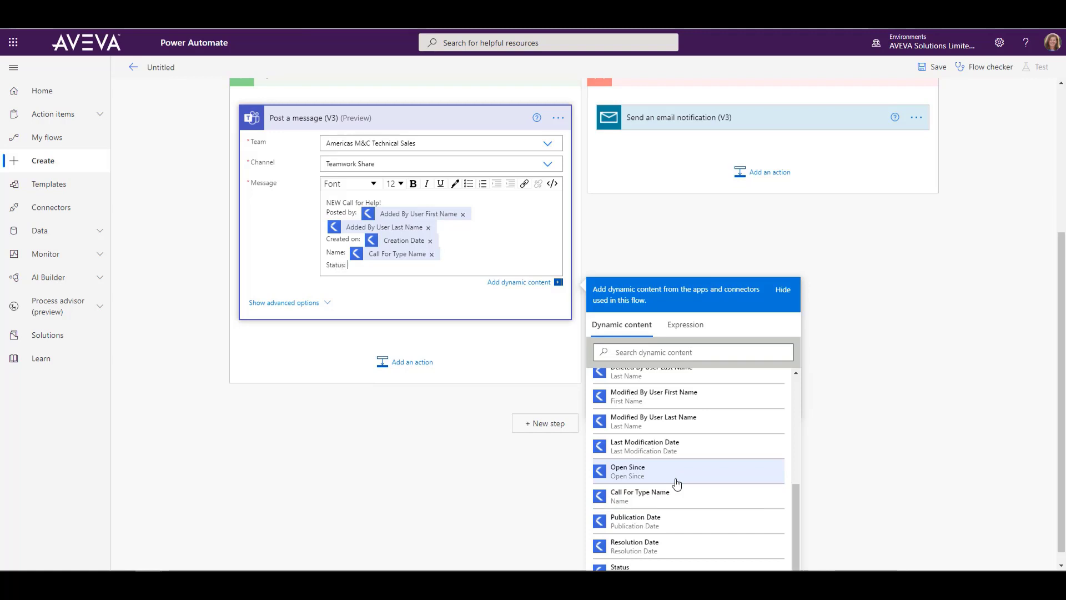
{"action": "left_click", "coordinate": [619, 566]}
{"action": "type", "text": "Content:"}
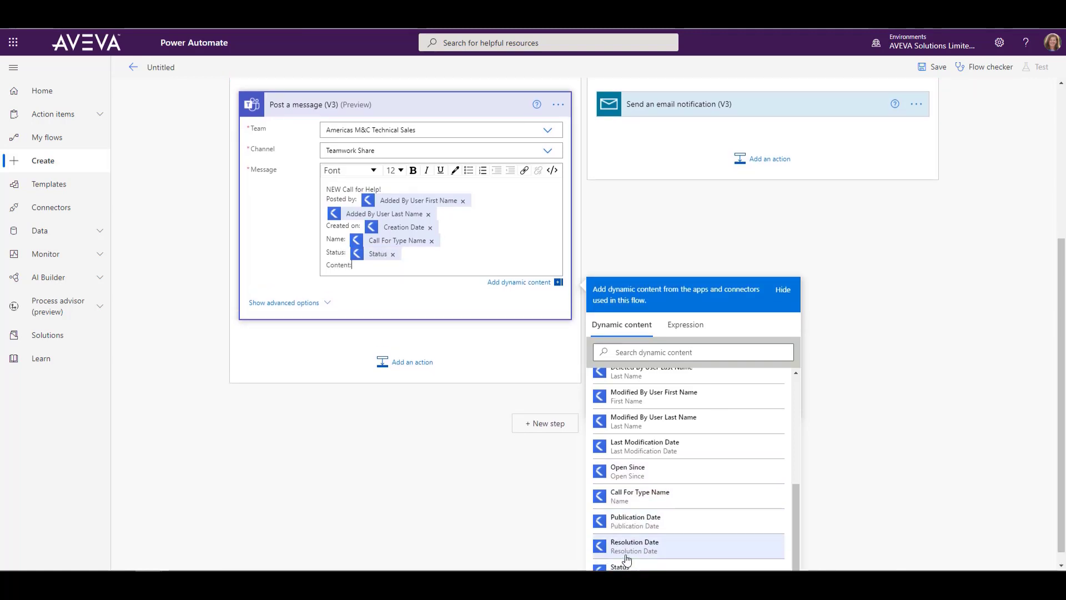
{"action": "scroll", "scroll_direction": "up", "scroll_amount": 3}
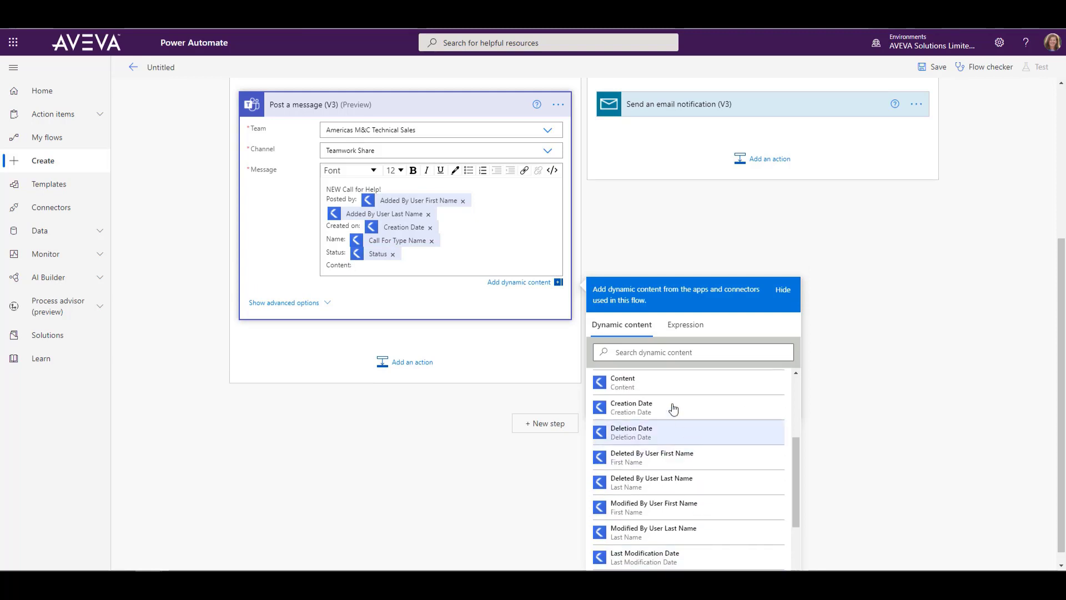
{"action": "left_click", "coordinate": [622, 382]}
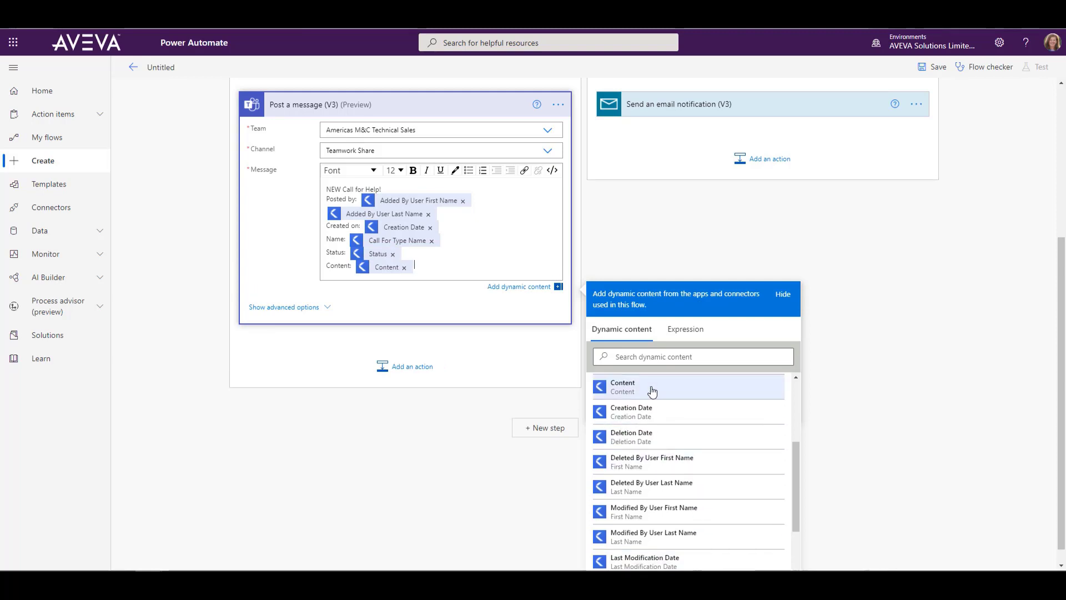
{"action": "mouse_move", "coordinate": [529, 341]}
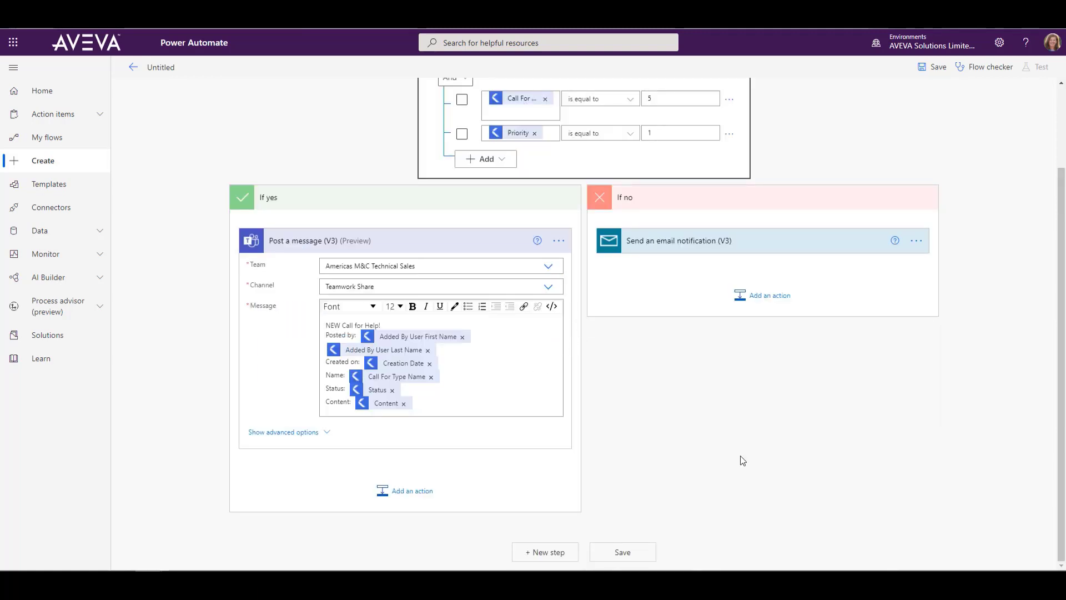
Save the flow and launch a manually triggered test run
{"action": "left_click", "coordinate": [621, 552]}
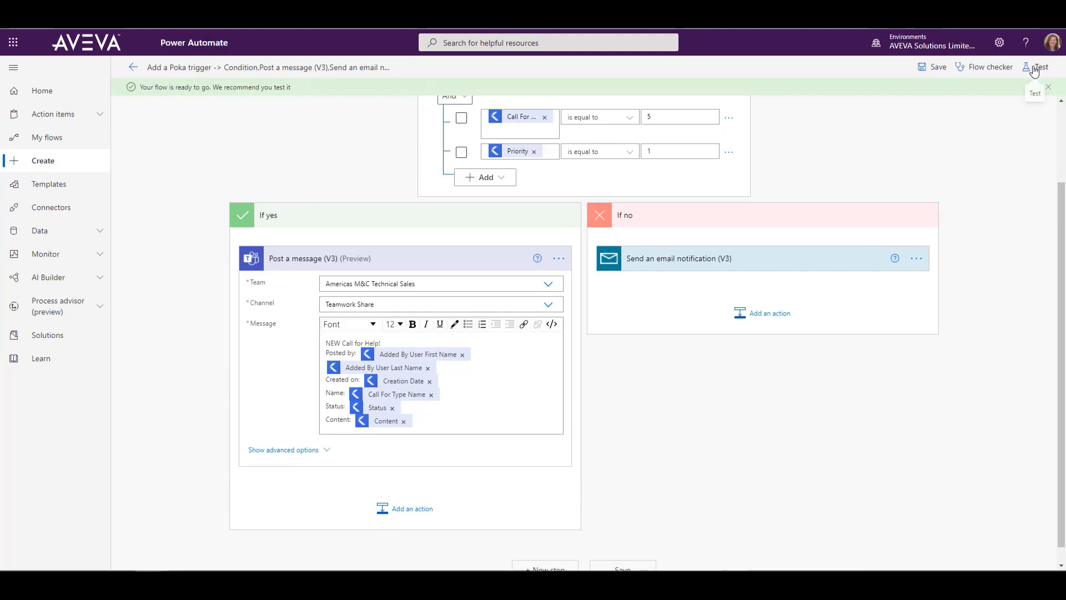
{"action": "left_click", "coordinate": [1035, 67]}
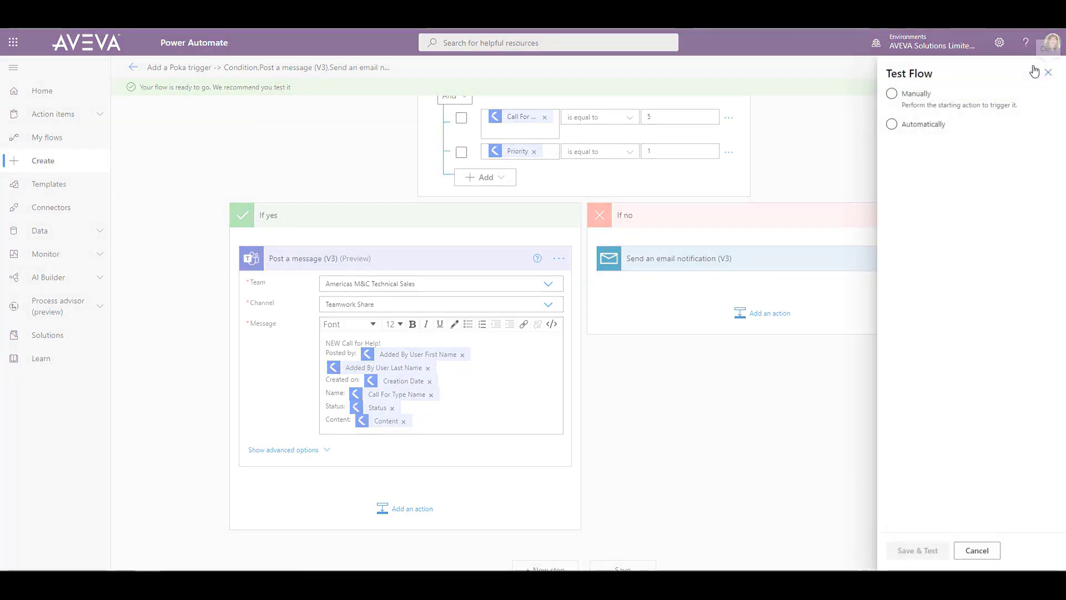
{"action": "left_click", "coordinate": [892, 94]}
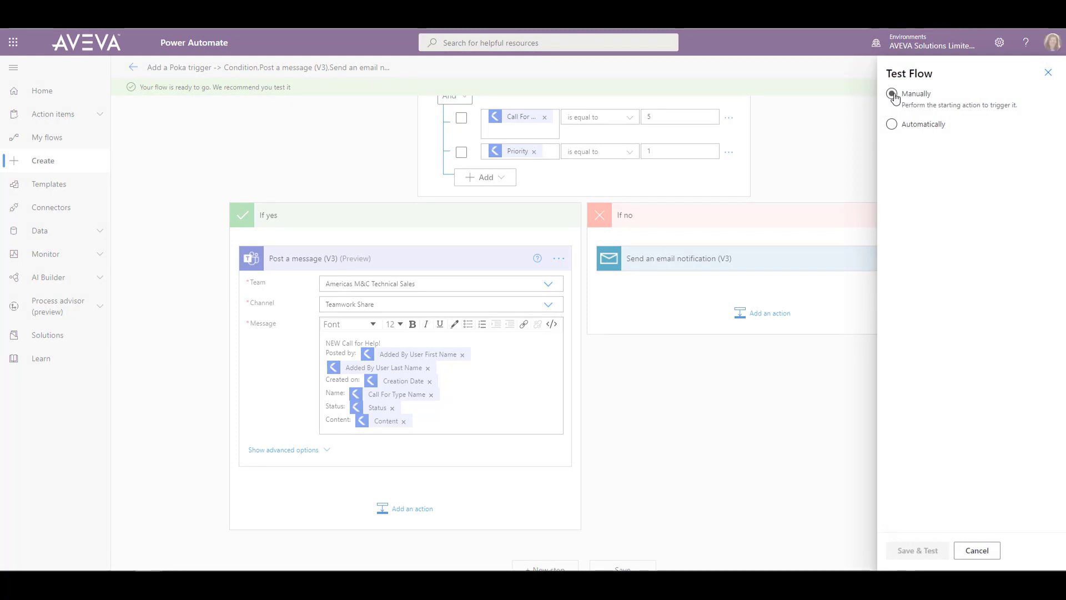
{"action": "left_click", "coordinate": [917, 550]}
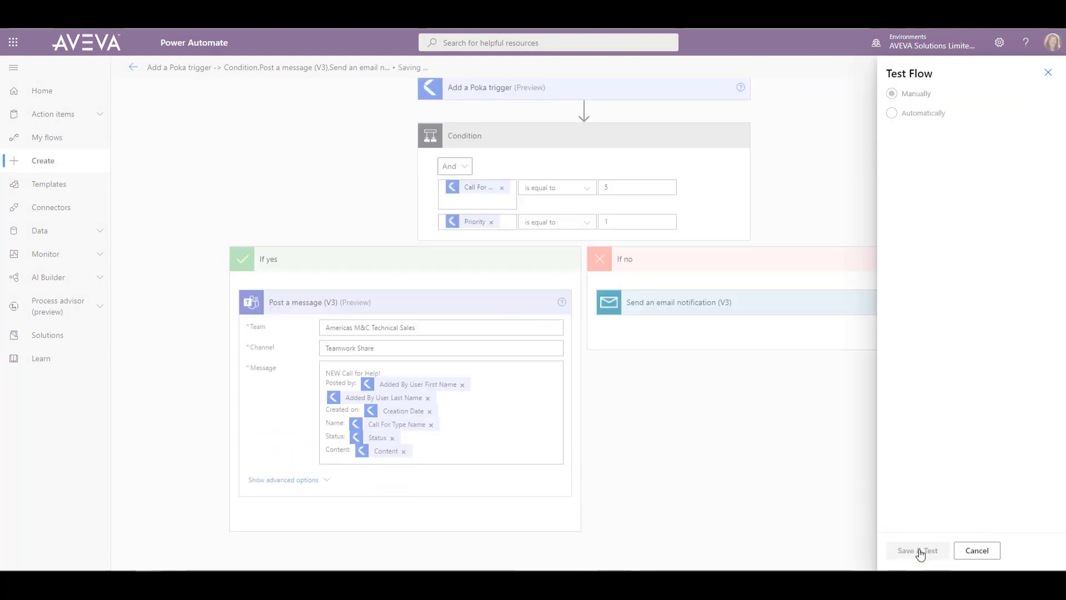
{"action": "left_click", "coordinate": [916, 550]}
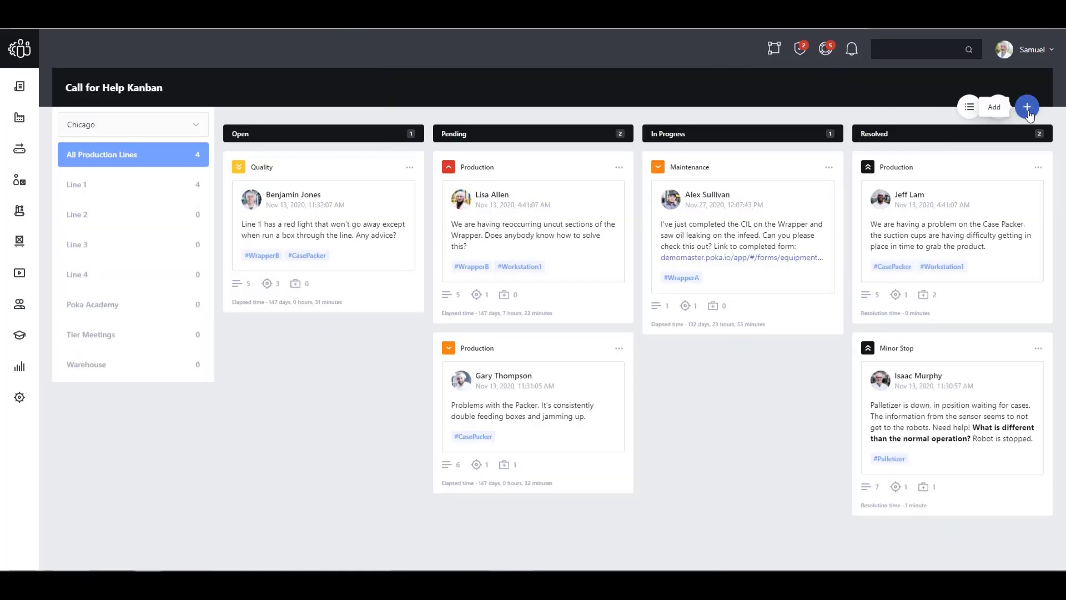
Start a new Maintenance call with Critical priority reporting smoke coming from the packer
{"action": "left_click", "coordinate": [1026, 107]}
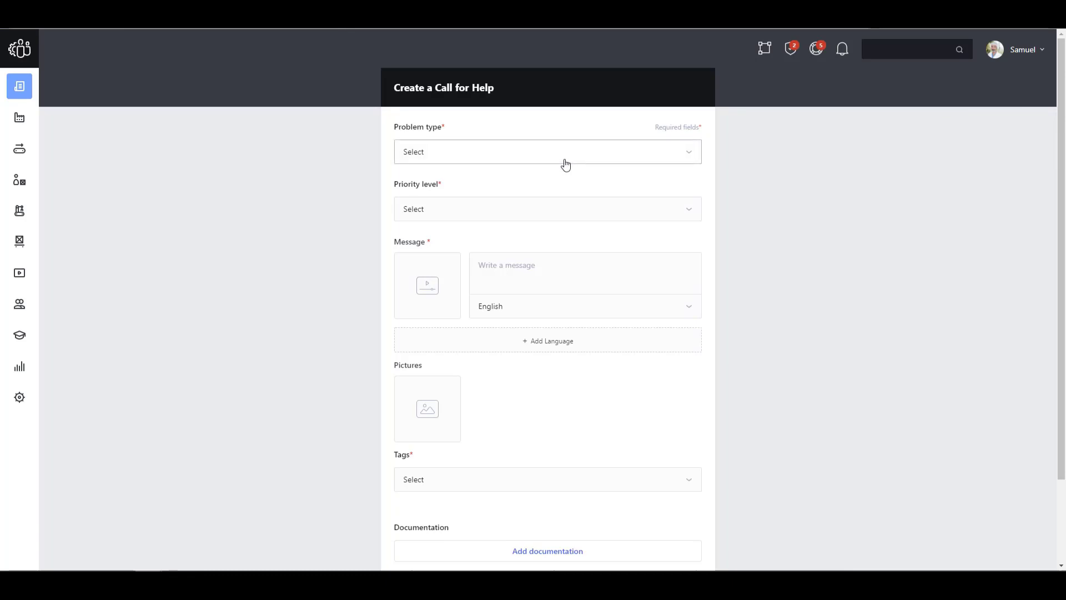
{"action": "left_click", "coordinate": [548, 151]}
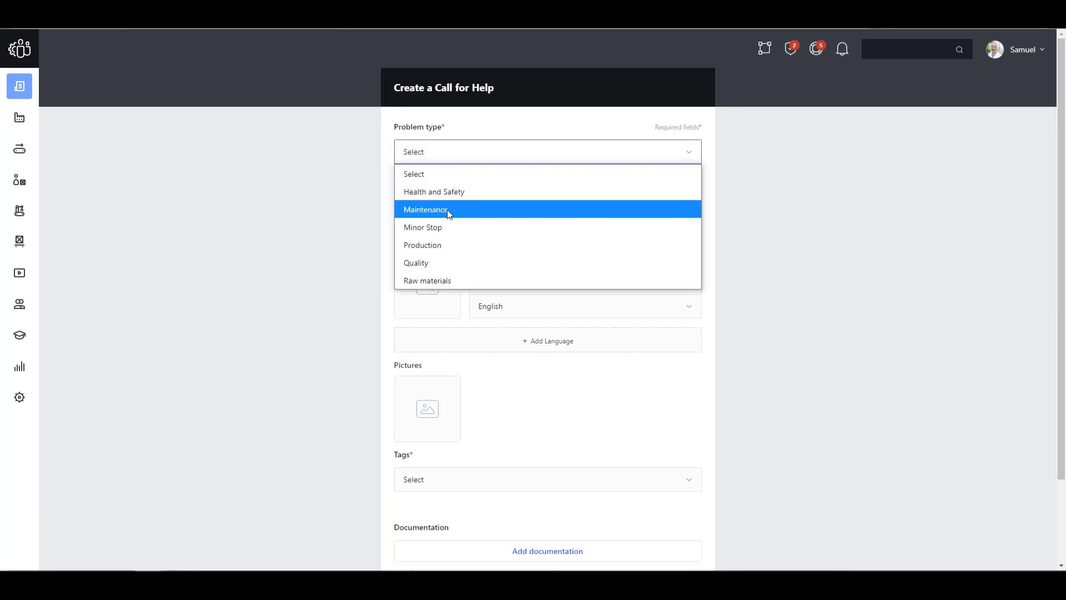
{"action": "left_click", "coordinate": [425, 210]}
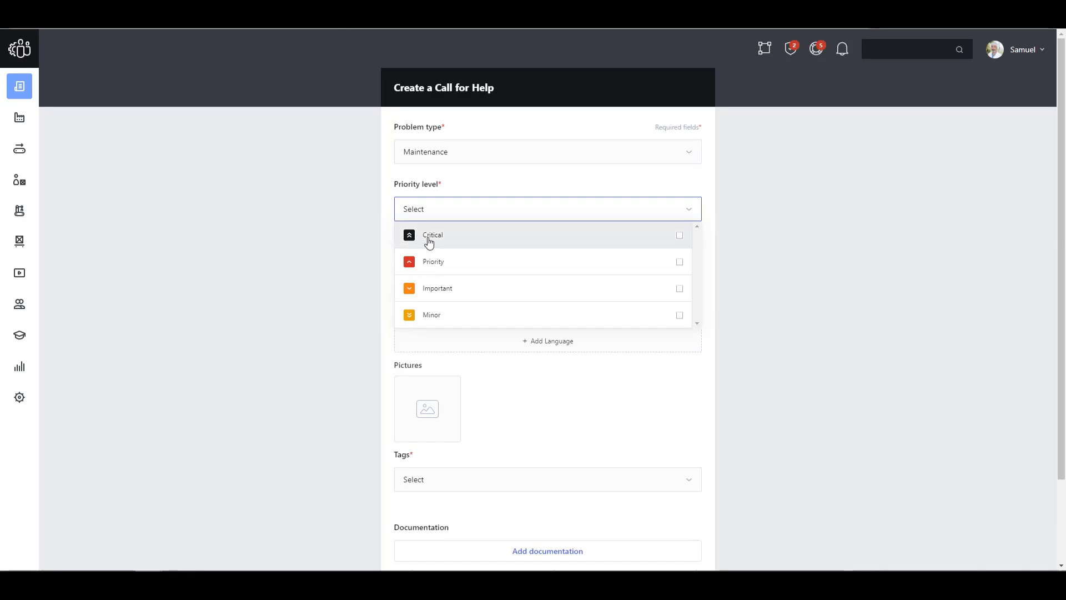
{"action": "left_click", "coordinate": [432, 235]}
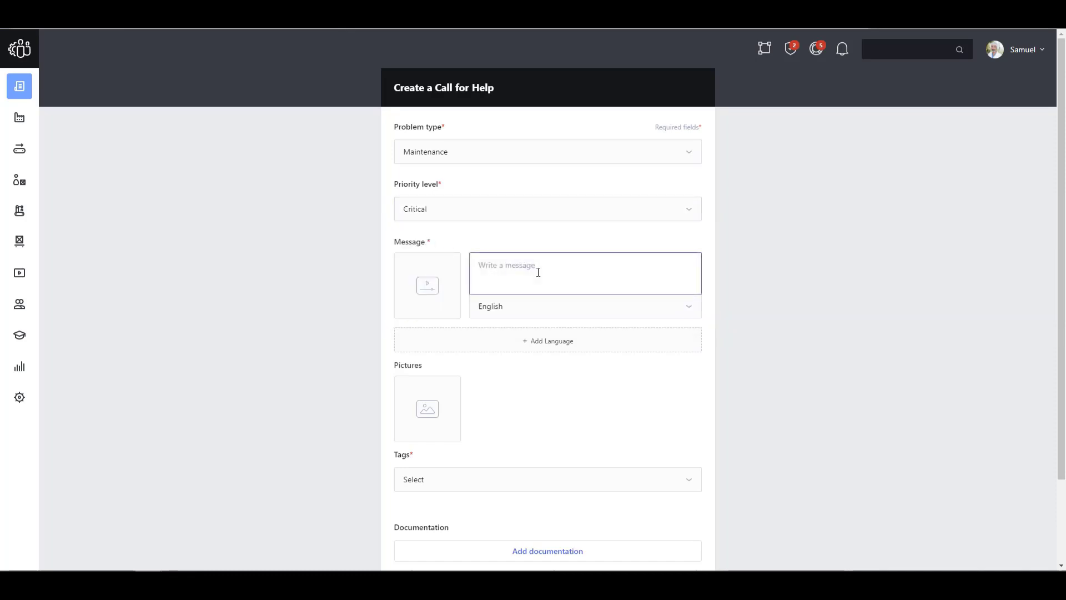
{"action": "type", "text": "There is s"}
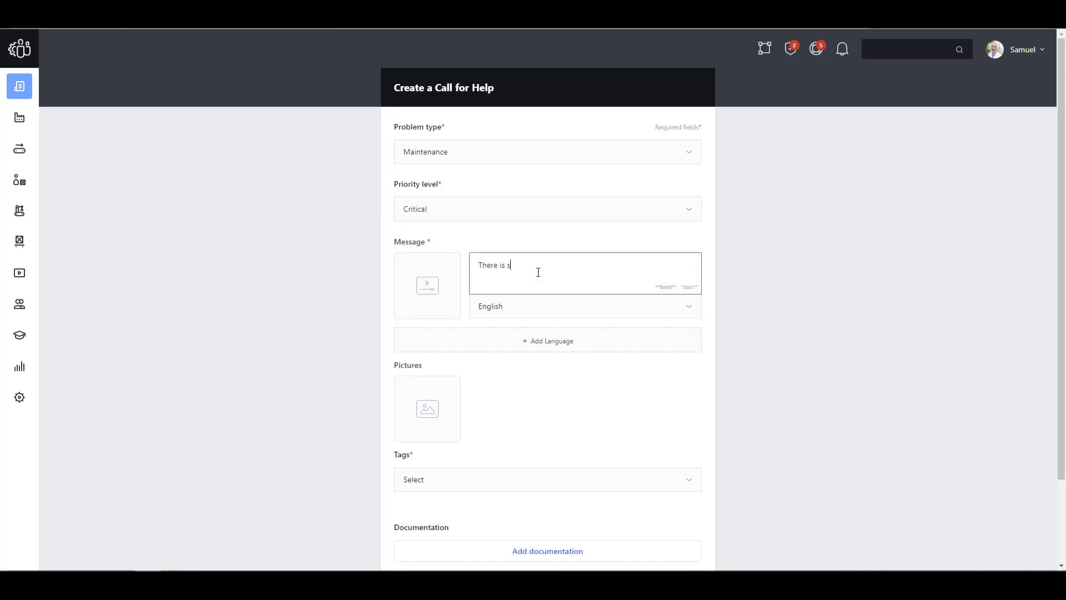
{"action": "type", "text": "moke coming from the packer."}
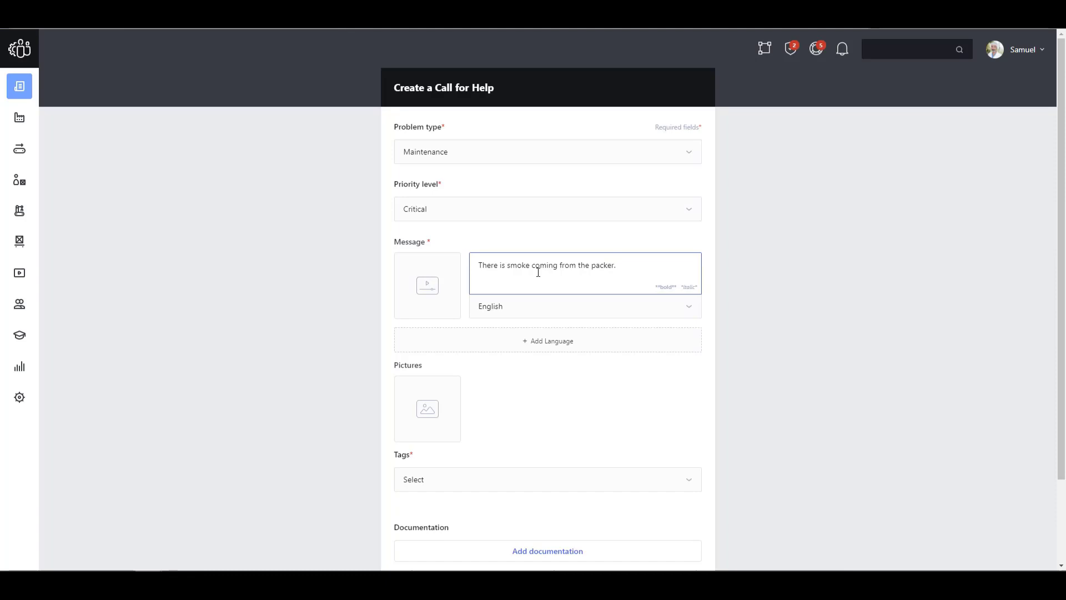
Tag the call with Equipment > Case Packer and publish it
{"action": "scroll", "scroll_direction": "down", "scroll_amount": 3}
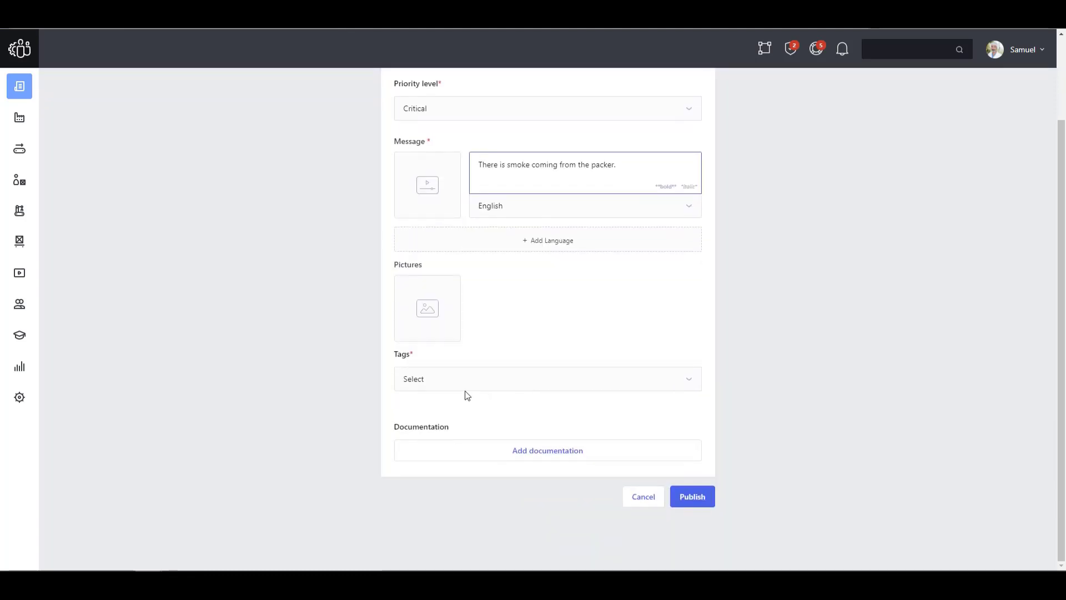
{"action": "left_click", "coordinate": [548, 379]}
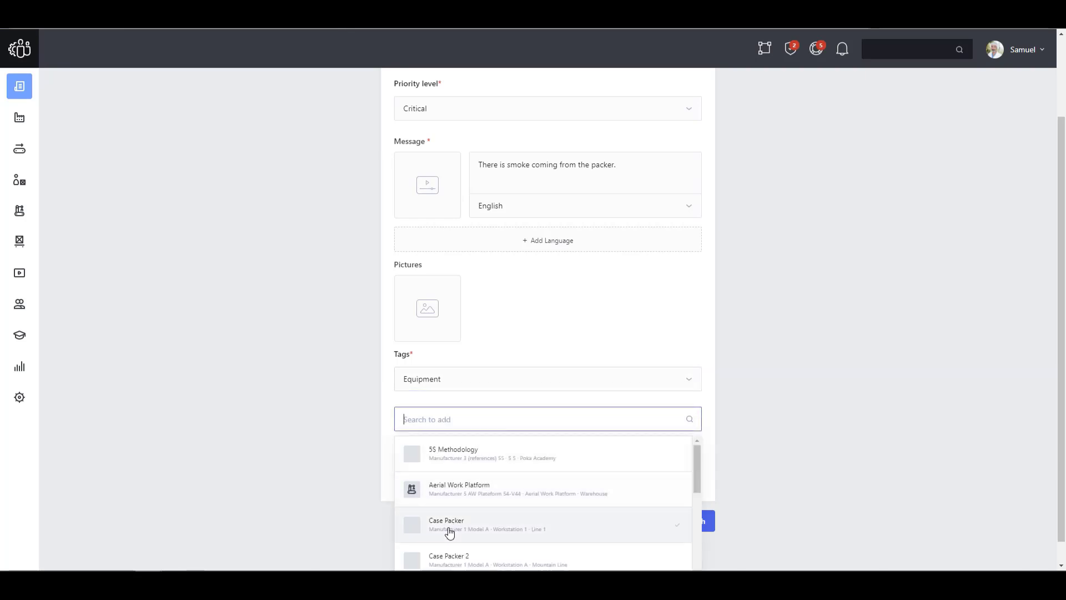
{"action": "left_click", "coordinate": [446, 524]}
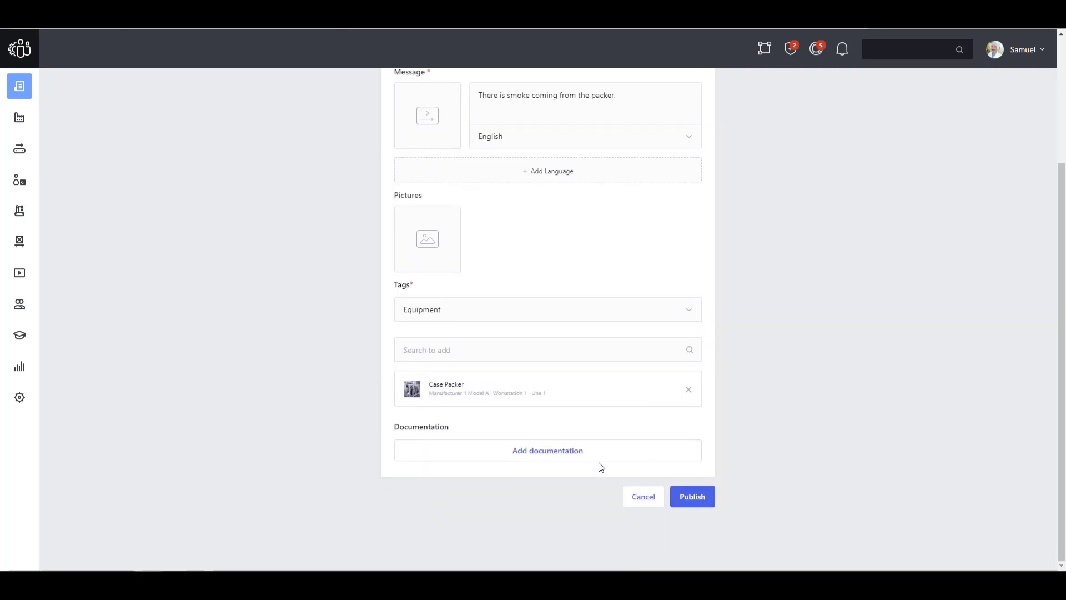
{"action": "left_click", "coordinate": [691, 496]}
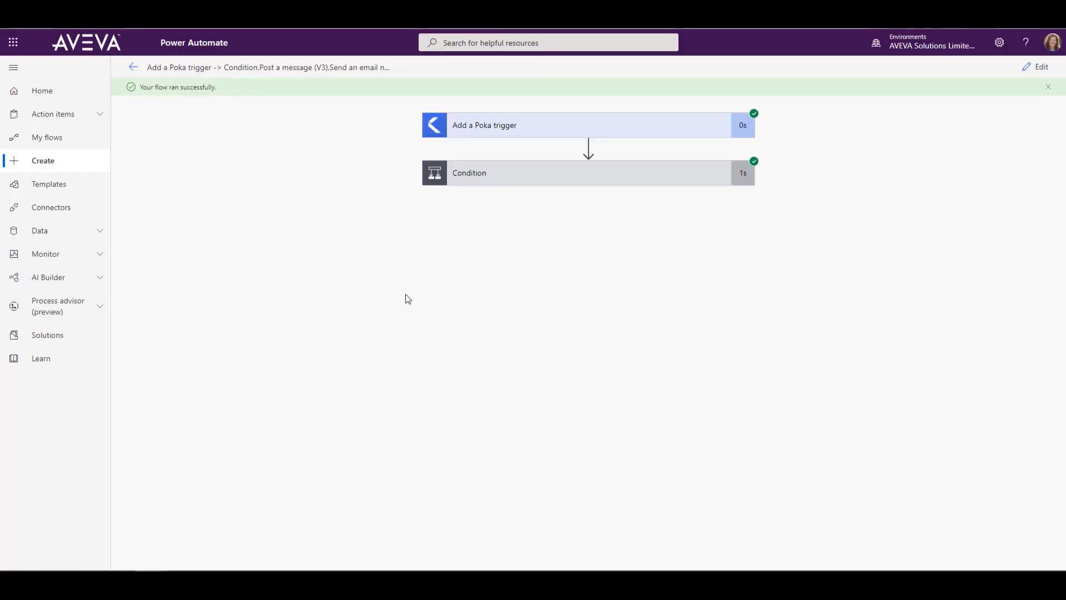
{"action": "mouse_move", "coordinate": [752, 173]}
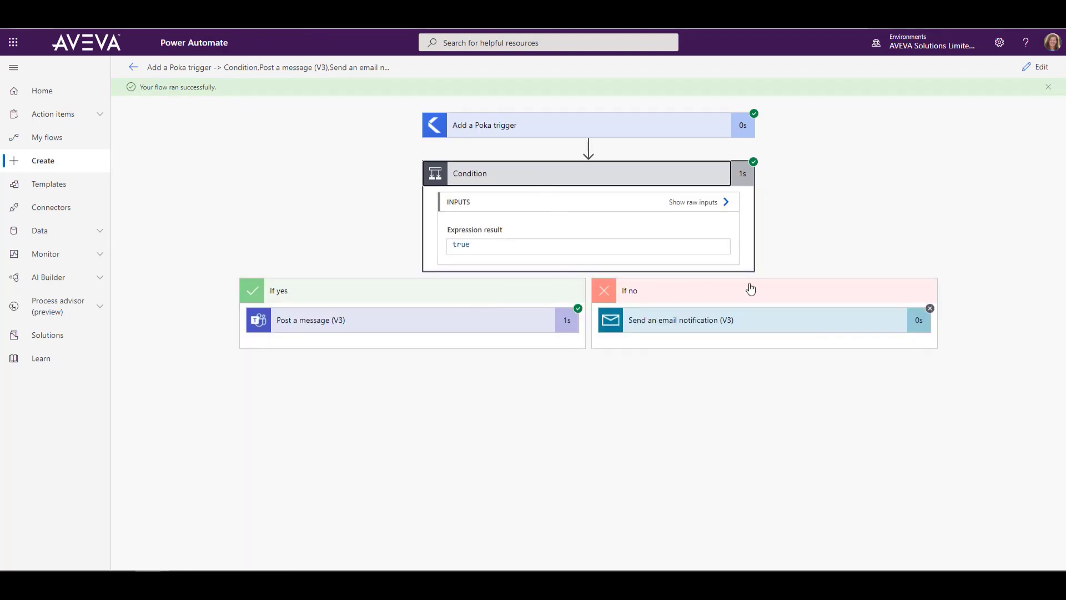
{"action": "mouse_move", "coordinate": [577, 304]}
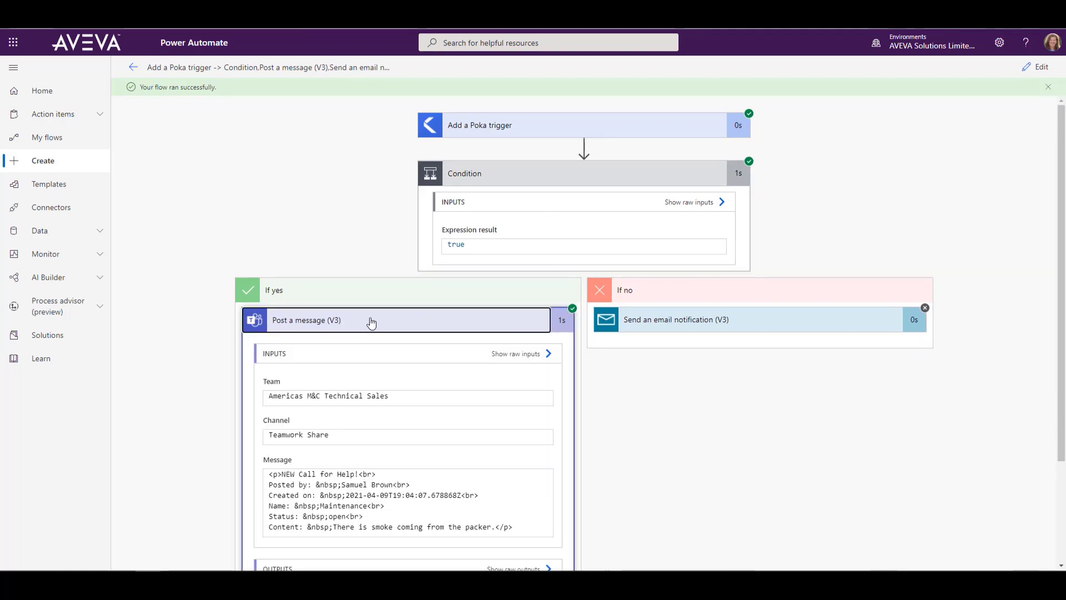
{"action": "mouse_move", "coordinate": [533, 438]}
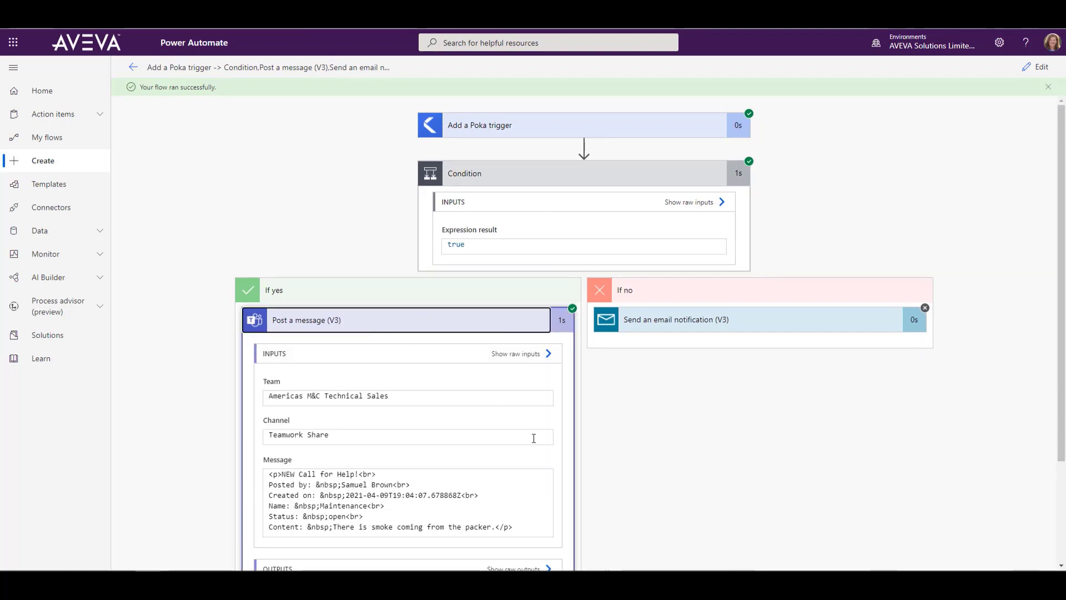
Scroll the run results to see the Condition and Teams post details
{"action": "scroll", "scroll_direction": "down", "scroll_amount": 3}
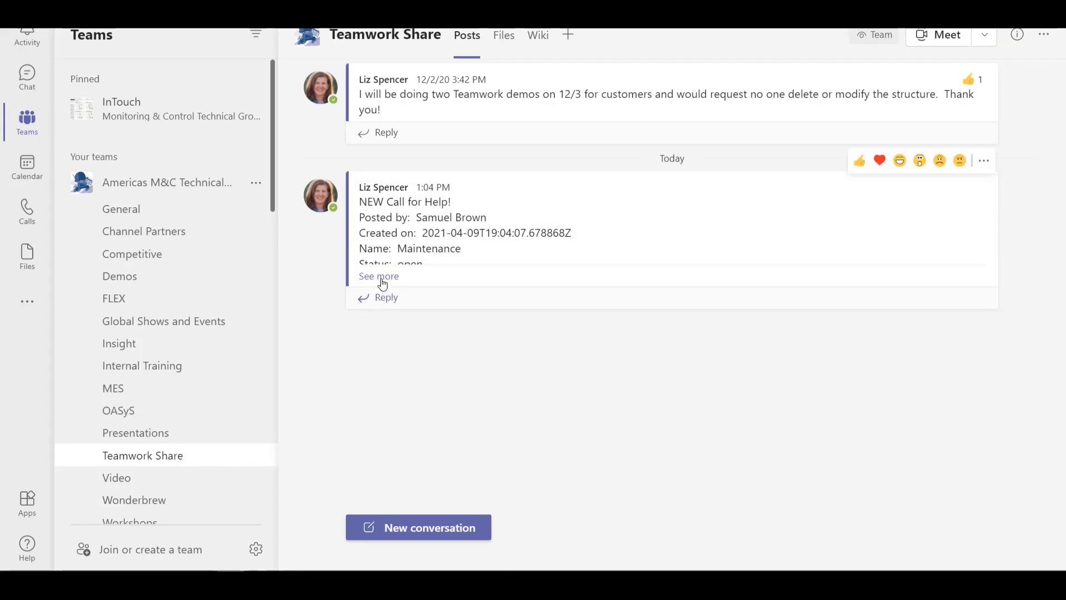
Expand the new Call for Help post via See more to show the smoke report
{"action": "left_click", "coordinate": [378, 277]}
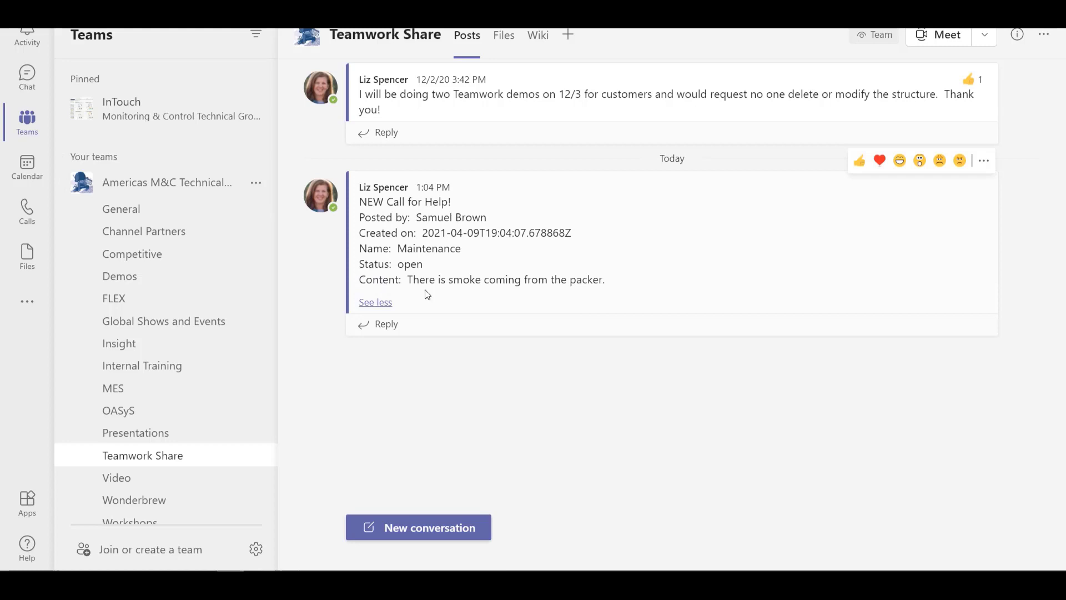
{"action": "mouse_move", "coordinate": [605, 278]}
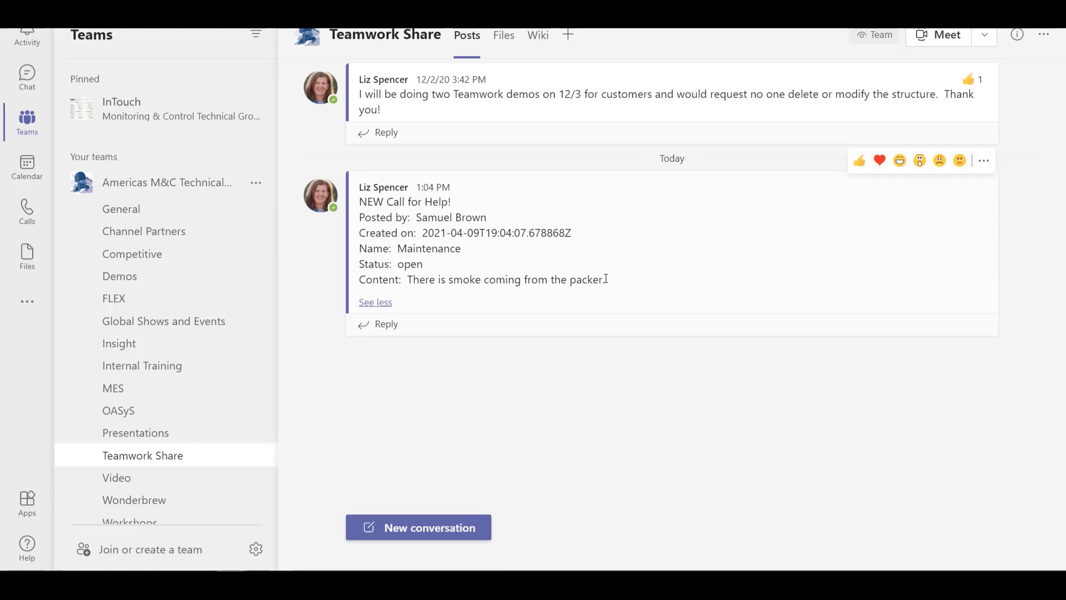
{"action": "mouse_move", "coordinate": [430, 268]}
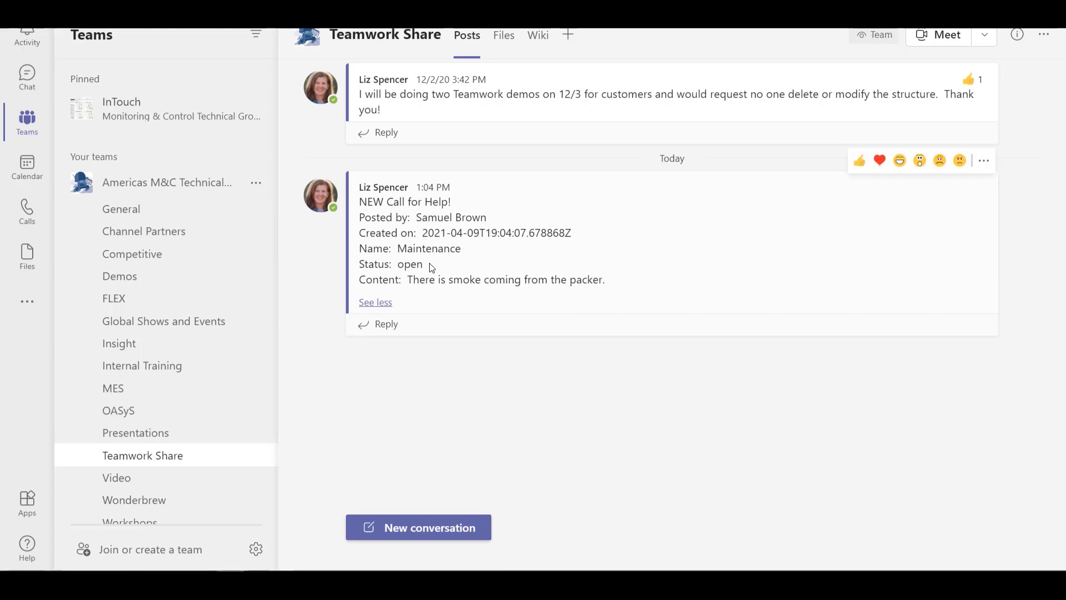